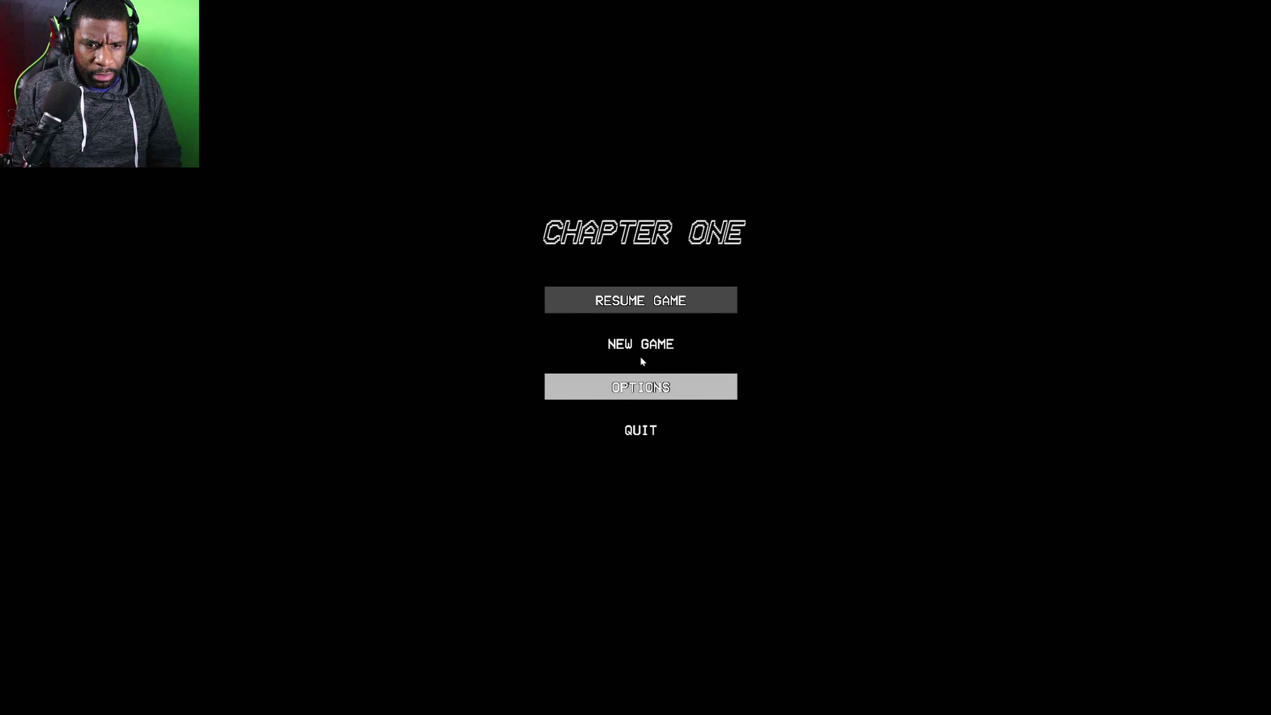
mouse_move(640, 342)
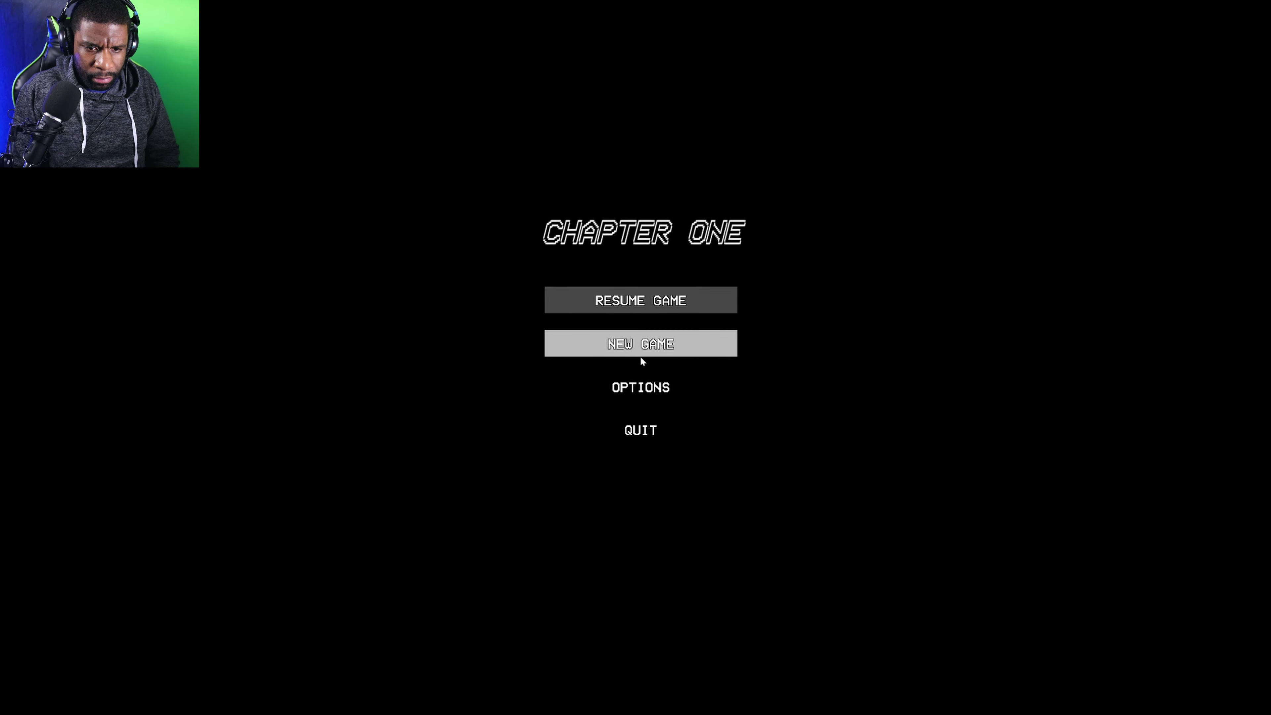
- Begin a New Game of Chapter One from the main menu rather than continuing the save
click(639, 343)
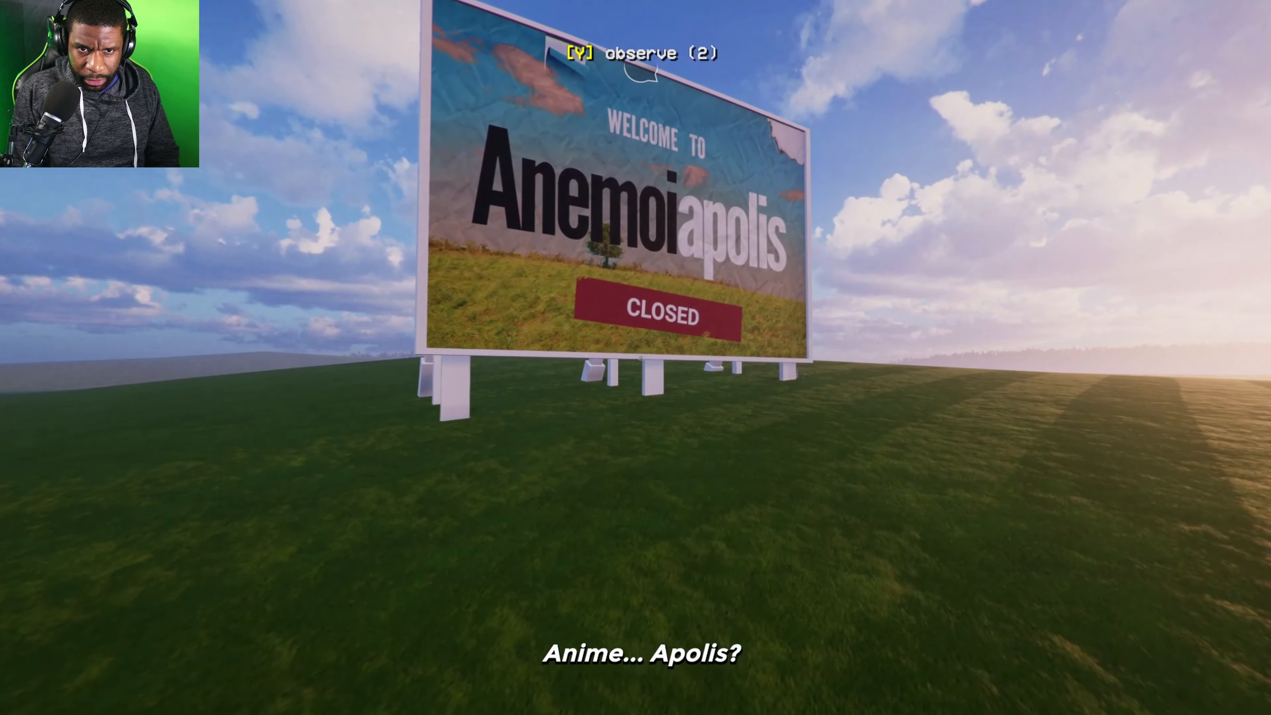
- Examine the CLOSED Welcome to Anemoiapolis billboard twice up close
key(y)
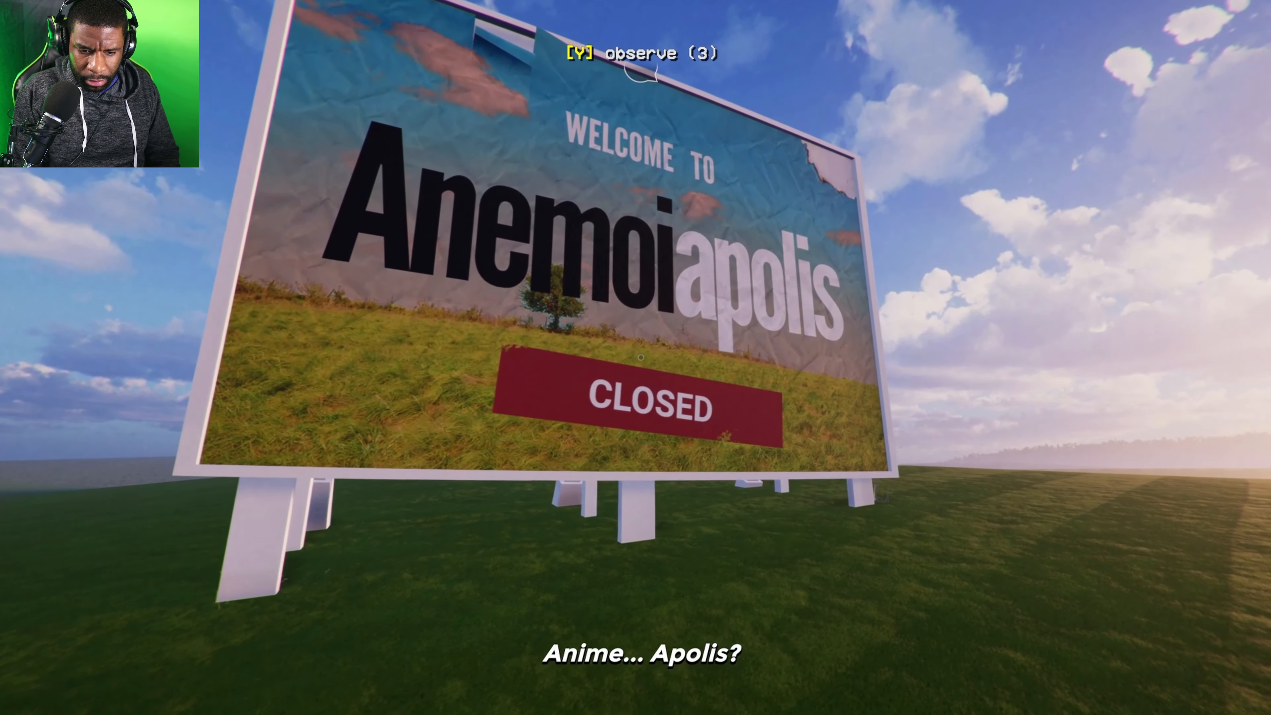
mouse_move(635, 357)
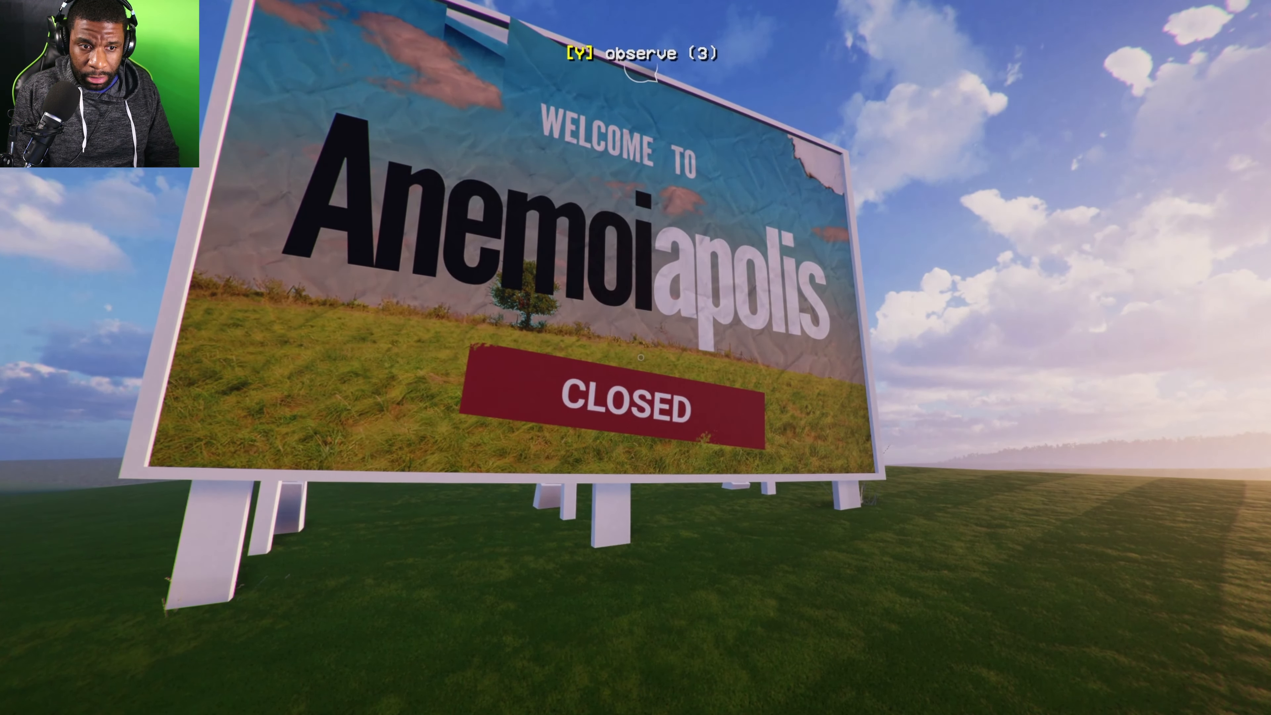
key(y)
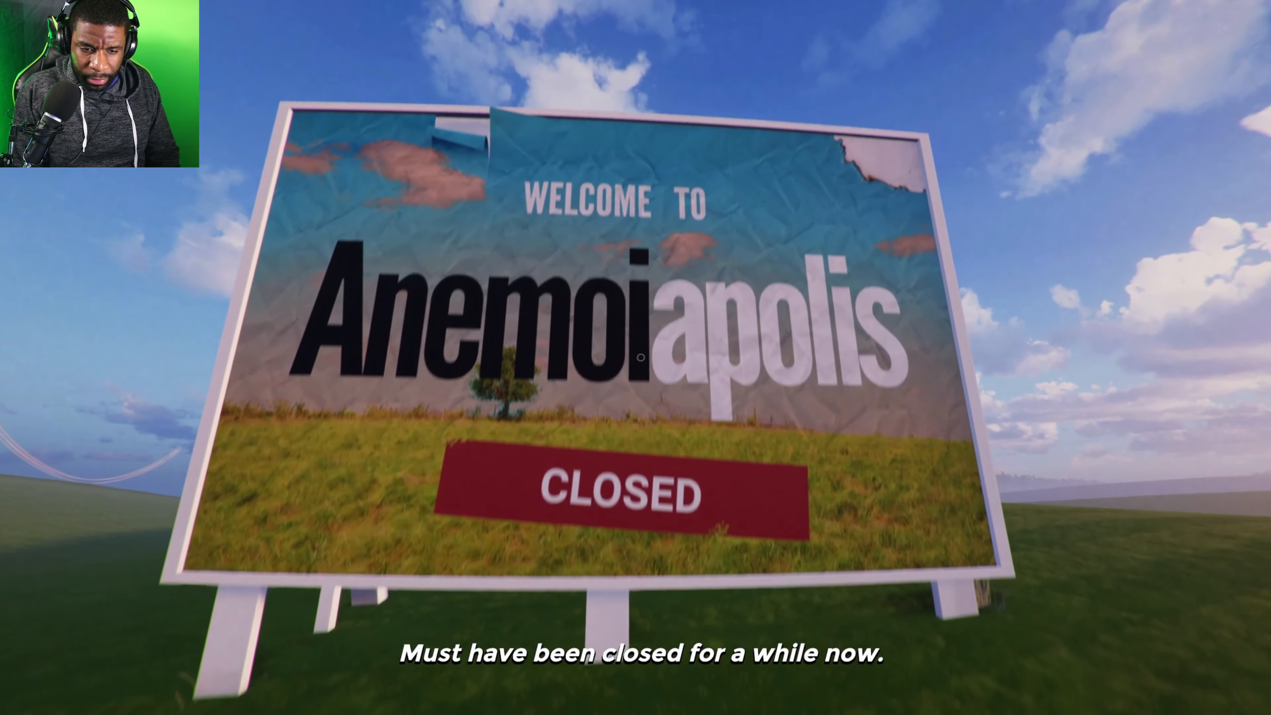
mouse_move(636, 355)
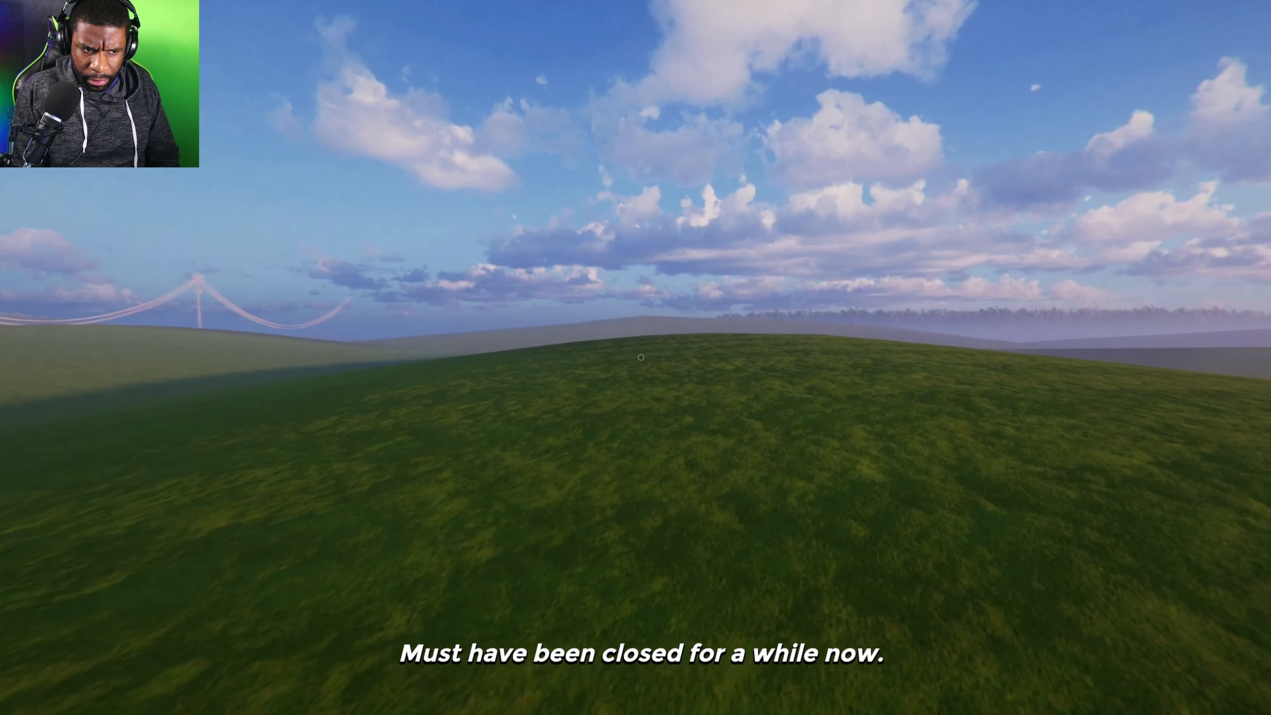
mouse_move(635, 357)
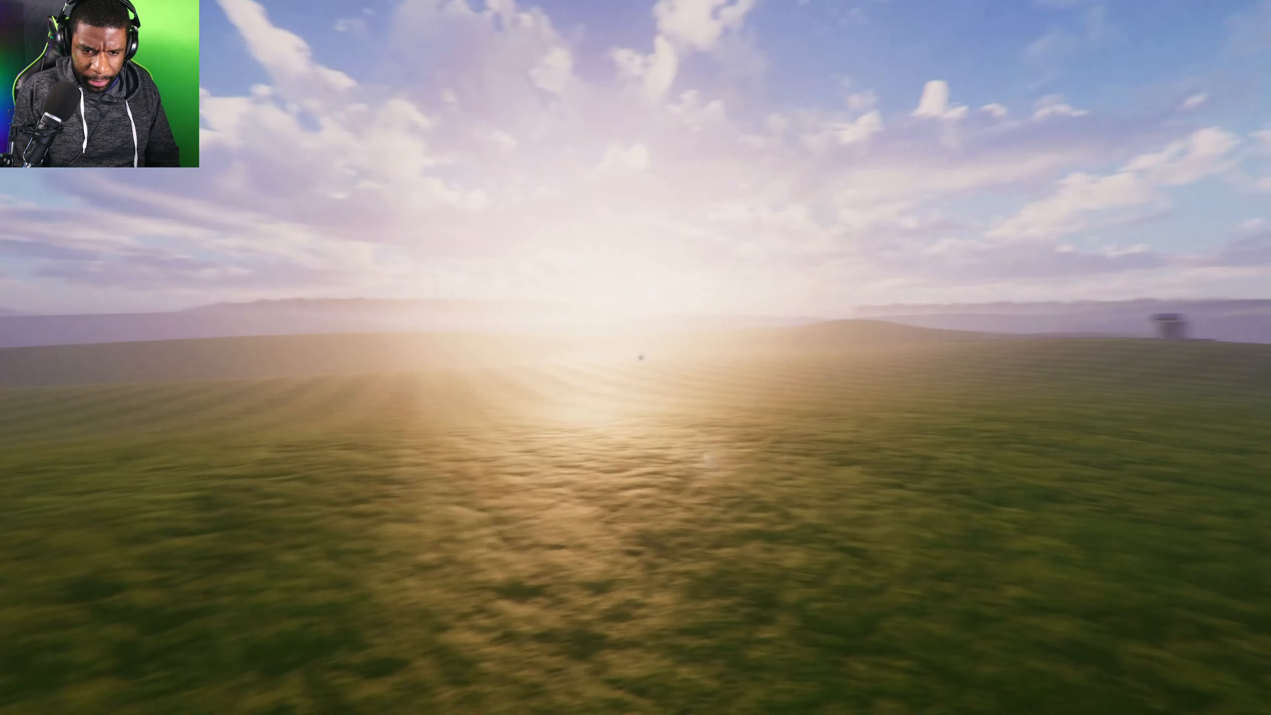
mouse_move(636, 358)
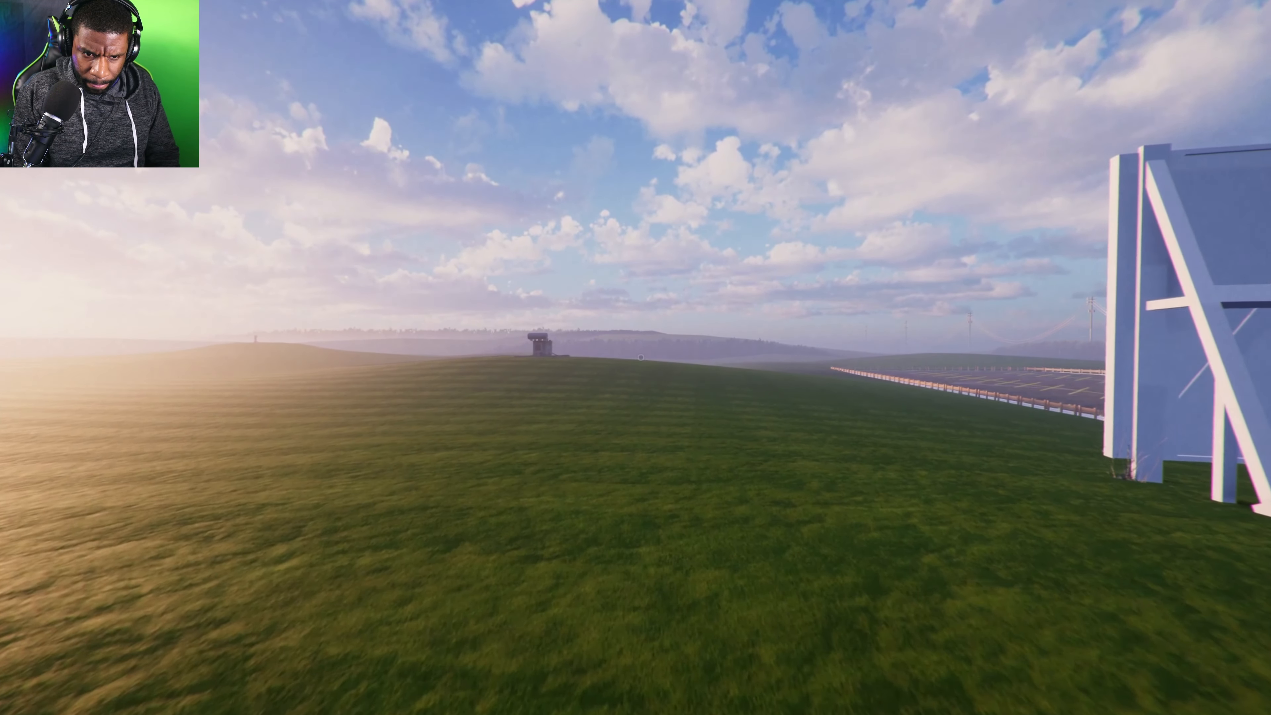
mouse_move(636, 357)
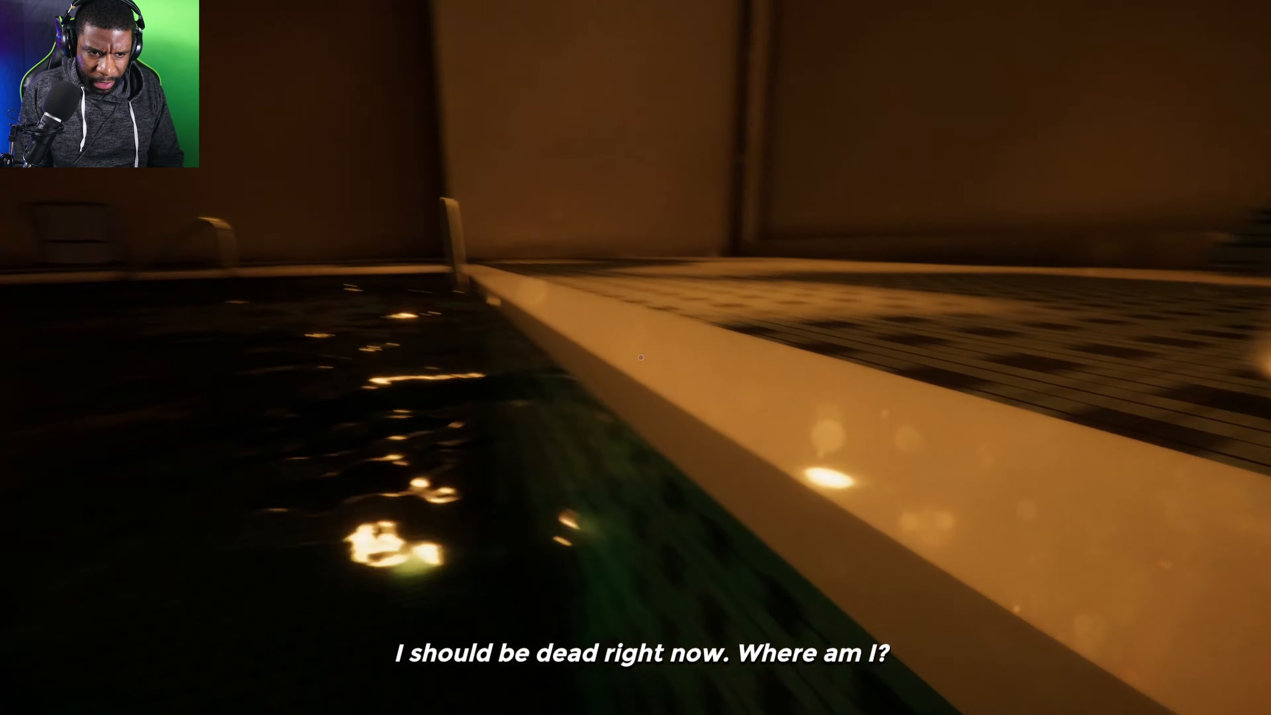
mouse_move(635, 357)
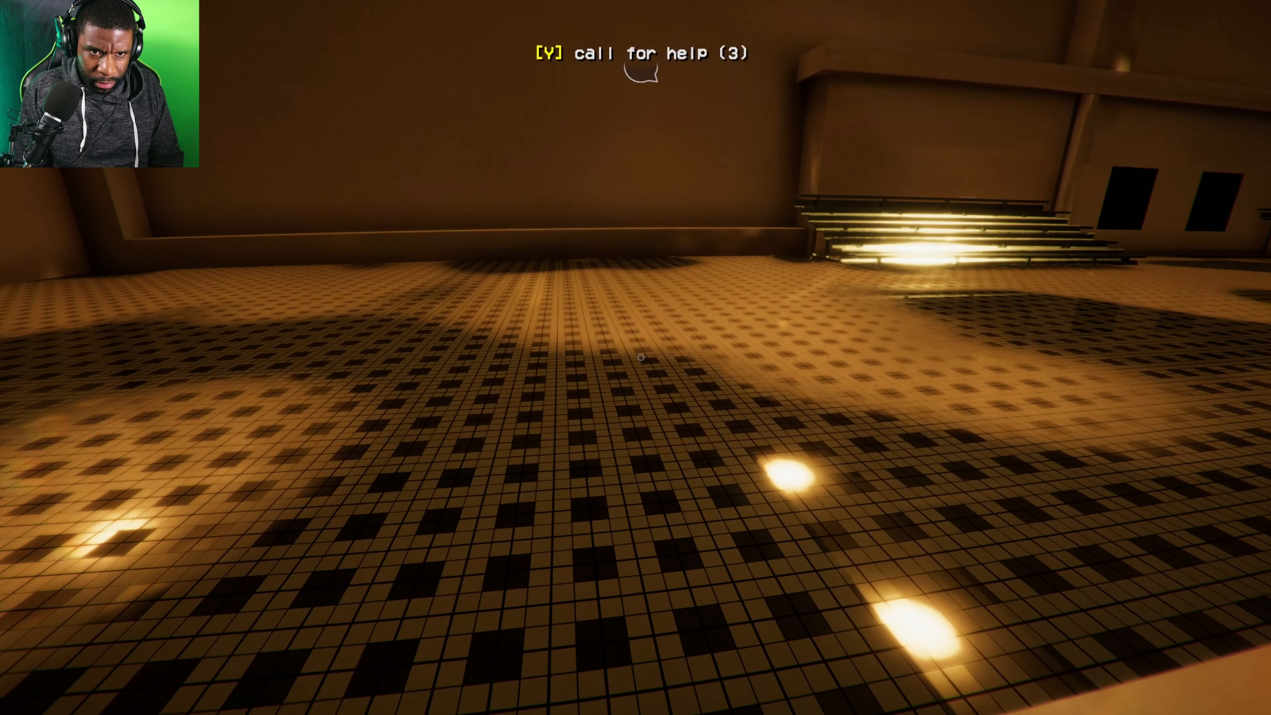
- Call out for help across the dim tiled indoor pool hall
key(y)
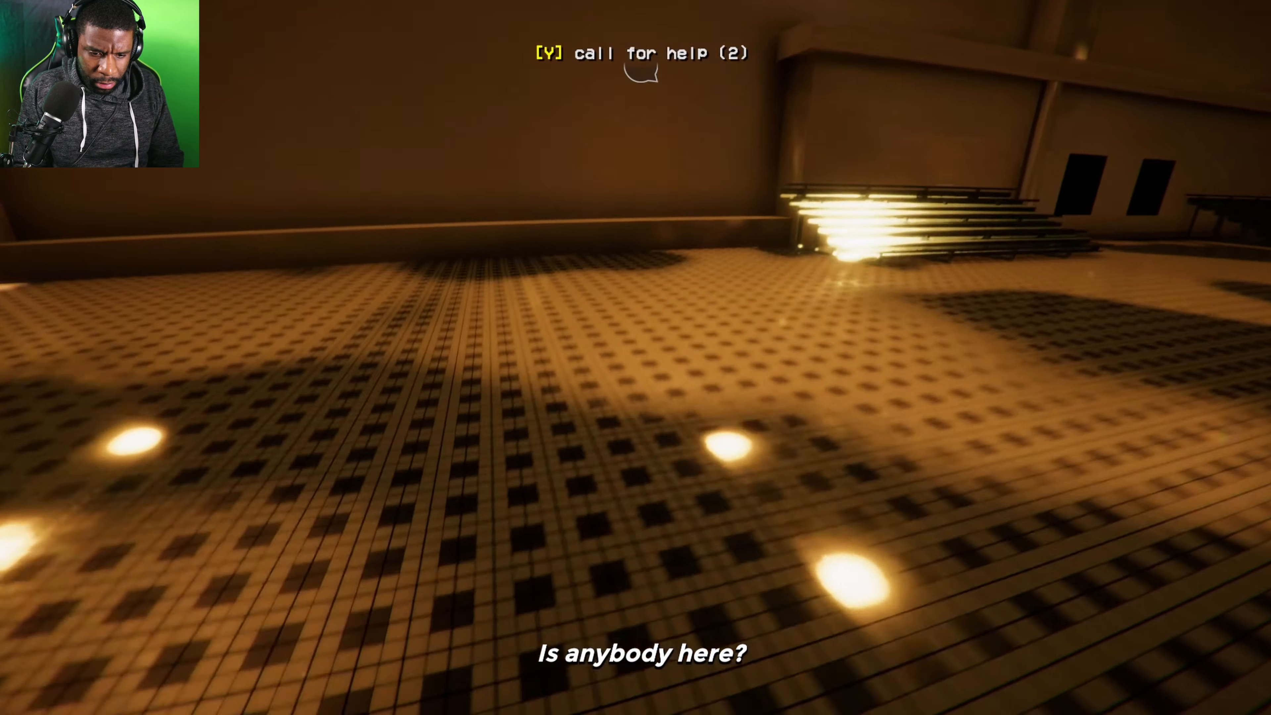
mouse_move(635, 357)
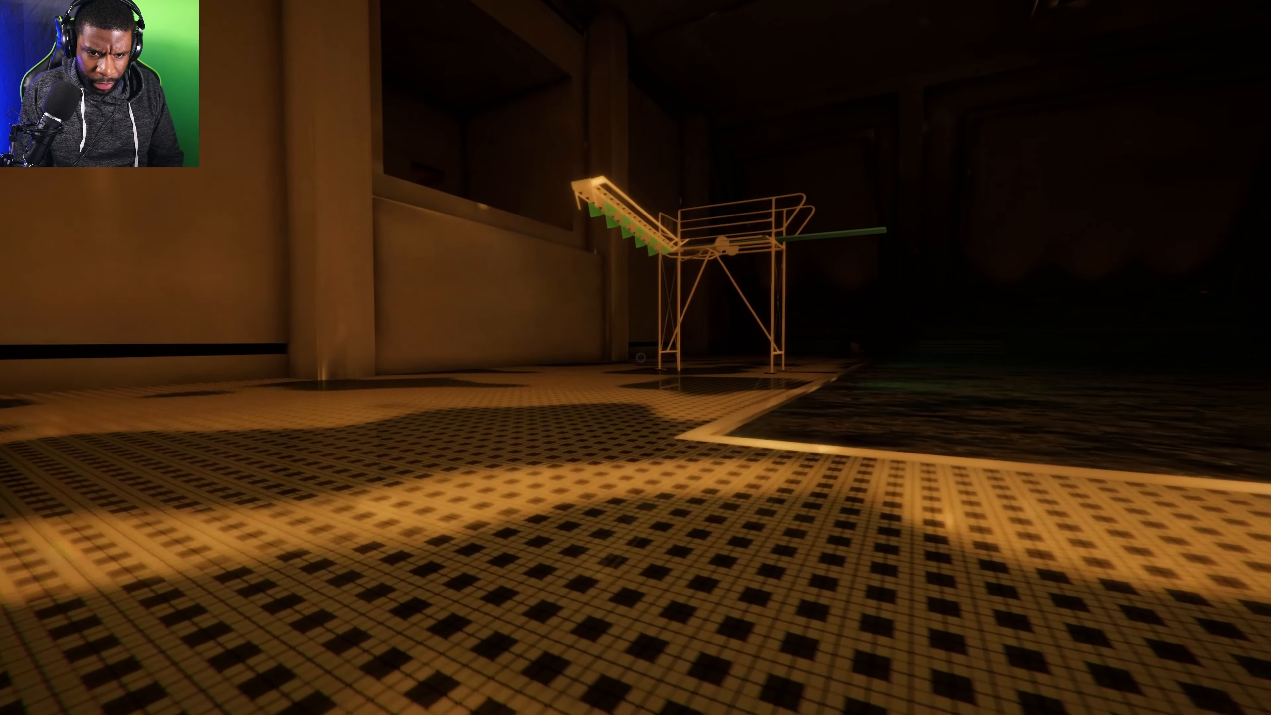
mouse_move(636, 358)
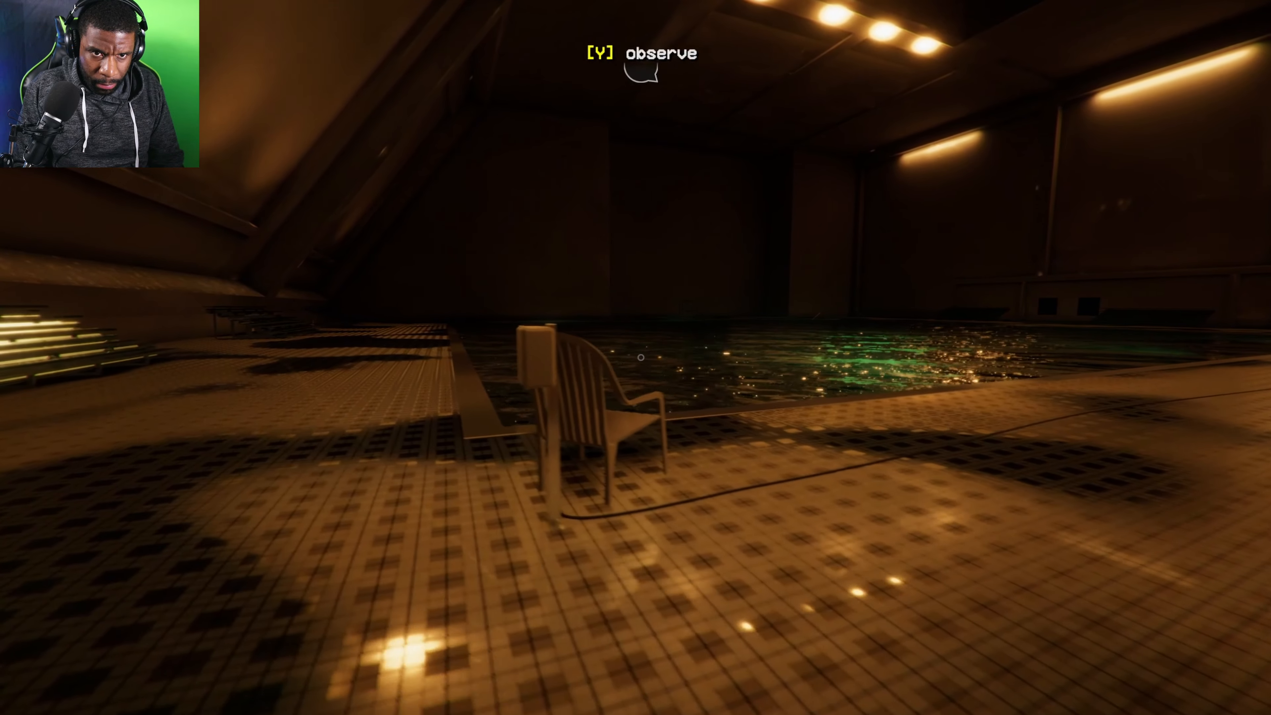
- Observe the white access panel beside the poolside chair
key(y)
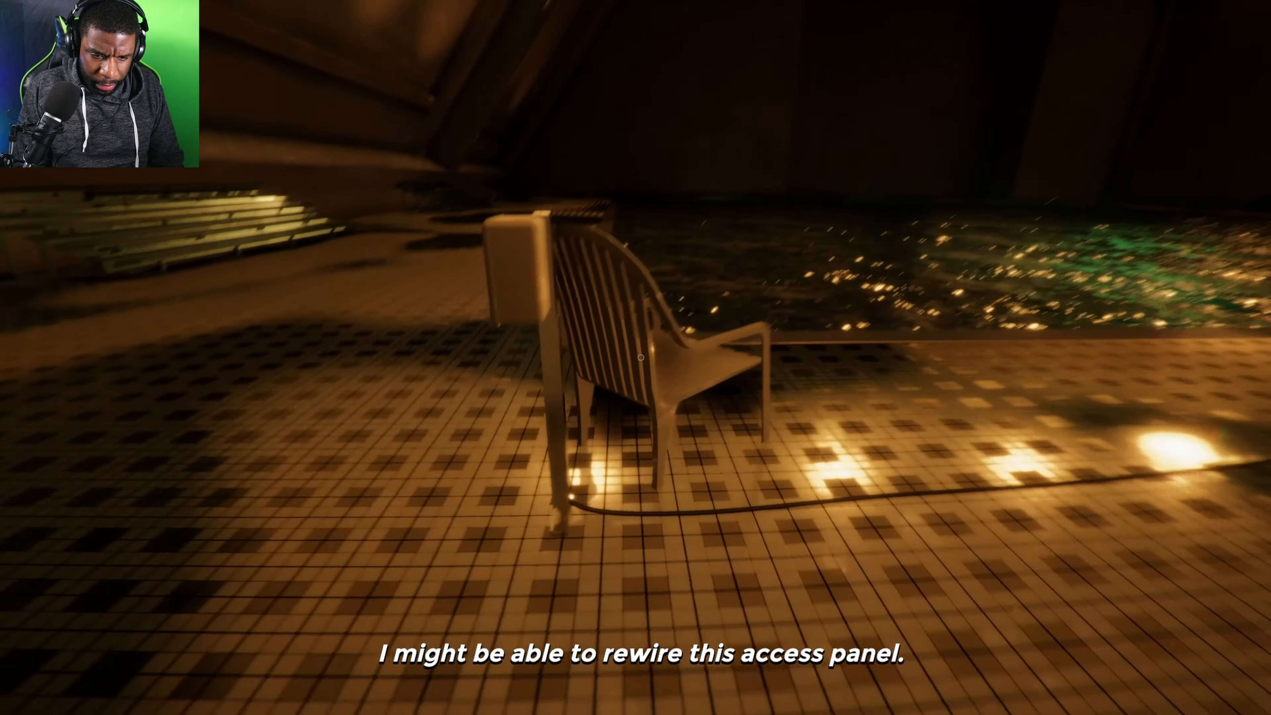
mouse_move(636, 358)
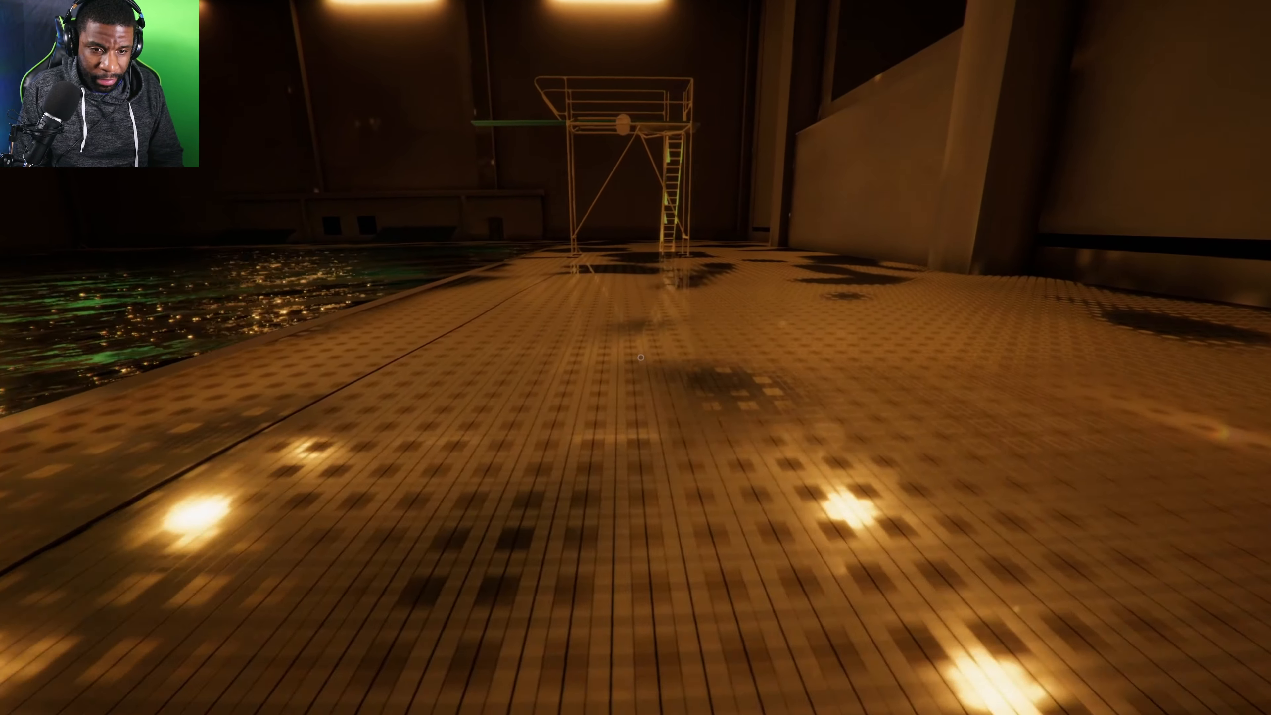
mouse_move(635, 358)
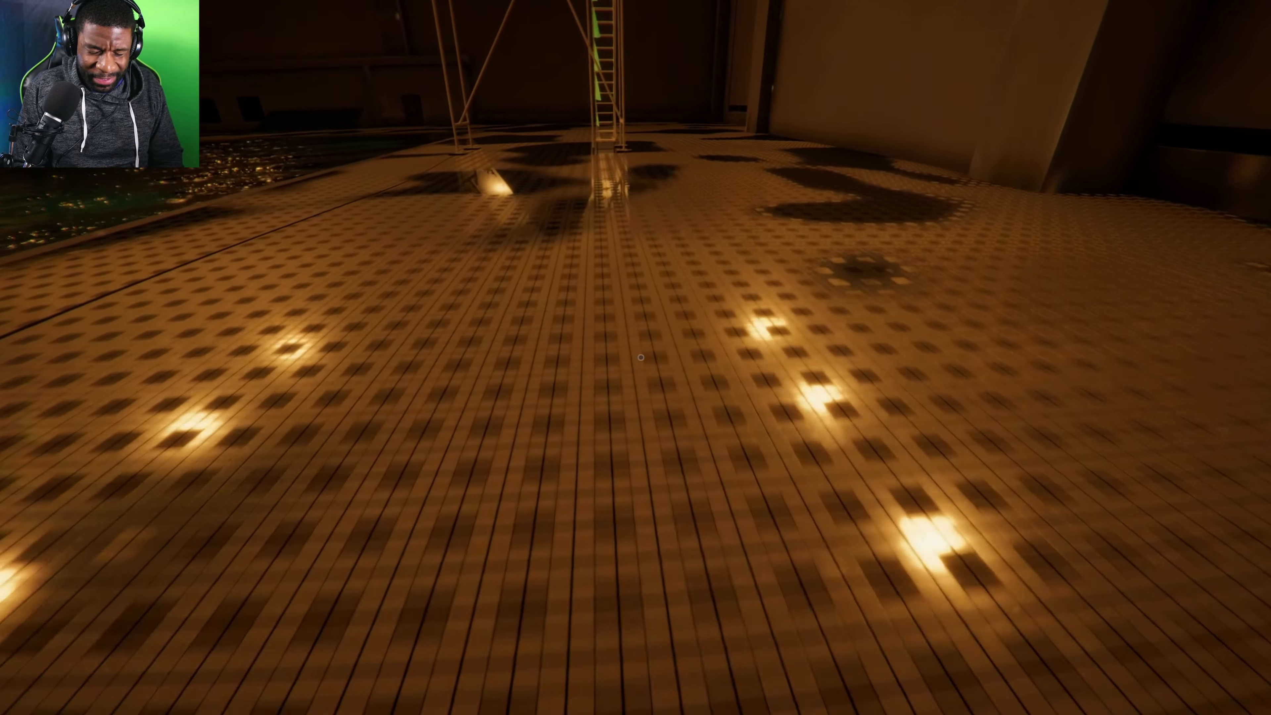
mouse_move(635, 357)
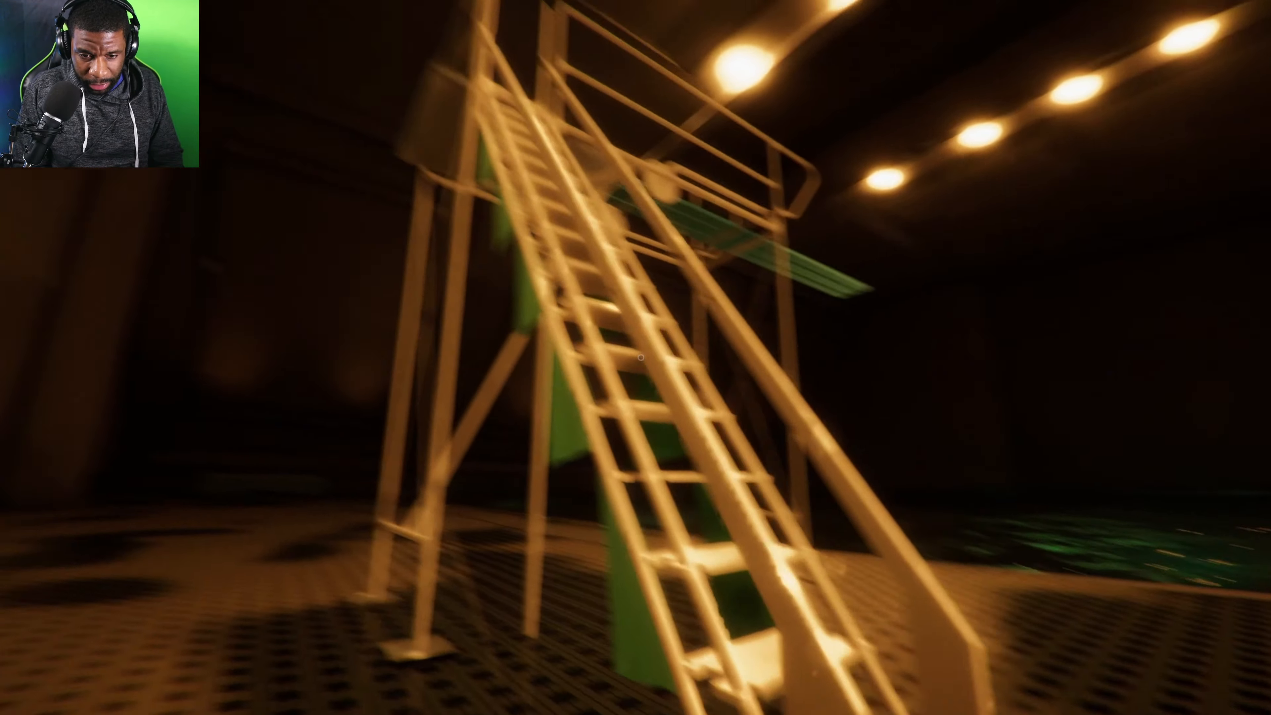
mouse_move(635, 357)
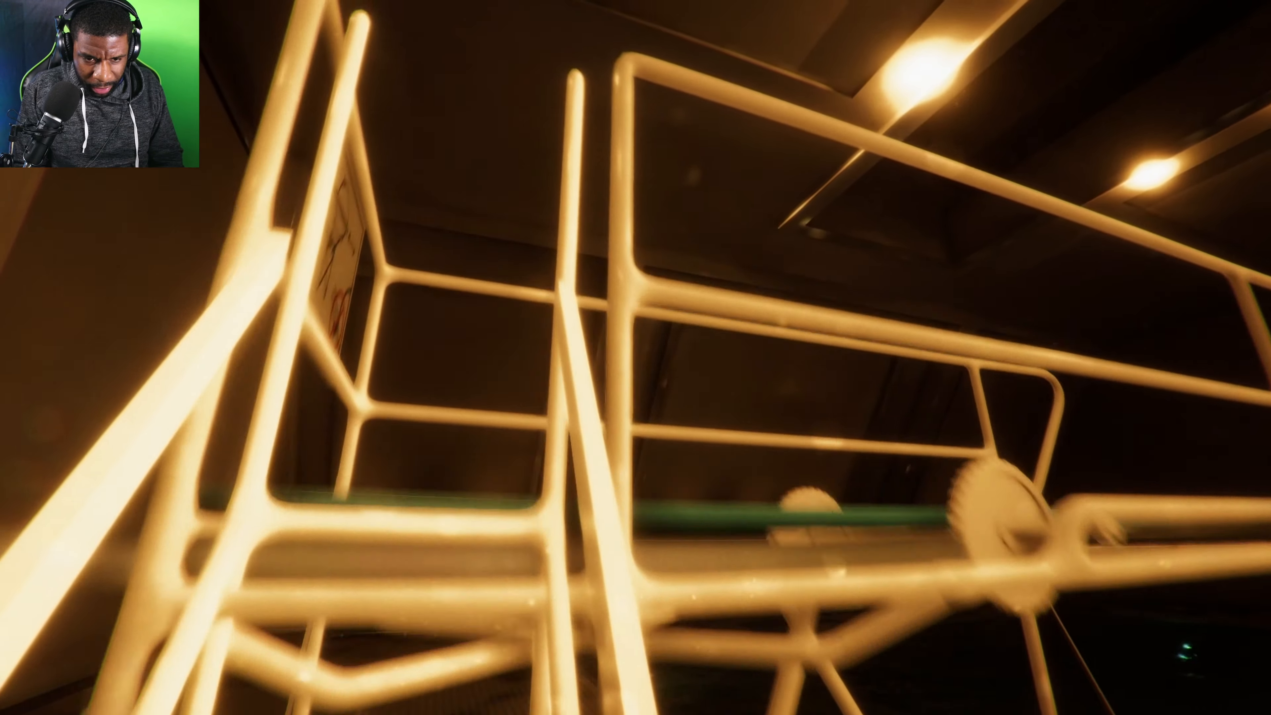
mouse_move(635, 358)
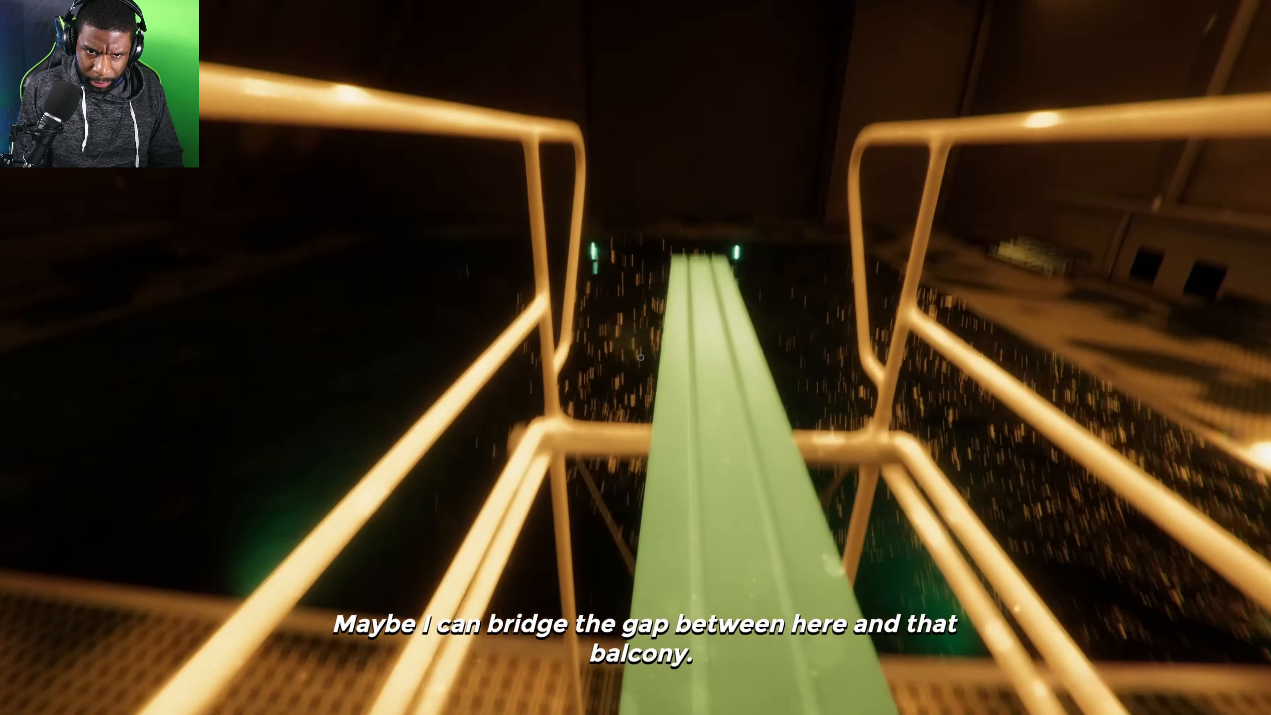
mouse_move(636, 358)
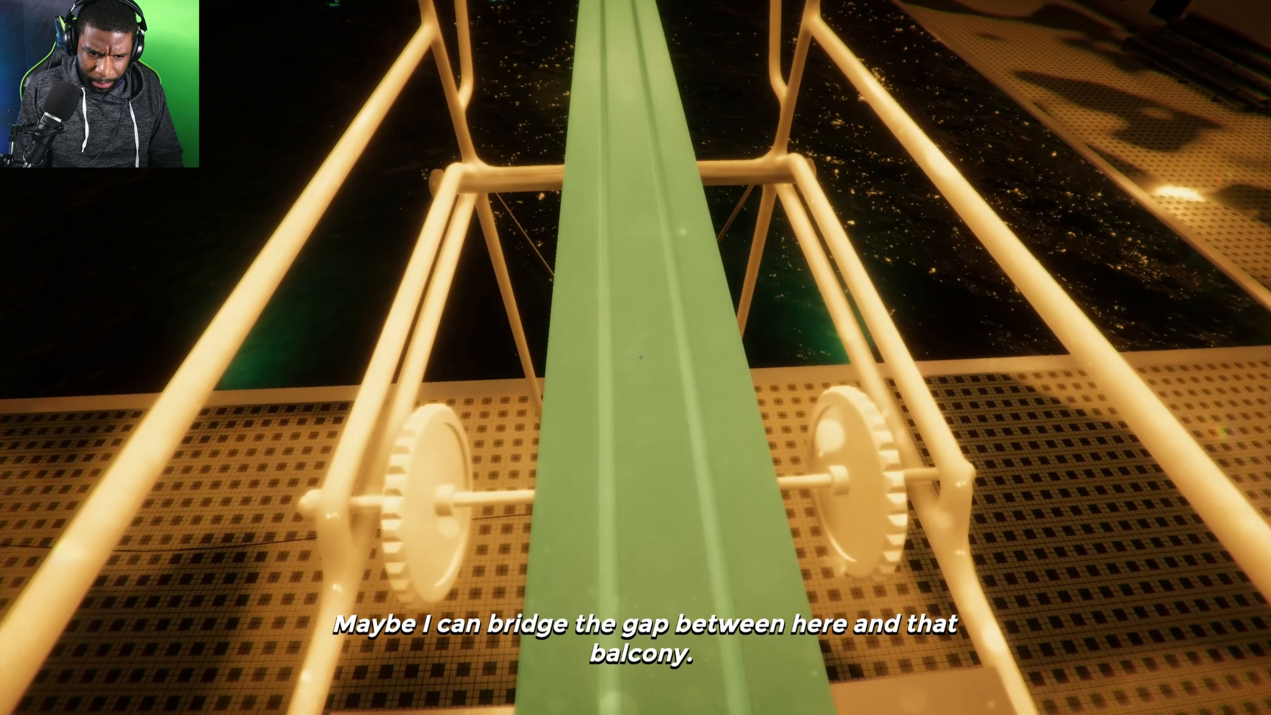
mouse_move(635, 357)
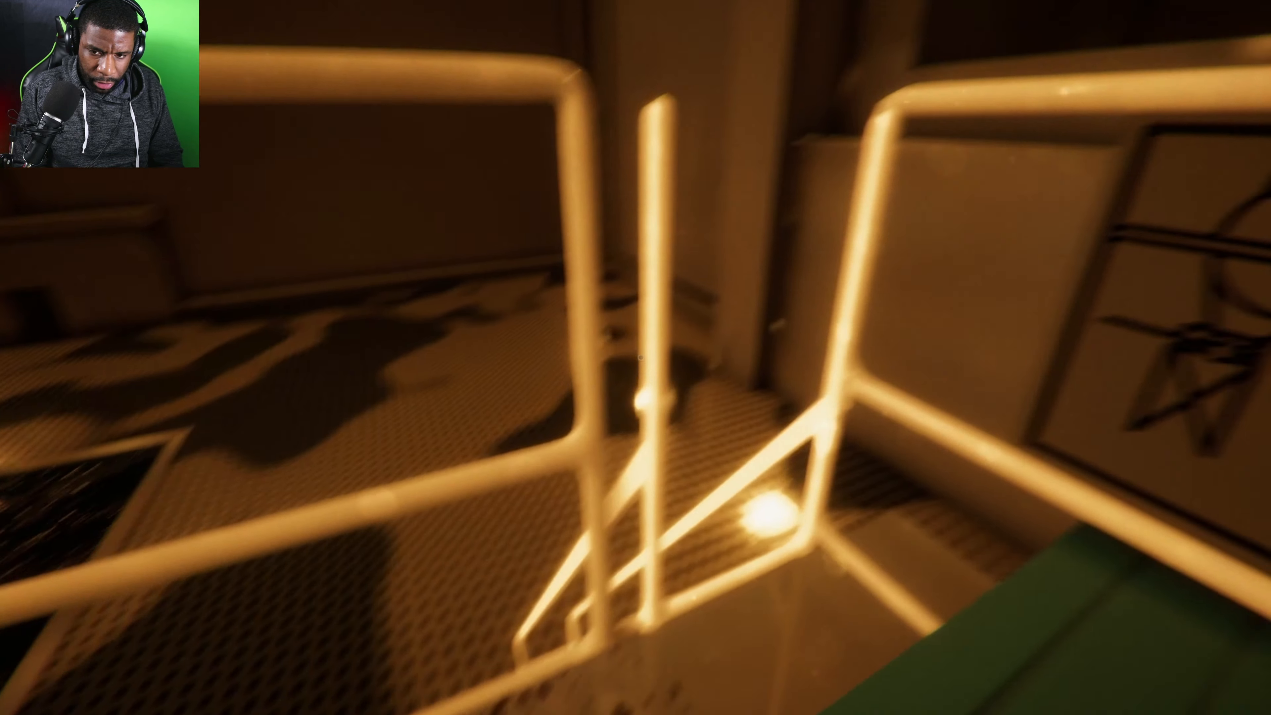
mouse_move(636, 358)
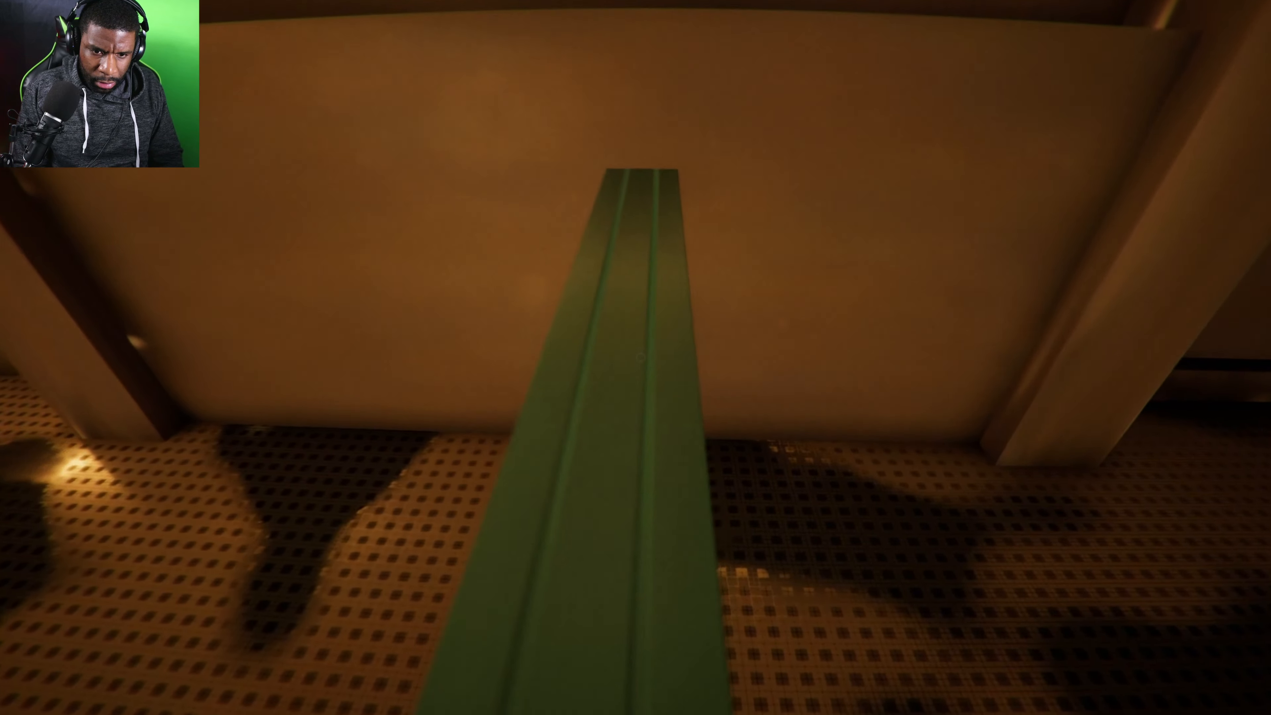
mouse_move(640, 358)
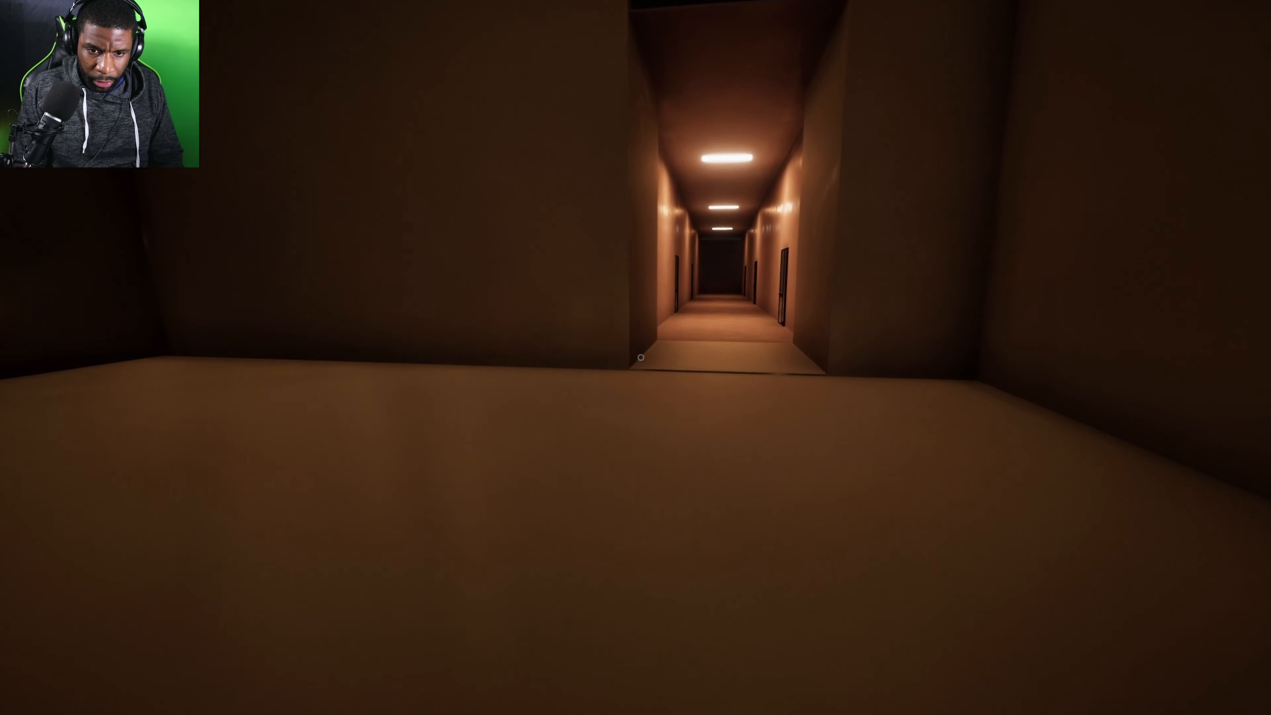
- Walk down the orange corridor to the glass door and find it locked
key(w)
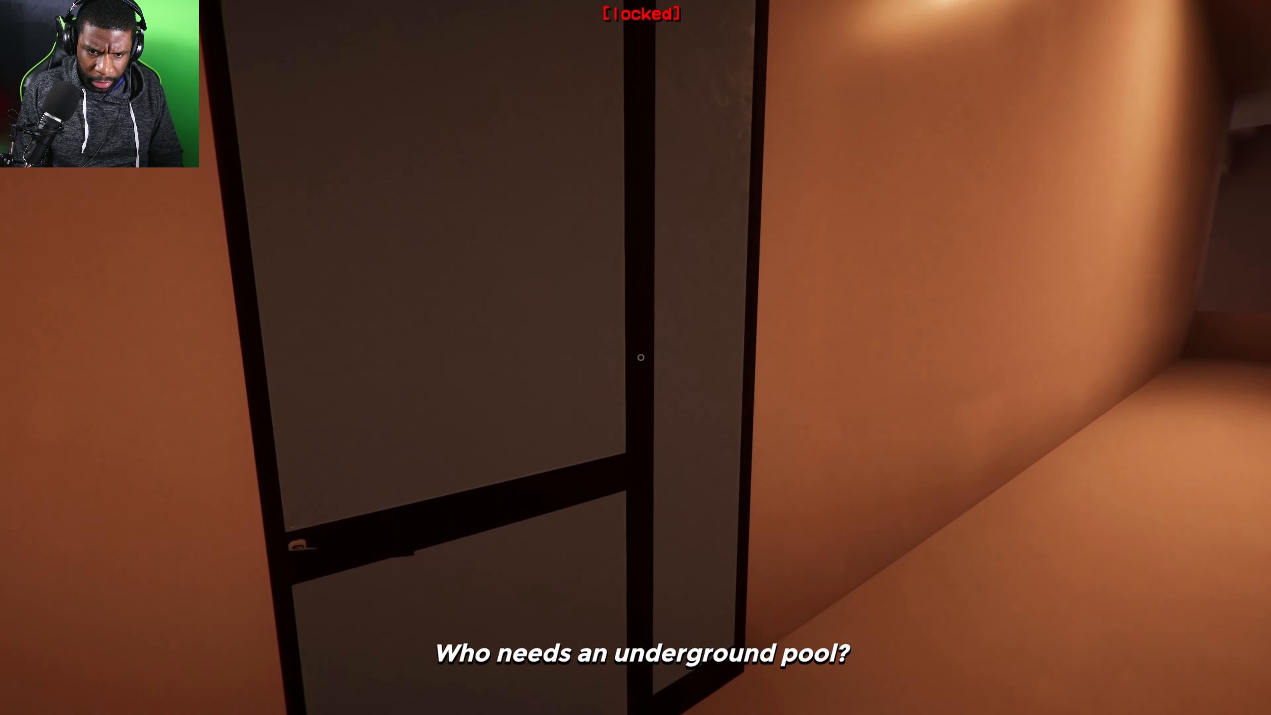
mouse_move(635, 357)
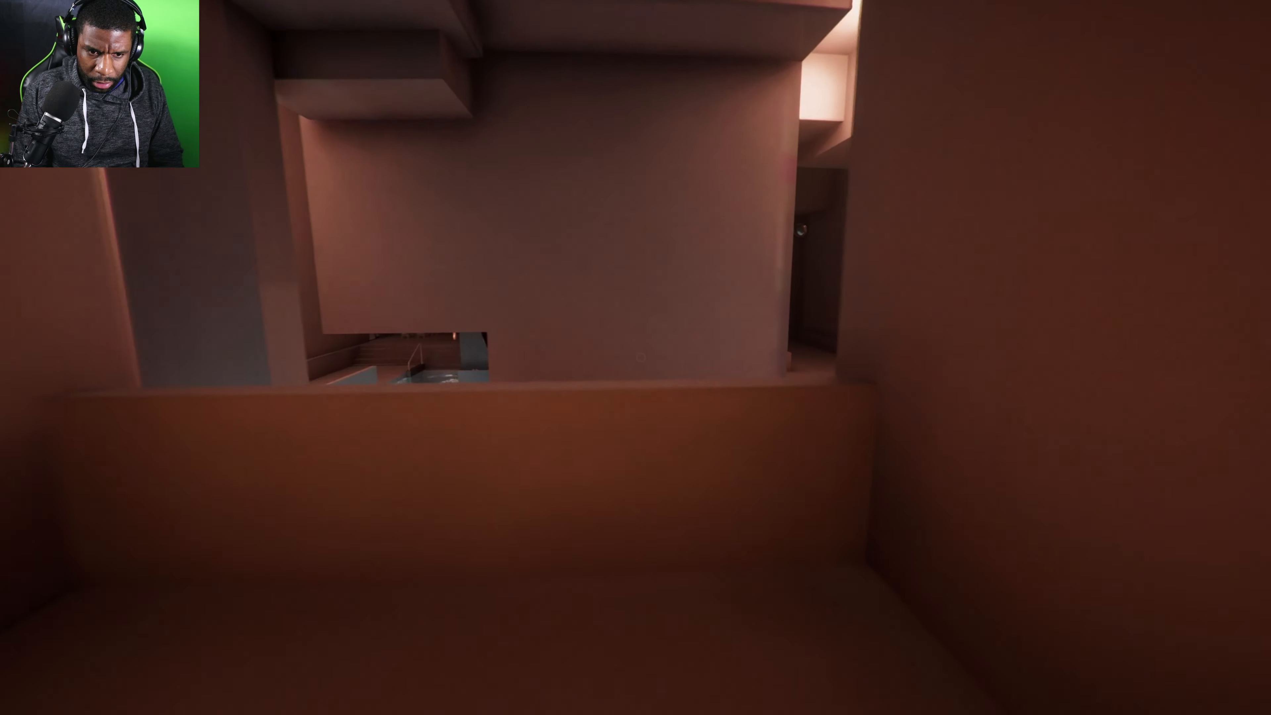
mouse_move(635, 357)
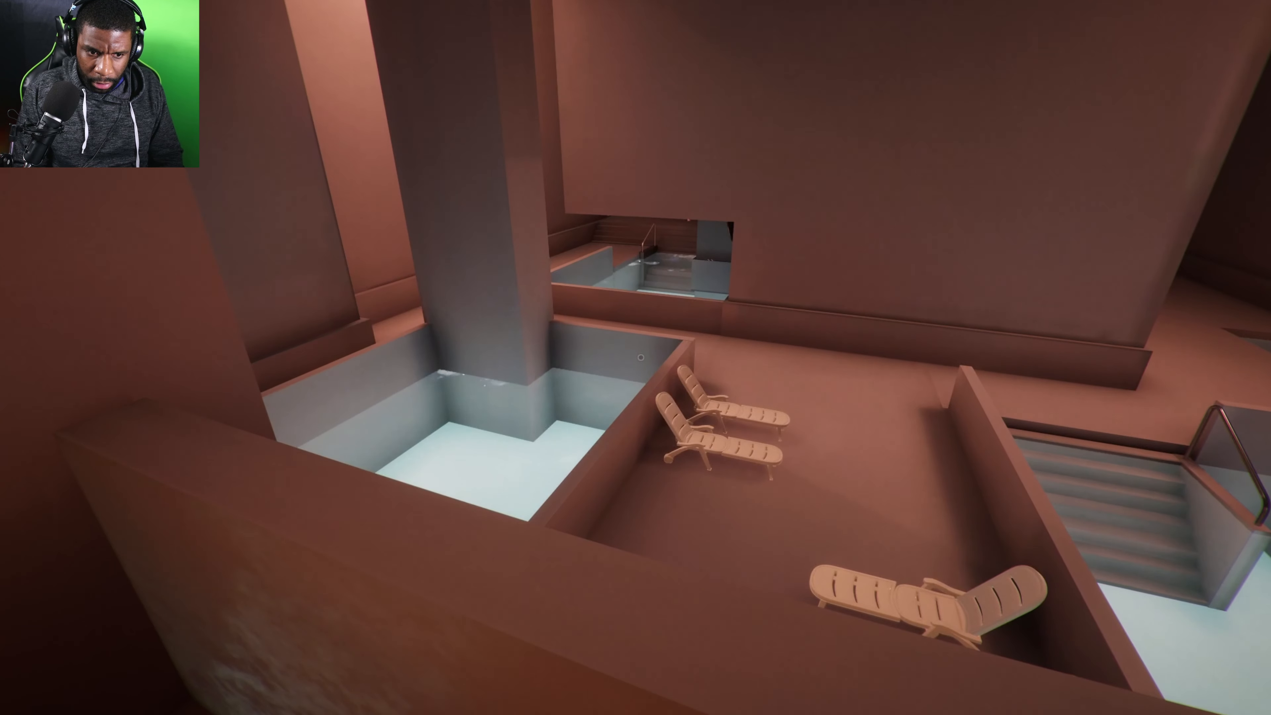
mouse_move(635, 358)
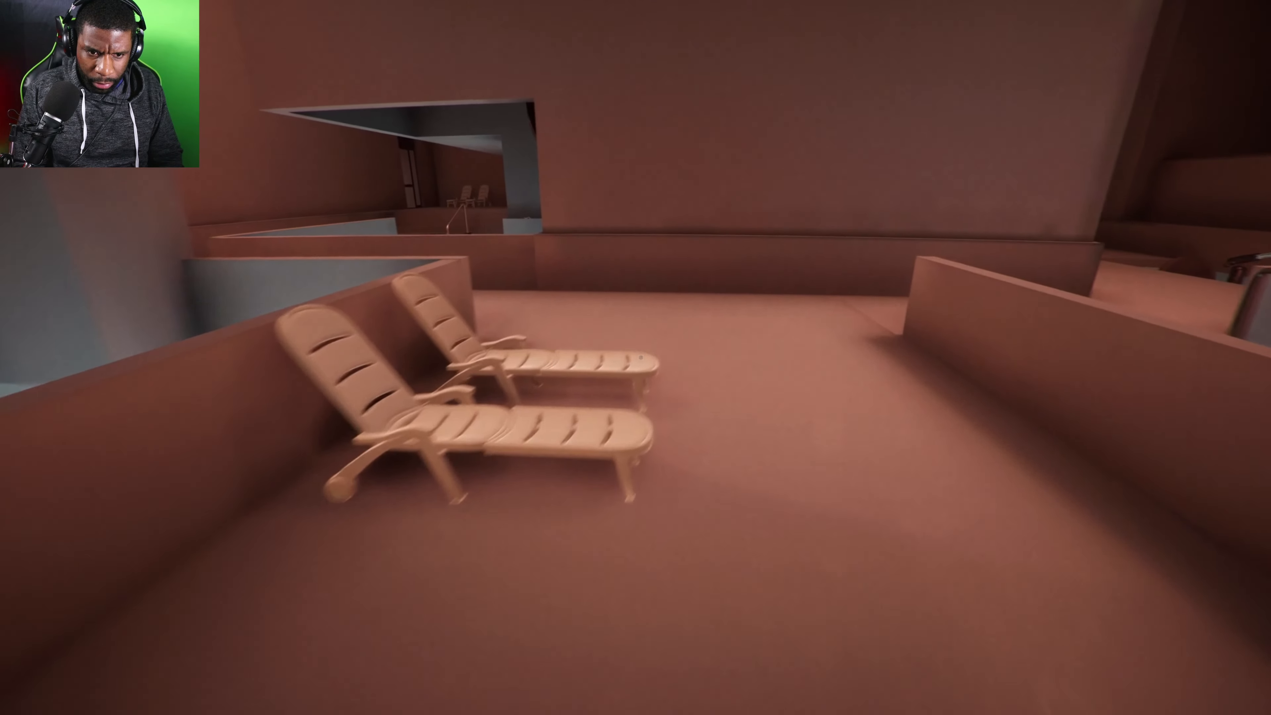
mouse_move(636, 358)
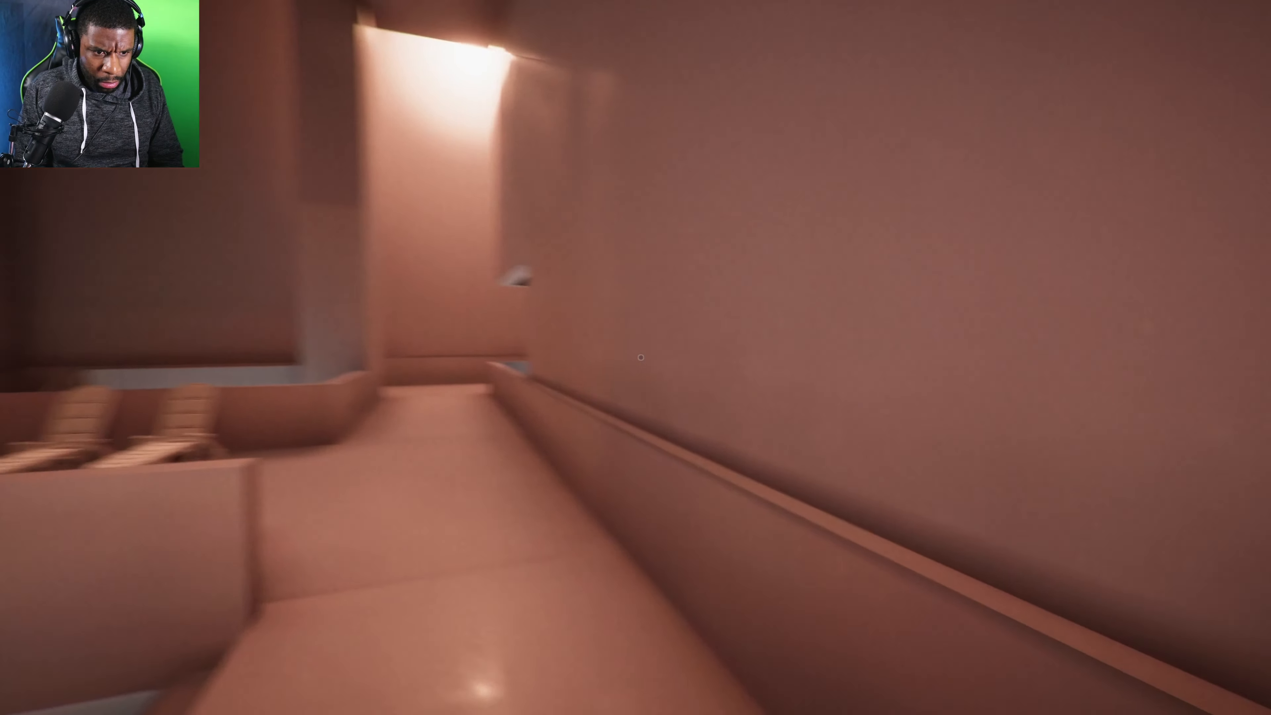
mouse_move(640, 357)
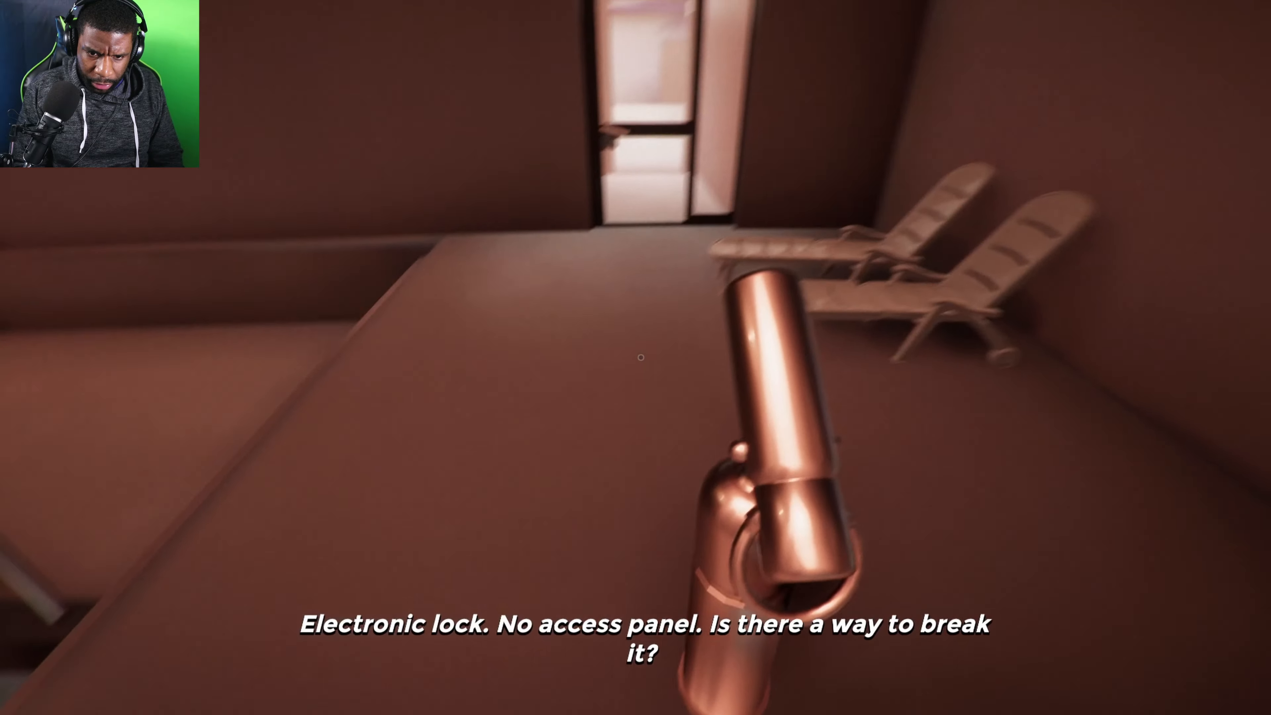
mouse_move(636, 358)
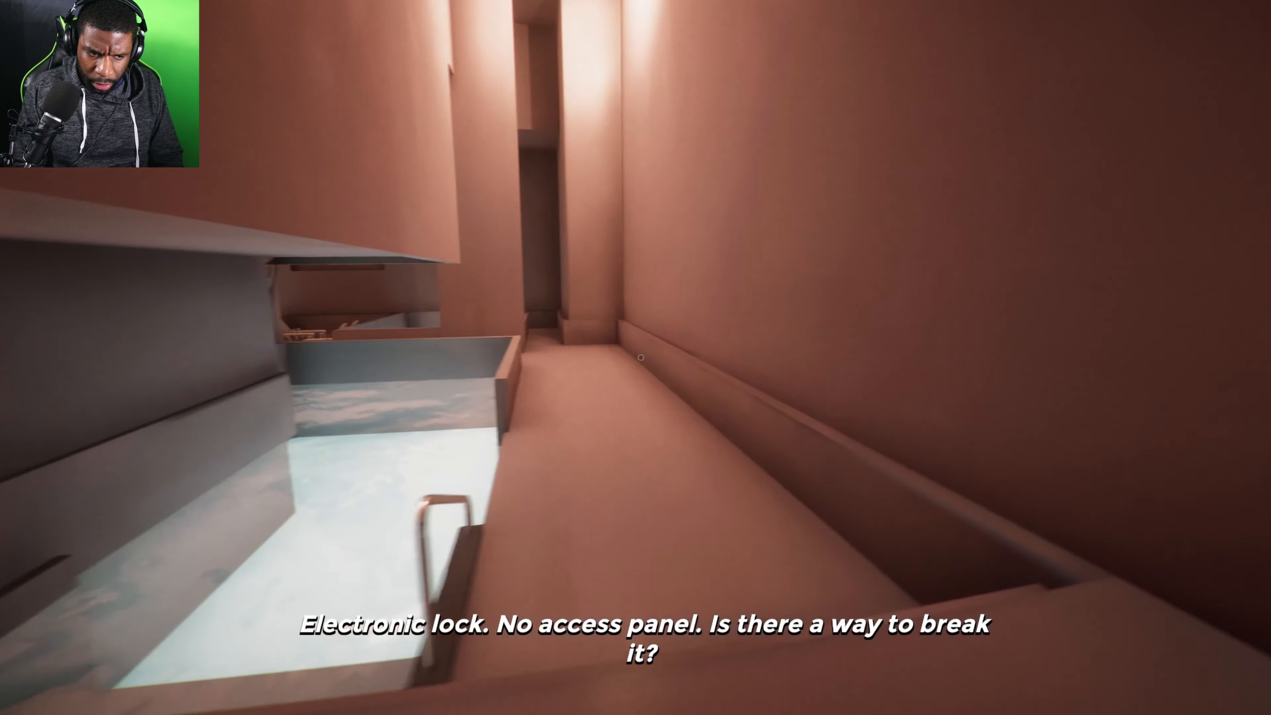
mouse_move(635, 357)
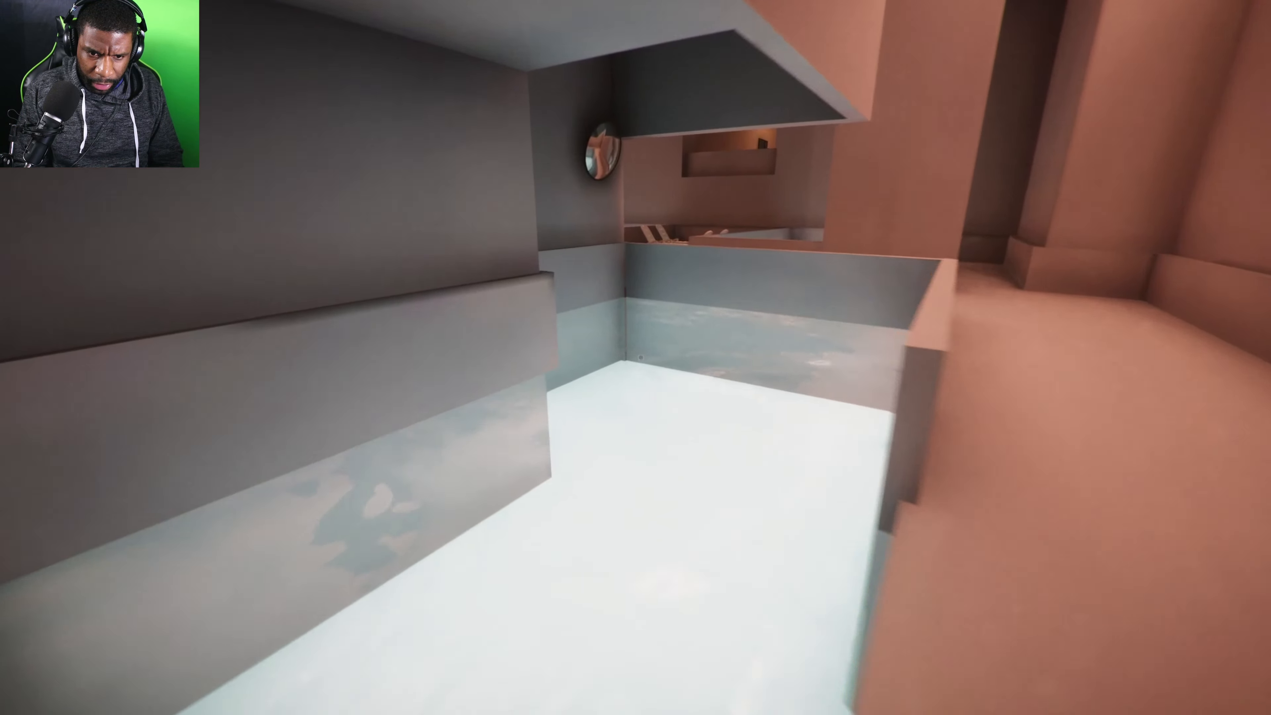
mouse_move(636, 358)
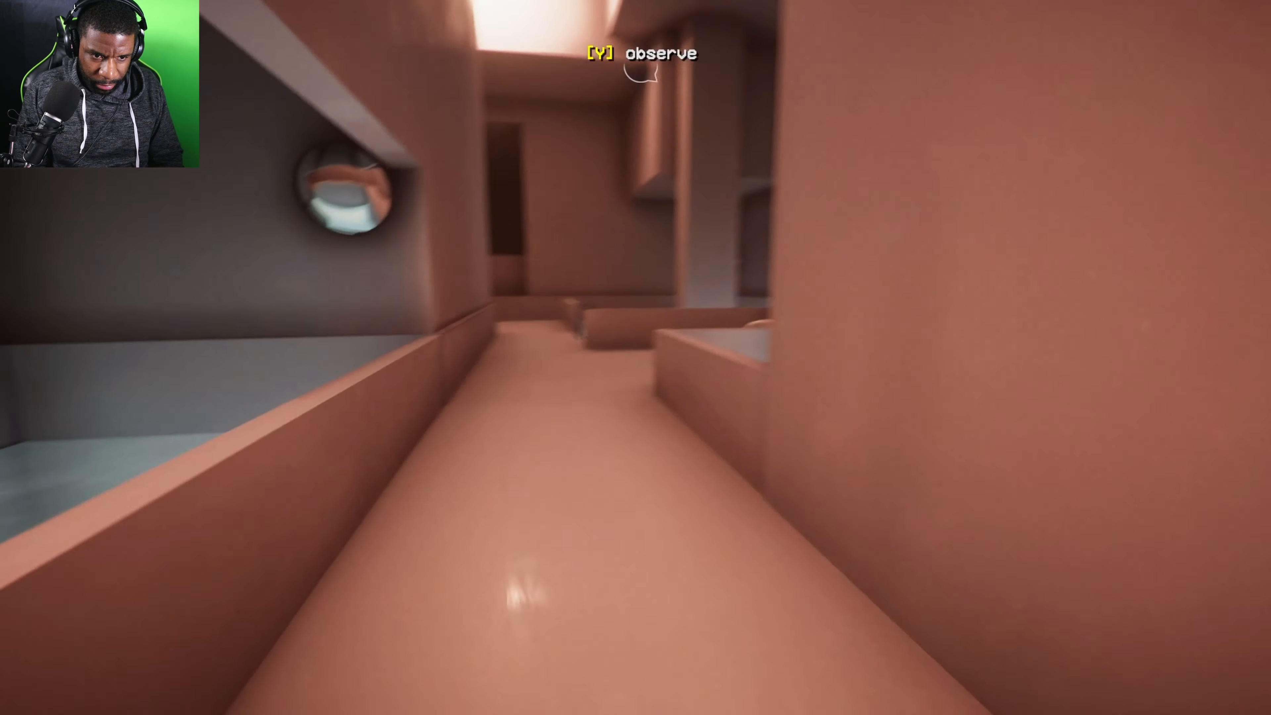
mouse_move(636, 358)
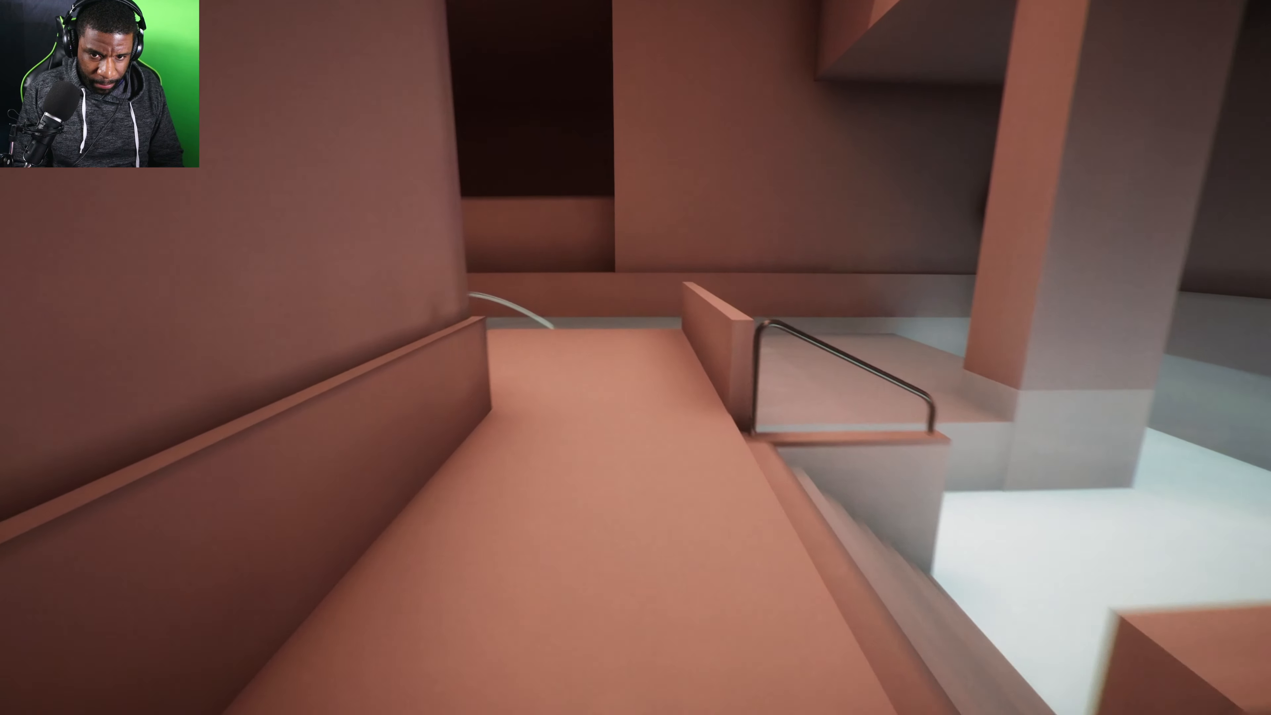
mouse_move(635, 358)
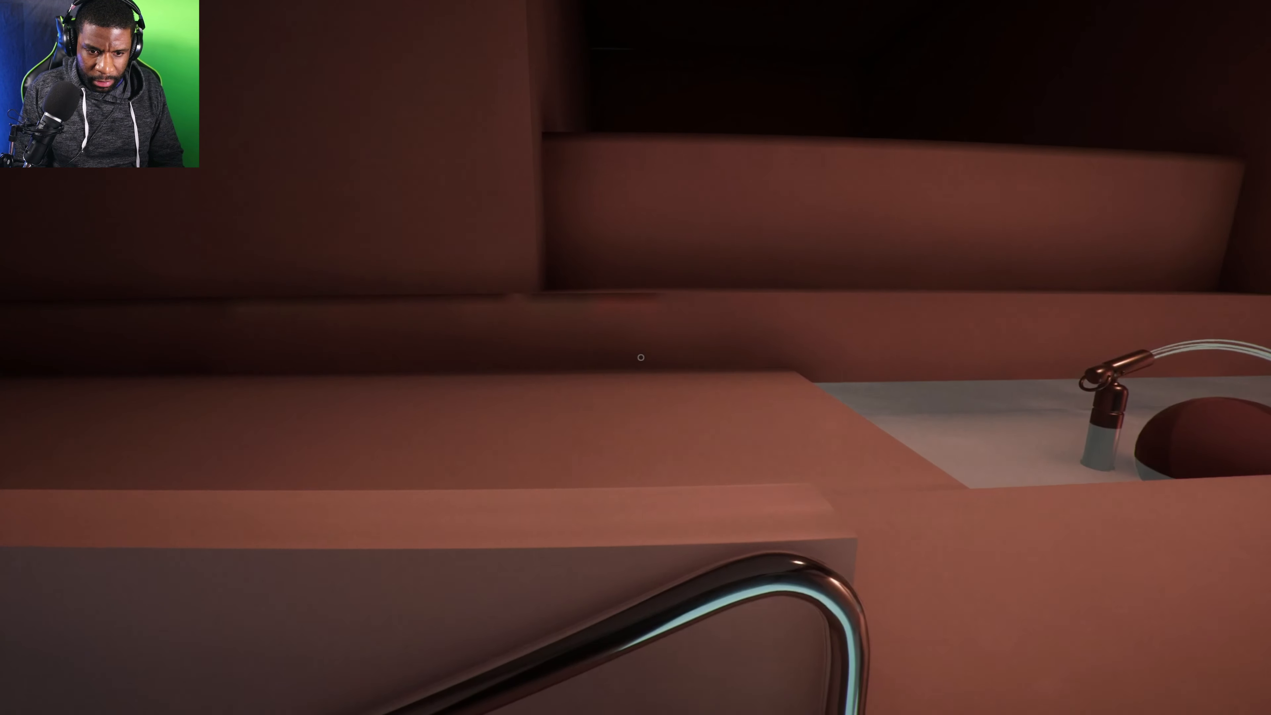
mouse_move(642, 358)
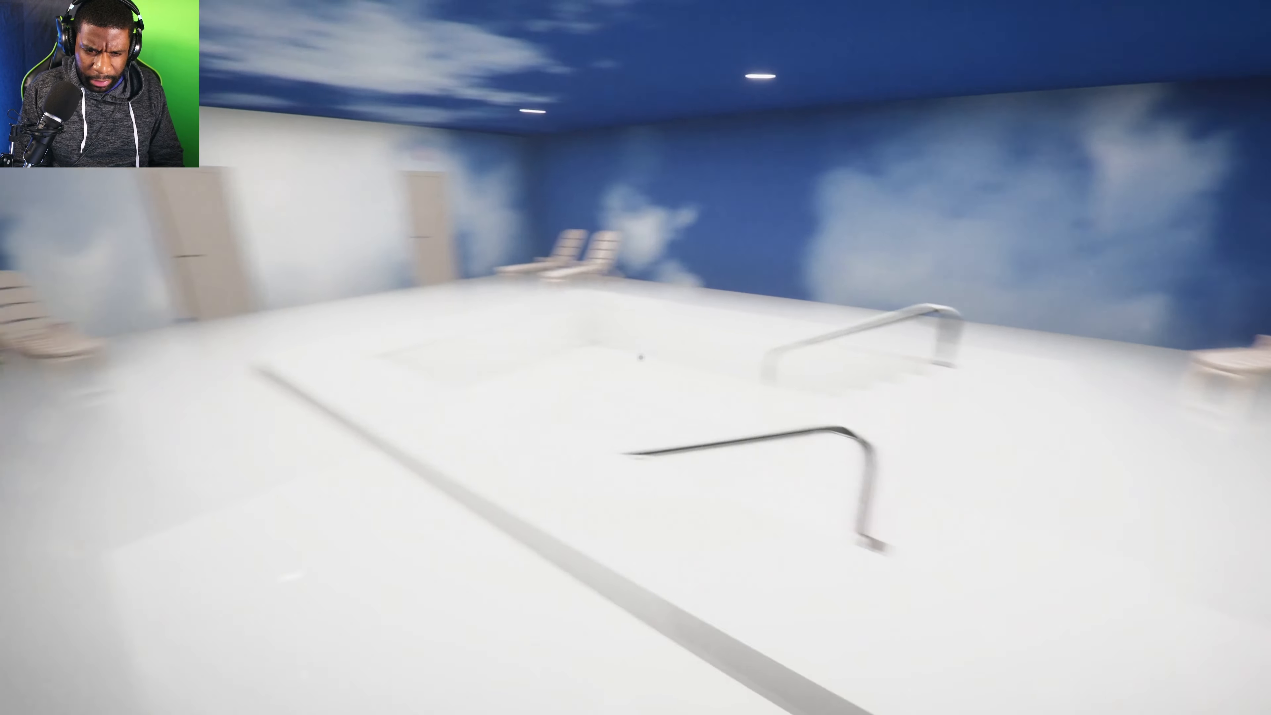
mouse_move(635, 357)
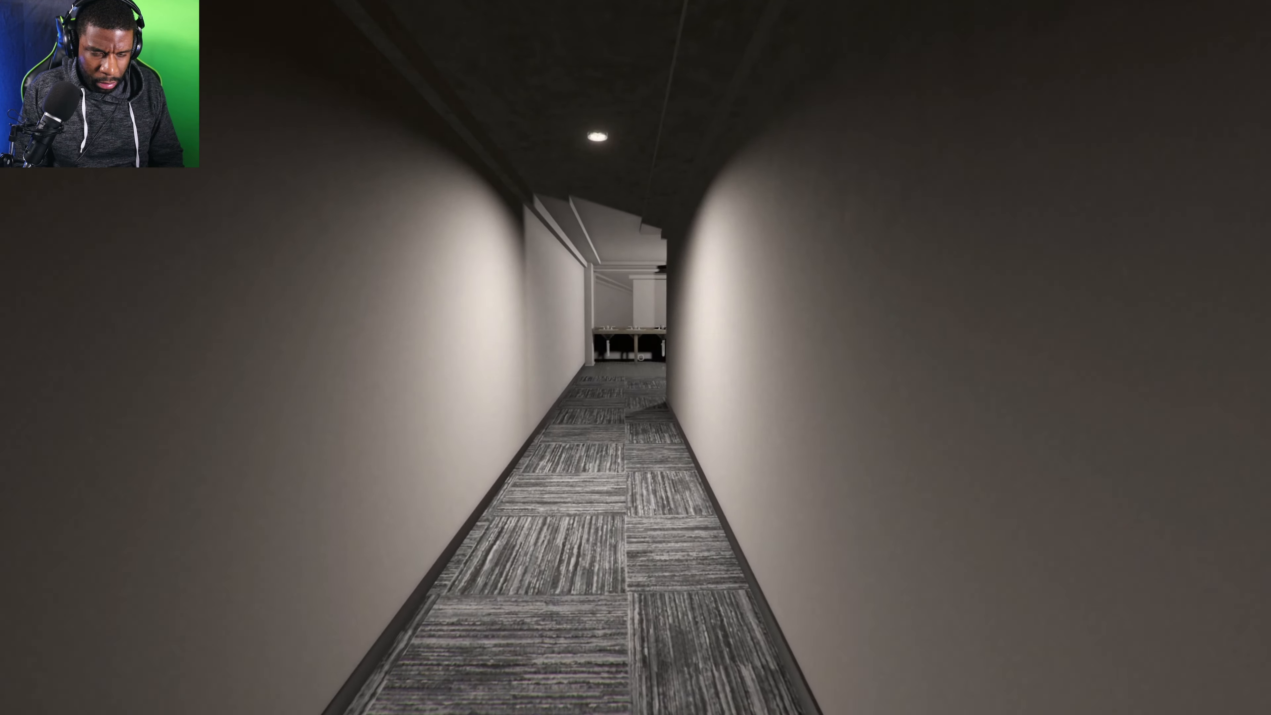
- Walk from the pool hall down the dim carpeted corridor and round its corner
key(w)
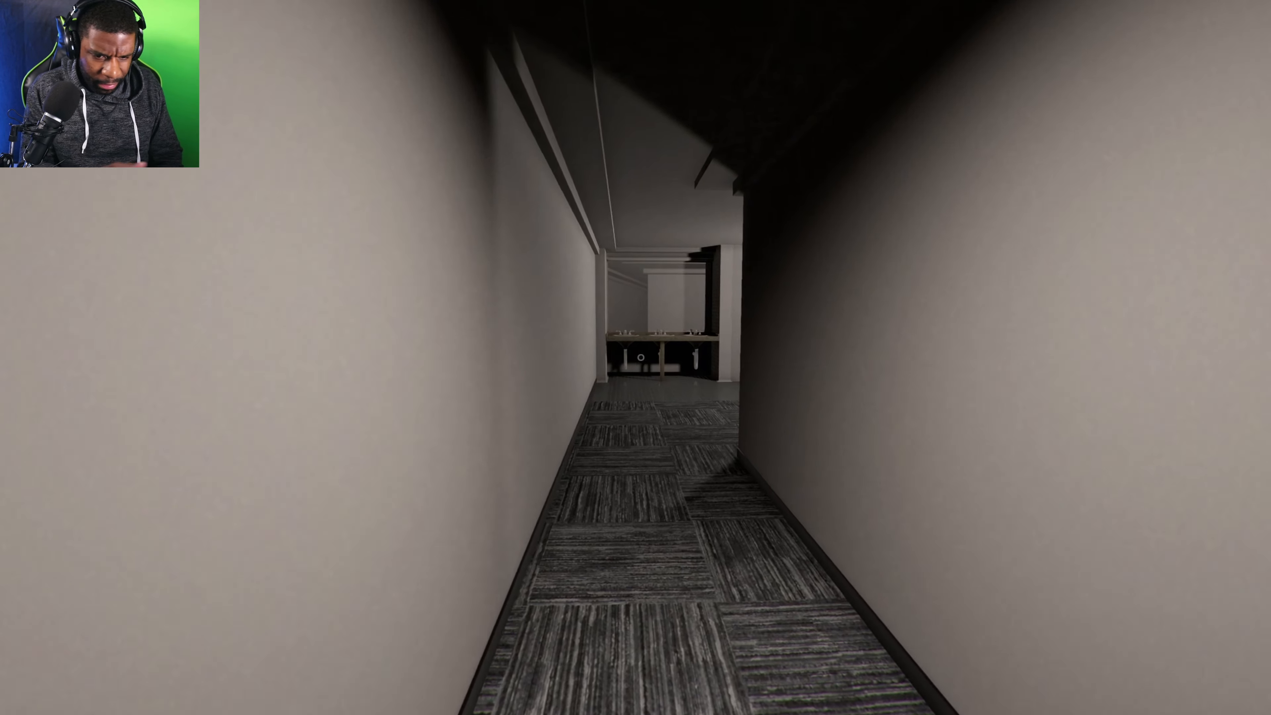
key(w)
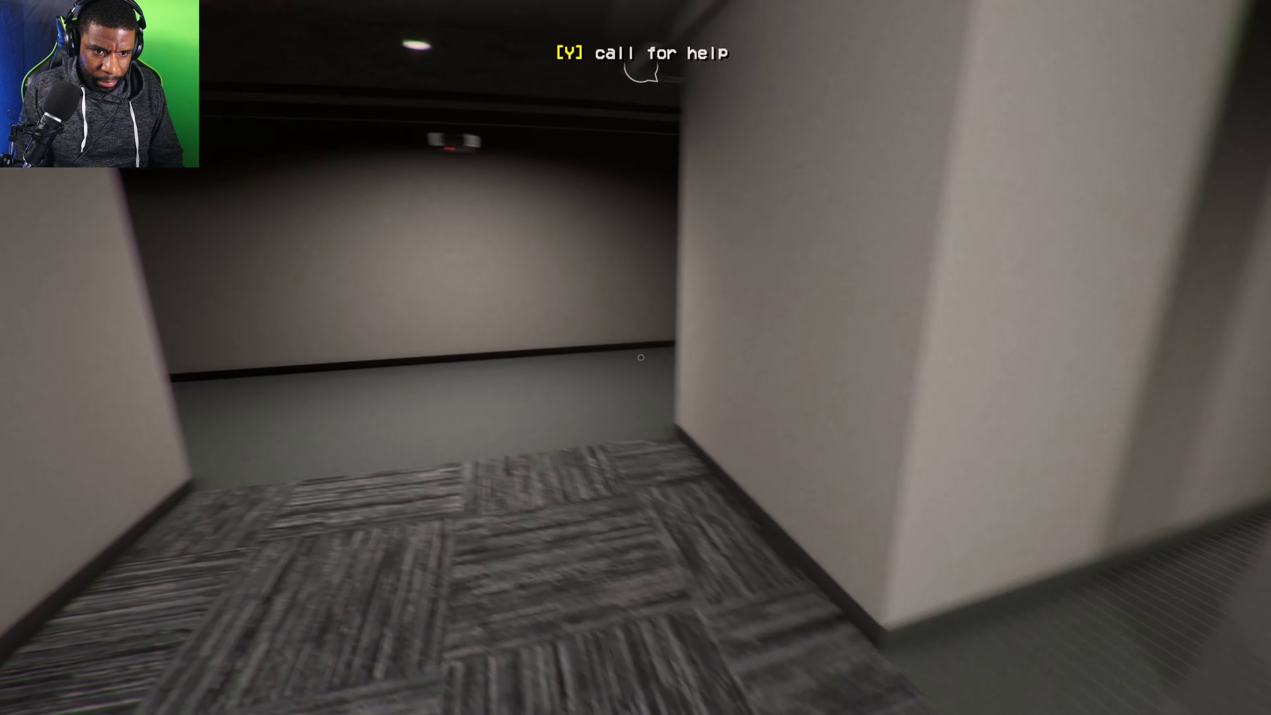
mouse_move(636, 357)
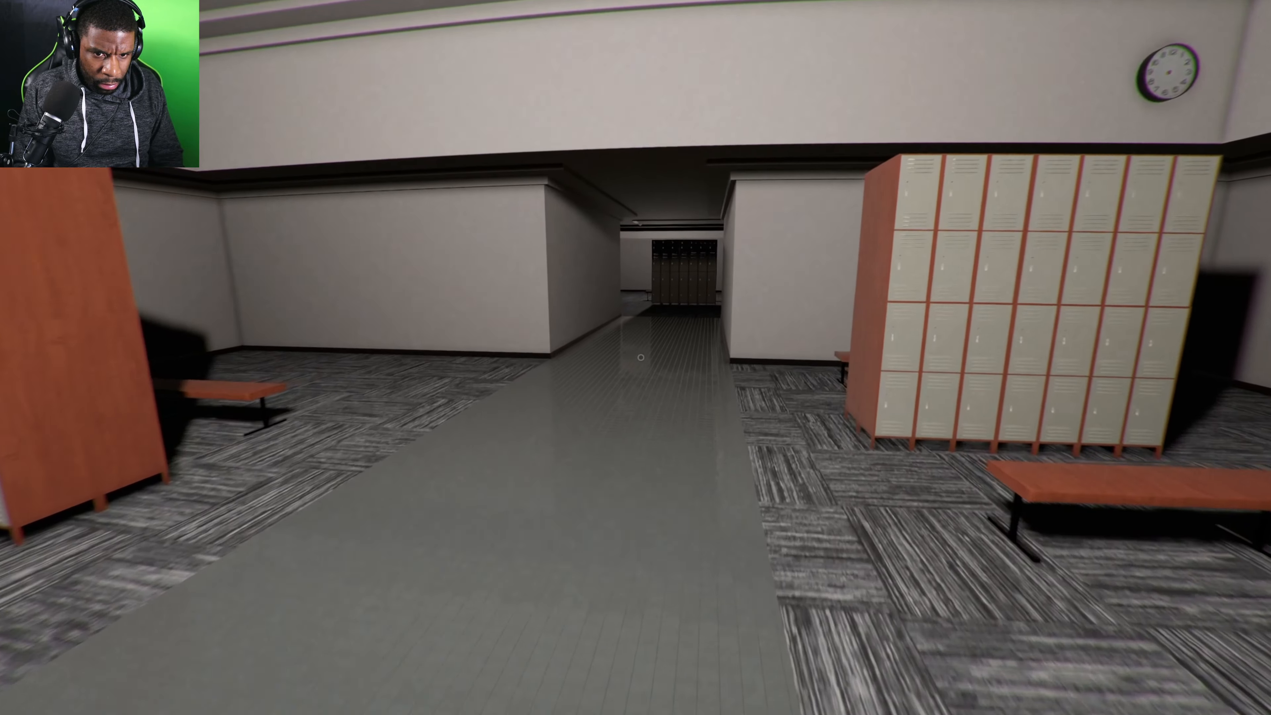
- Walk through the locker room past benches and lockers into the narrow carpeted corridors toward the grey pillared area
key(w)
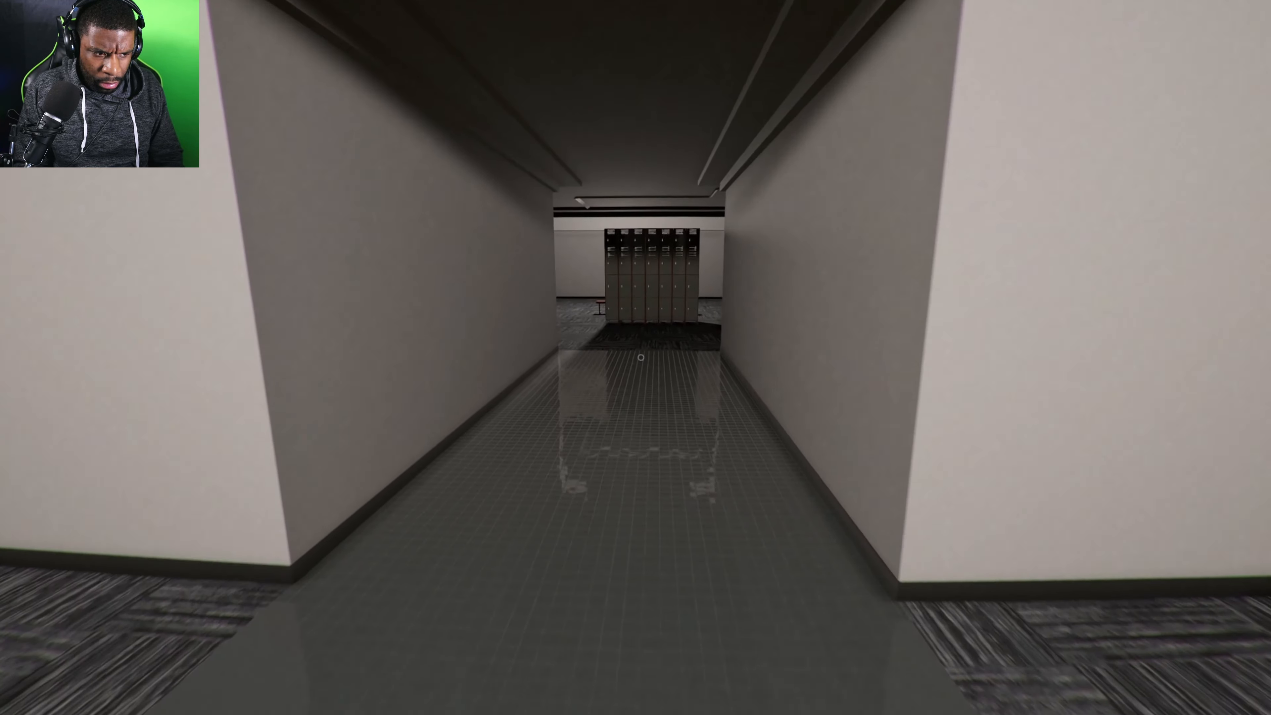
key(w)
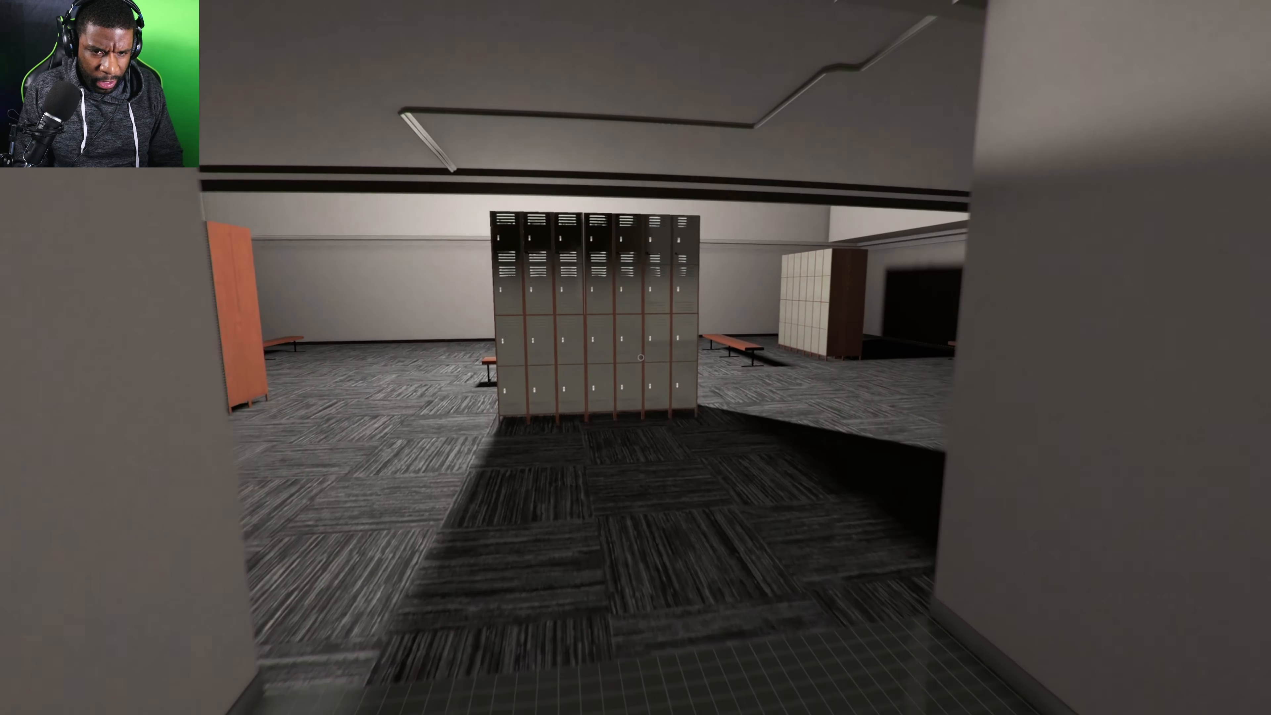
mouse_move(636, 357)
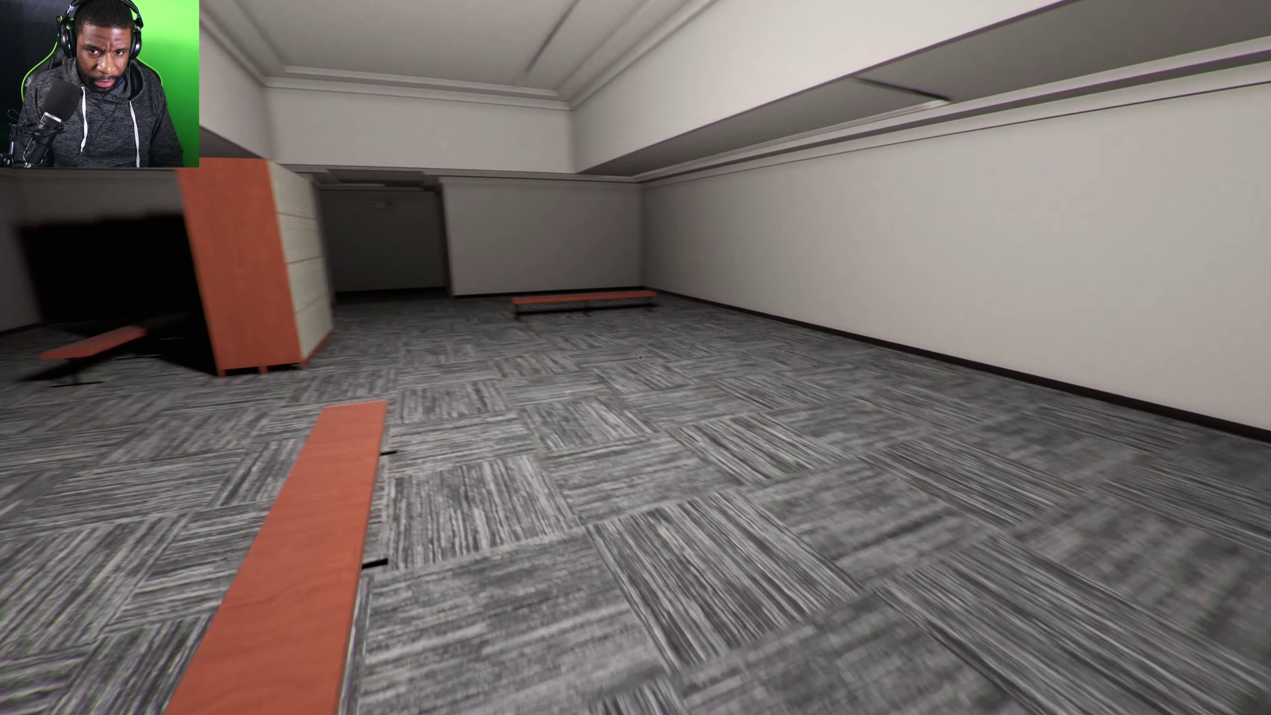
mouse_move(635, 358)
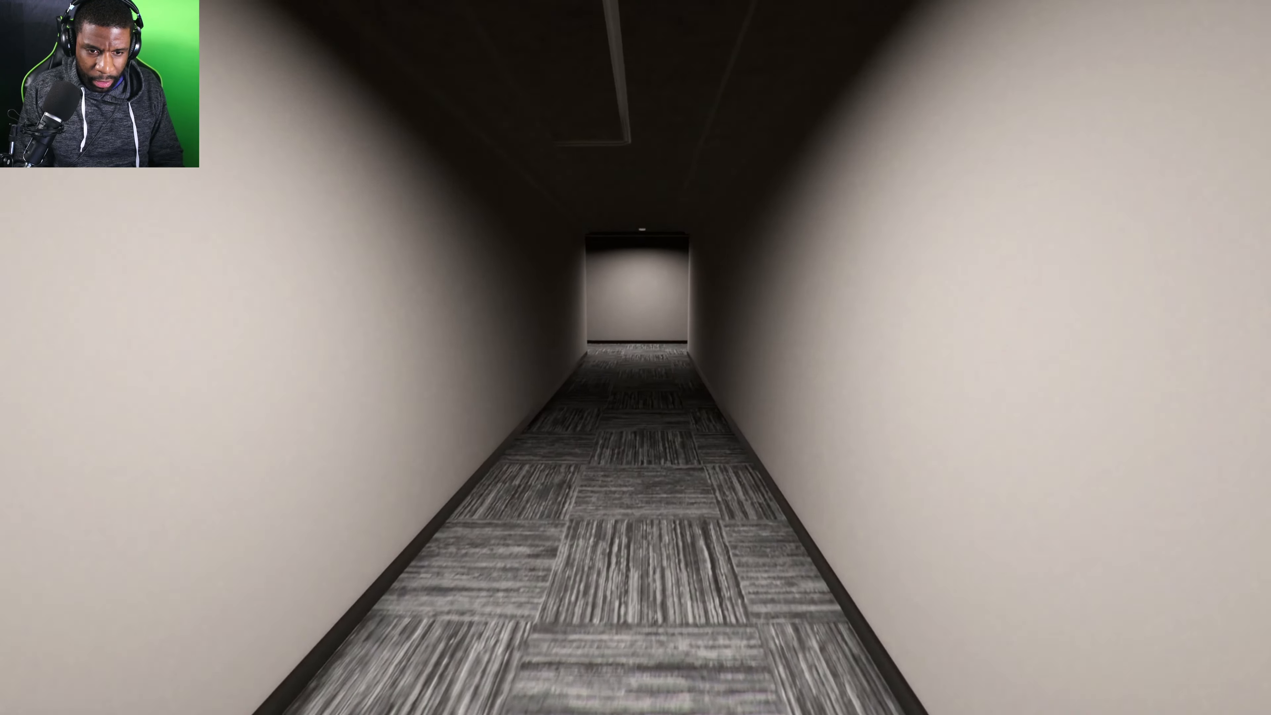
key(w)
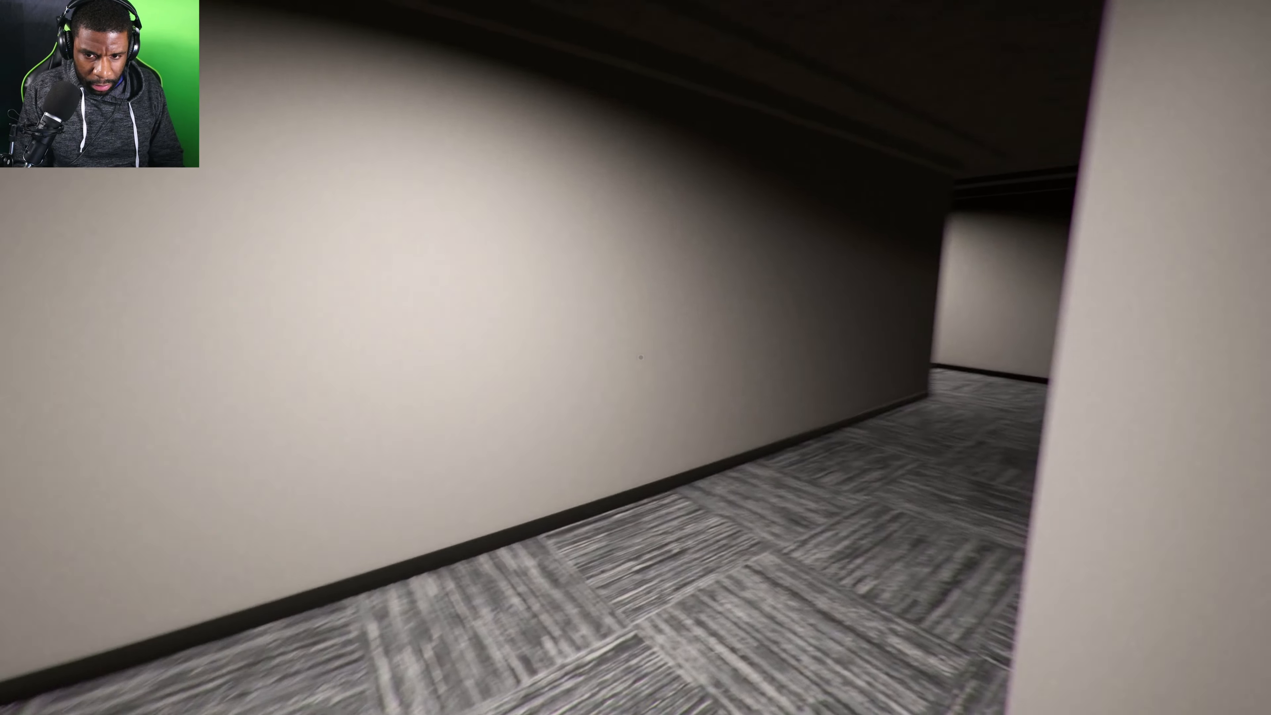
mouse_move(636, 357)
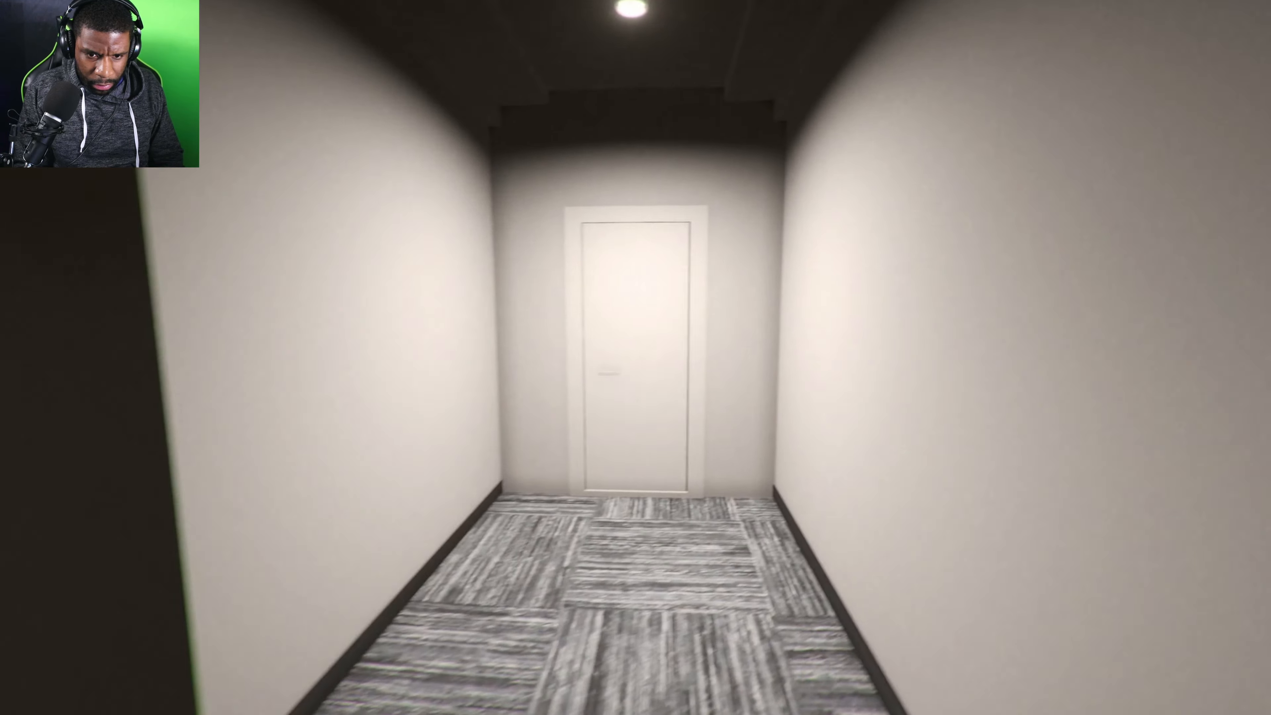
key(w)
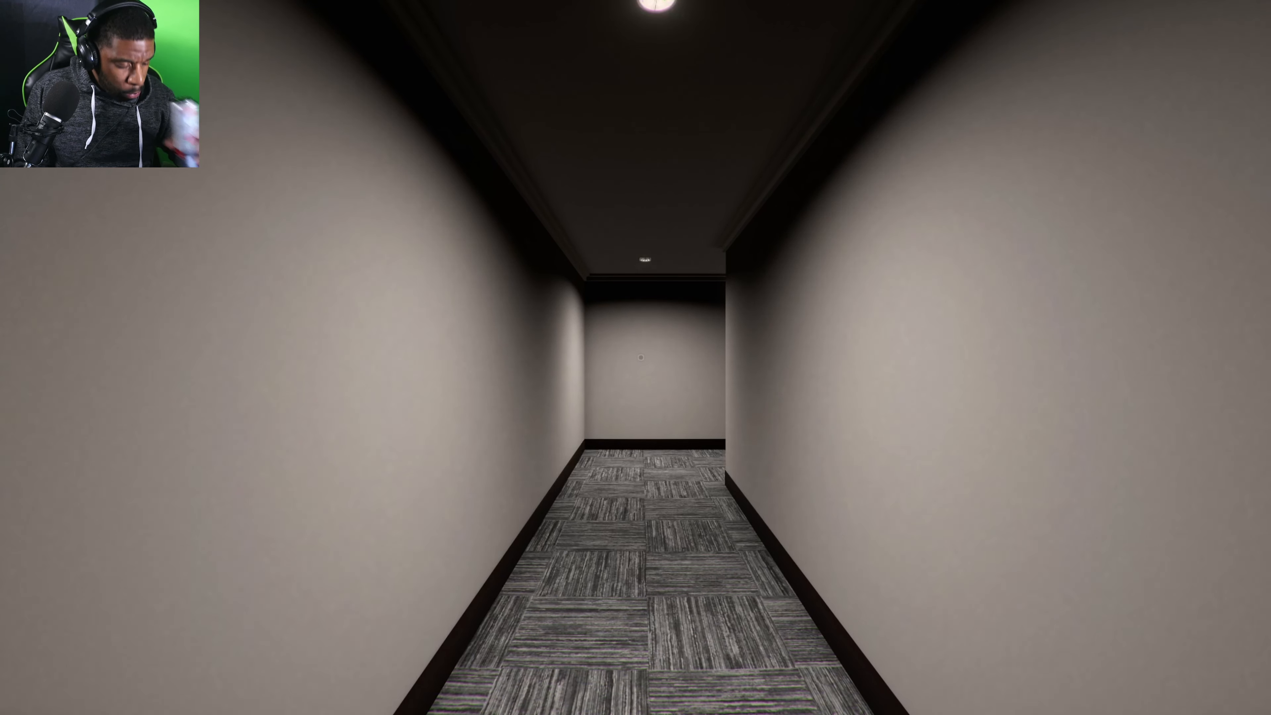
key(w)
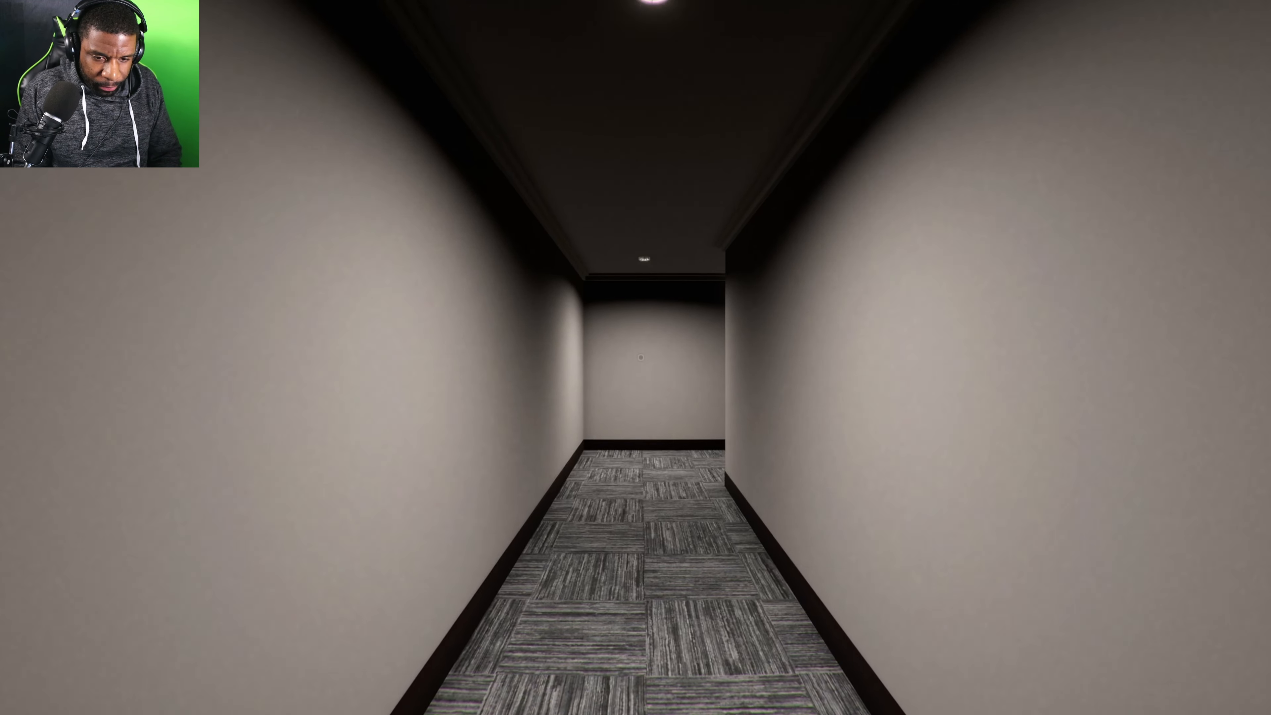
key(w)
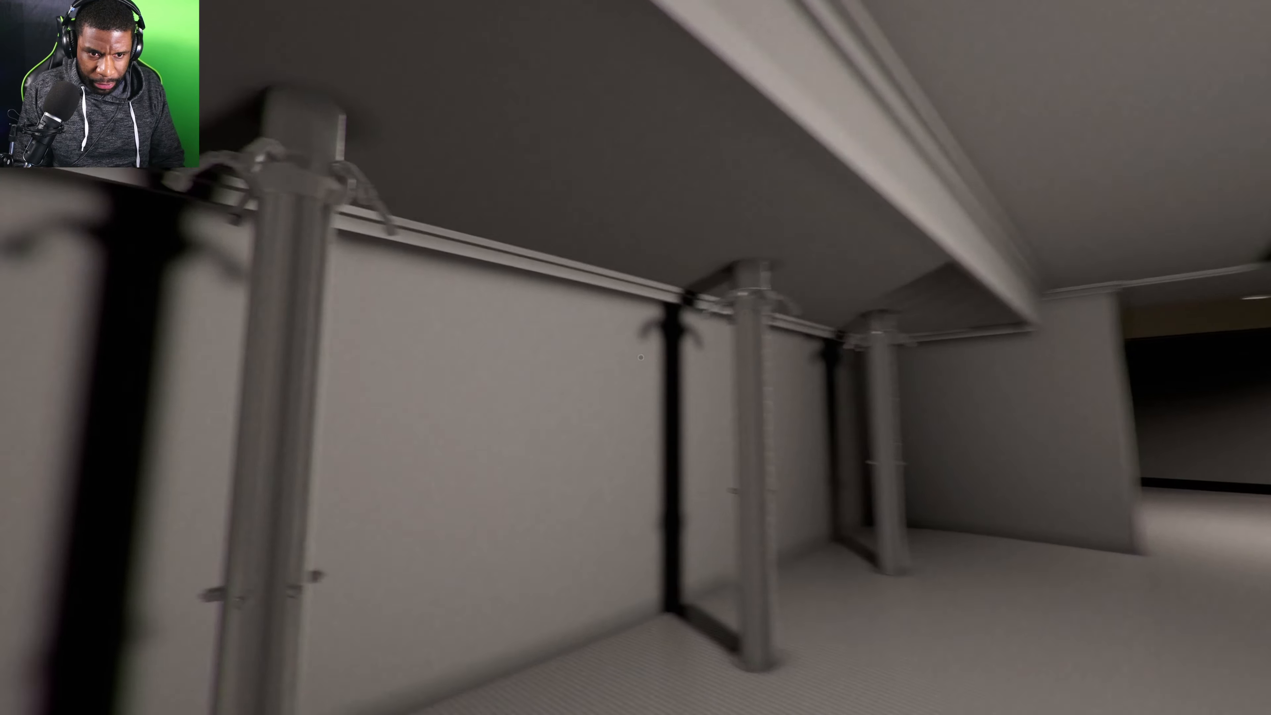
mouse_move(636, 357)
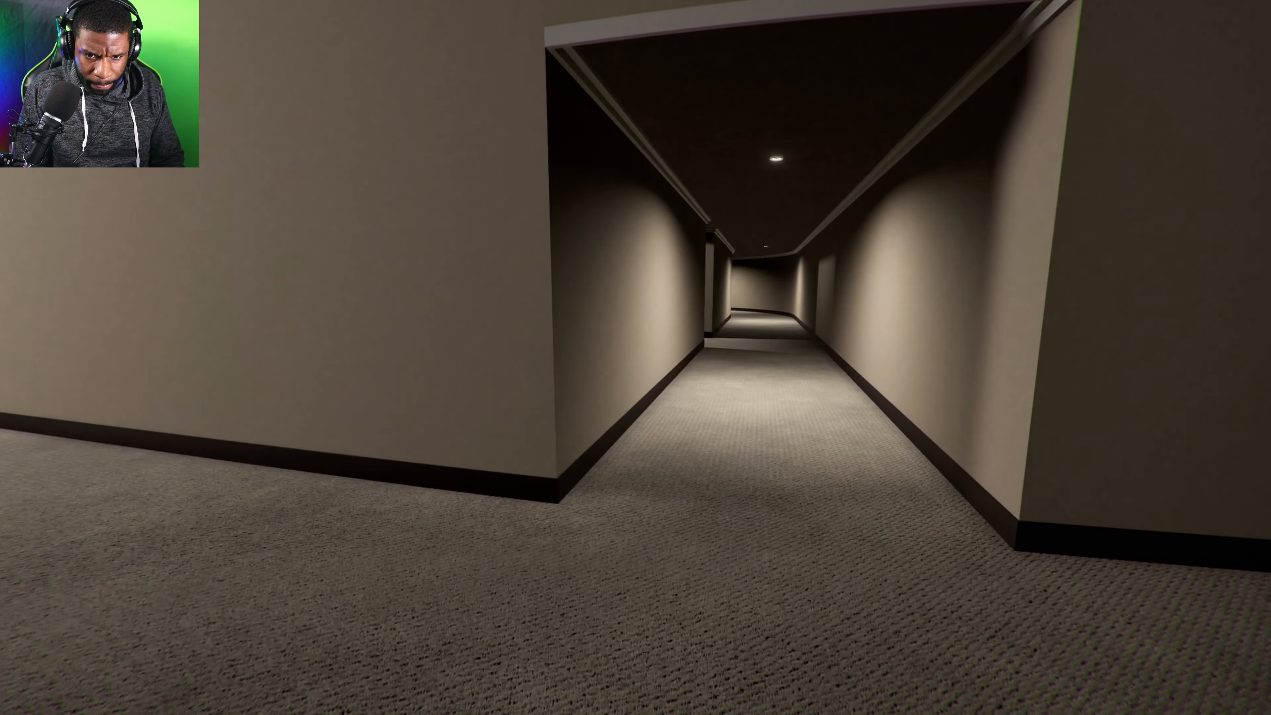
- Walk out of the grey pillared passage into the warm beige carpeted hotel corridors
key(w)
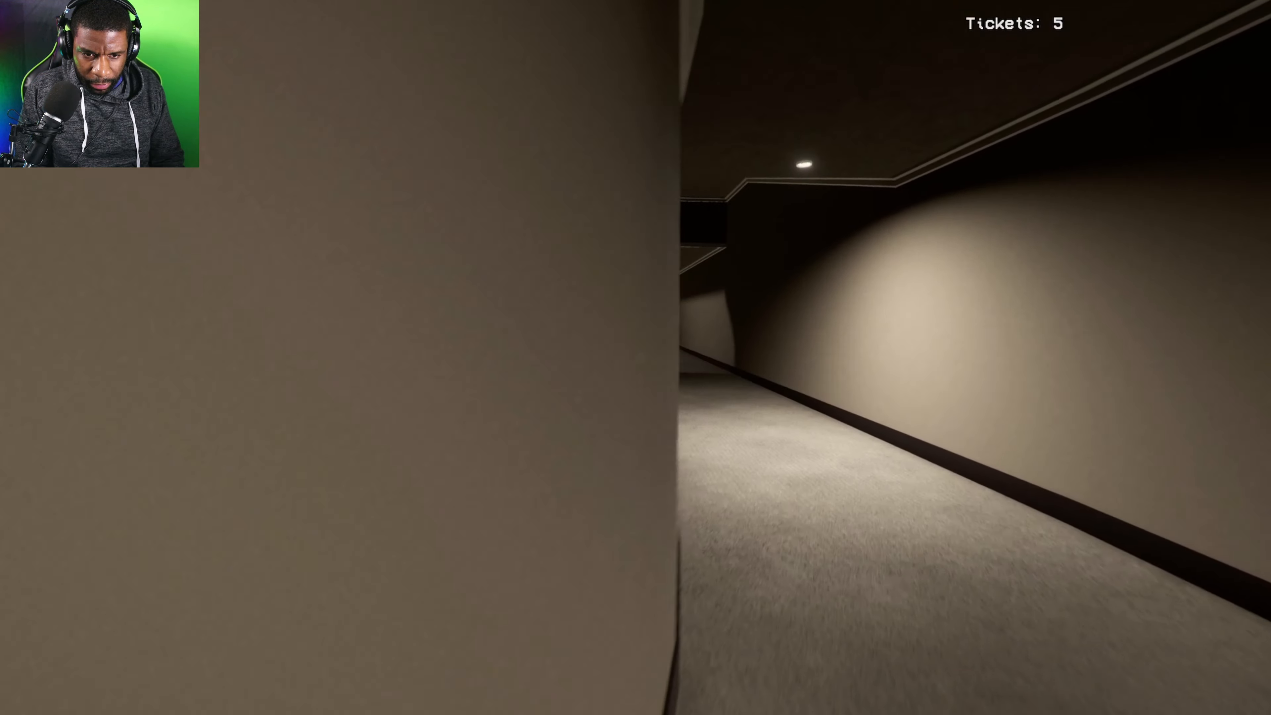
mouse_move(636, 358)
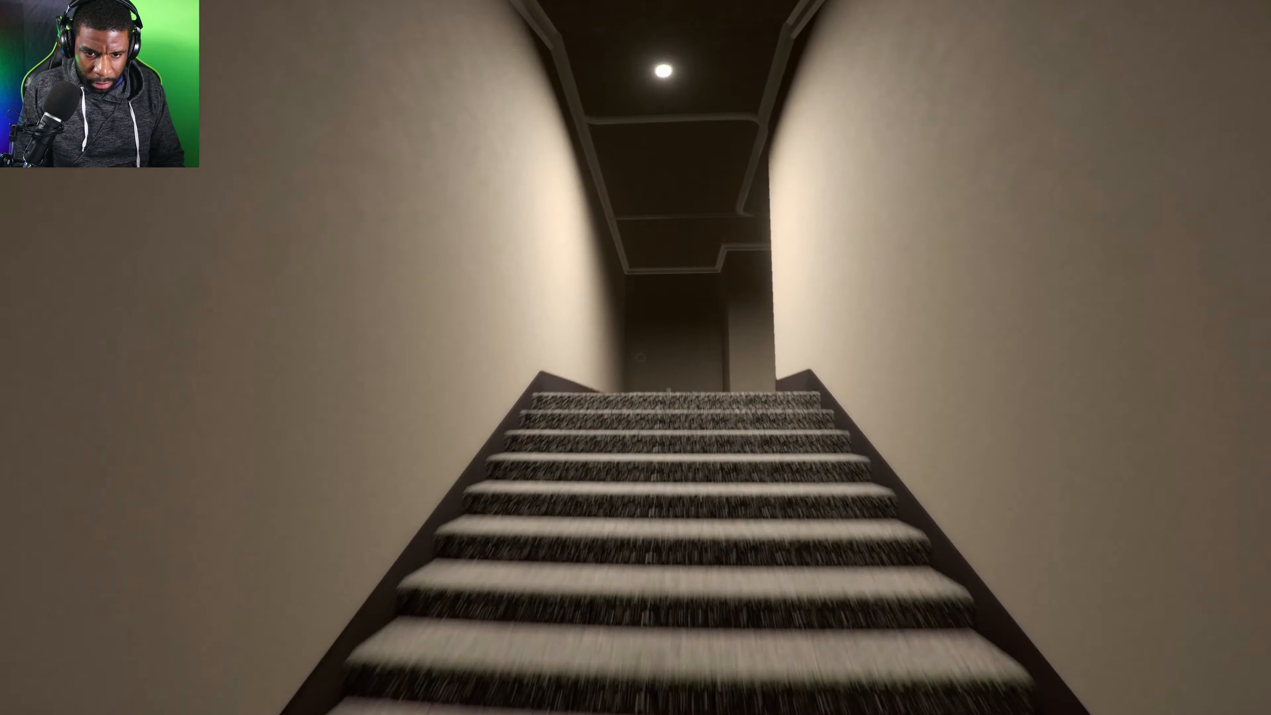
- Climb the stairs and follow the long curving corridor into the room with the lit elevator
key(w)
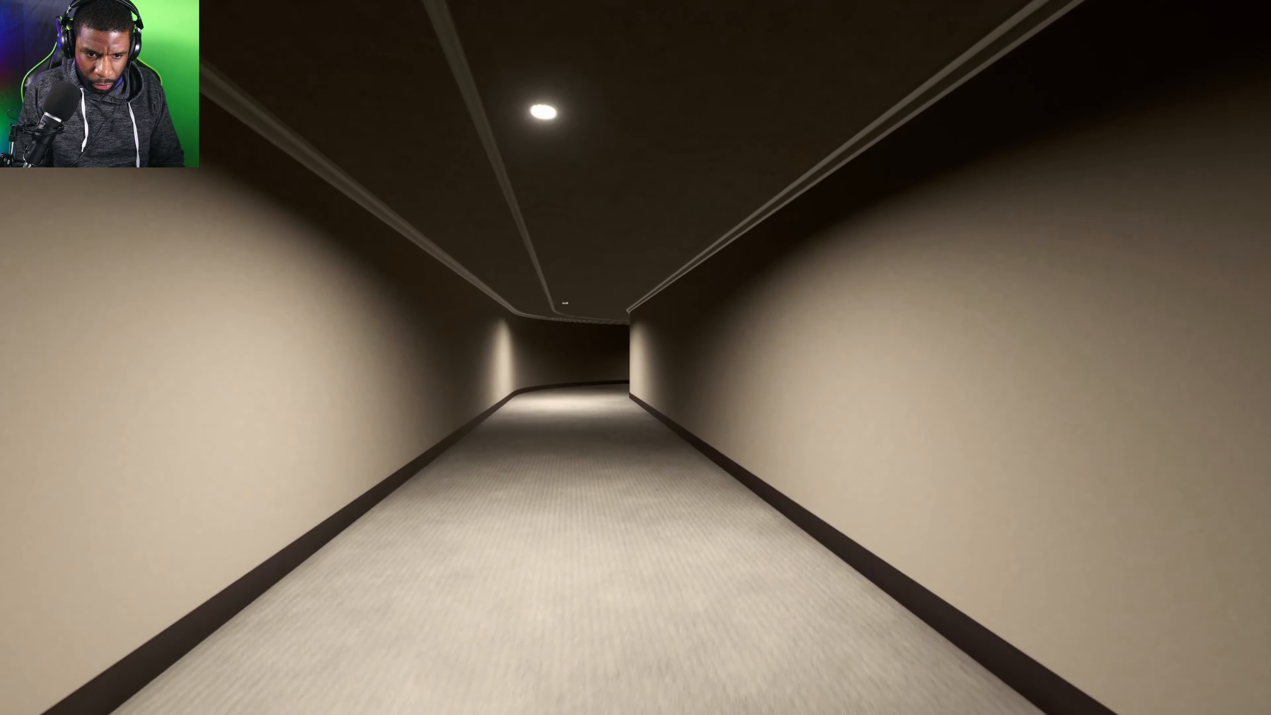
key(w)
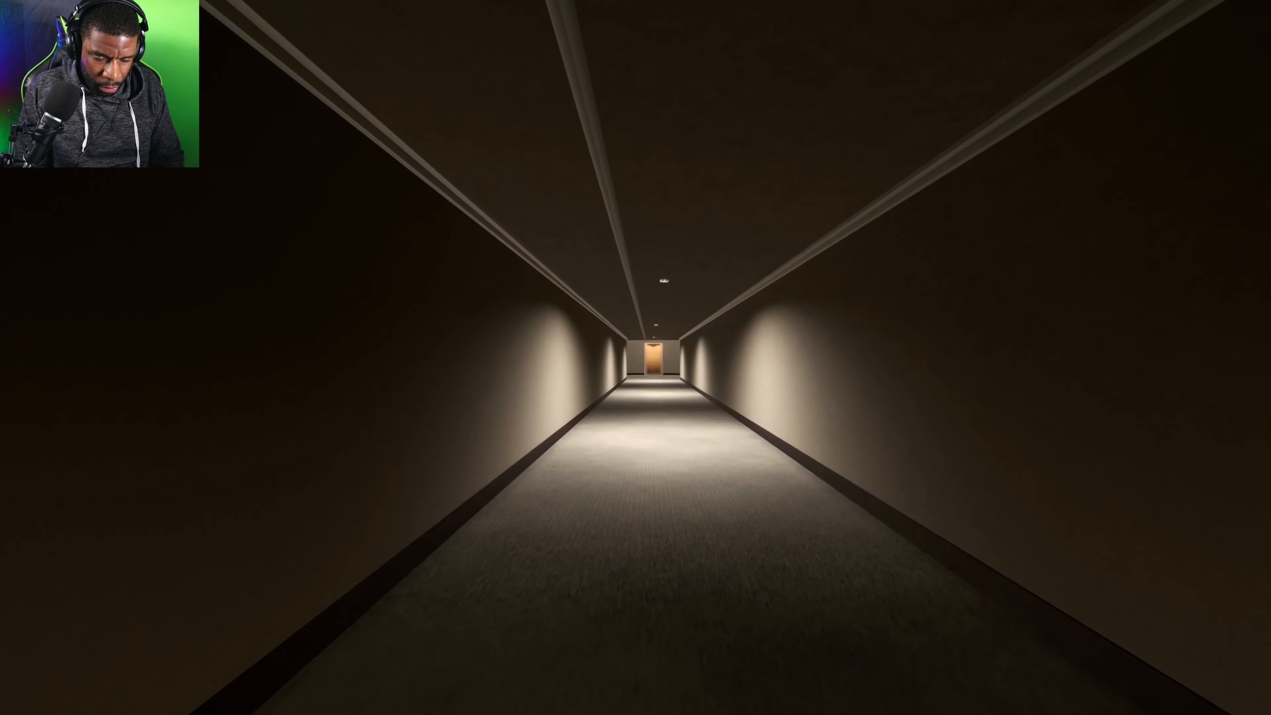
key(w)
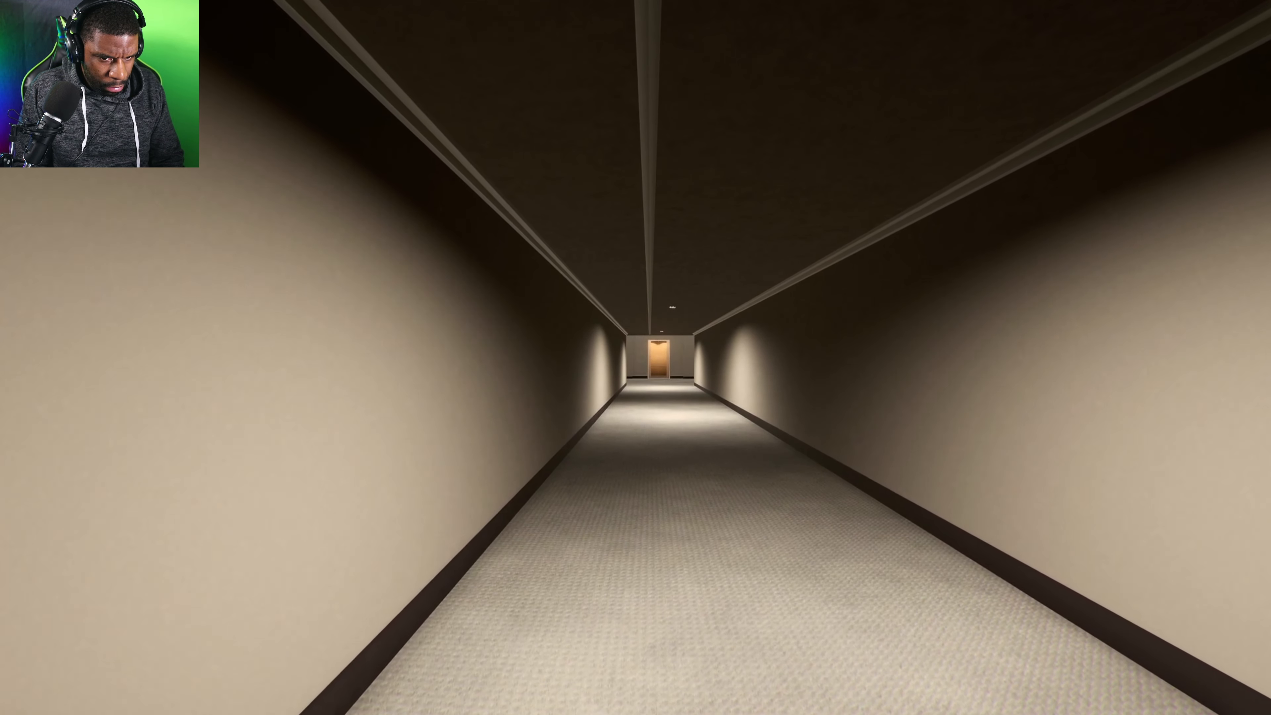
key(w)
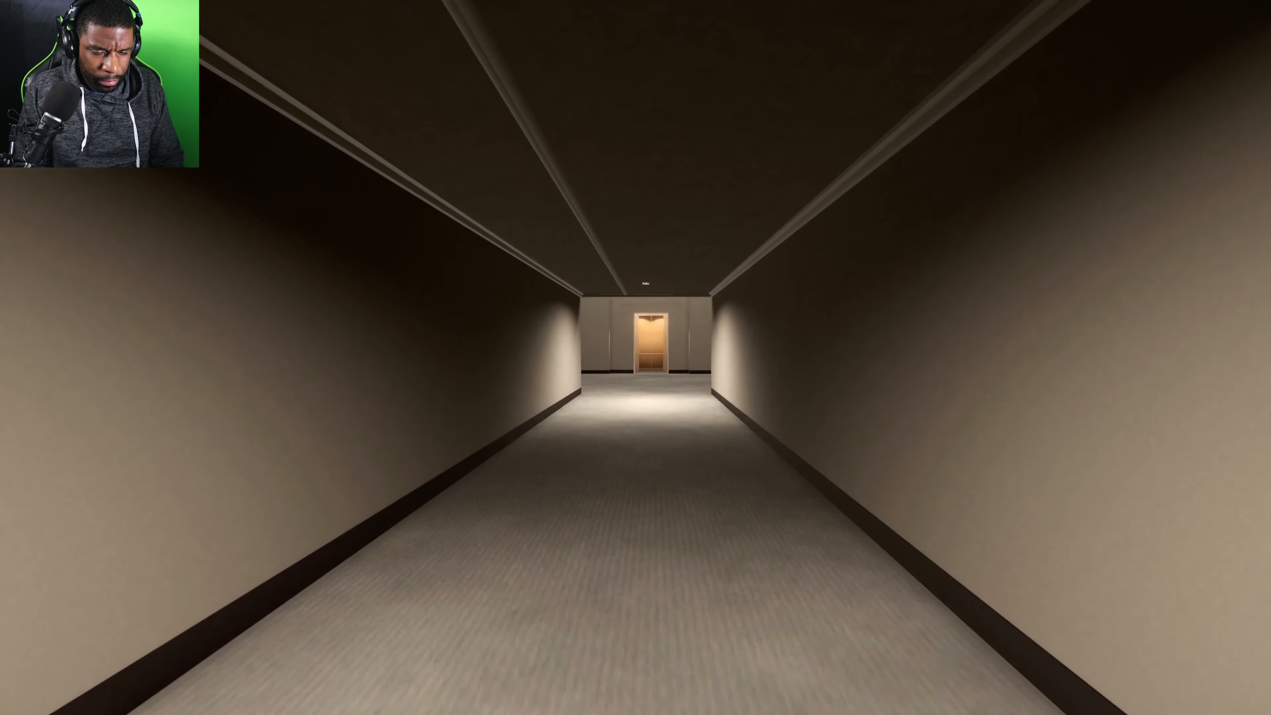
key(w)
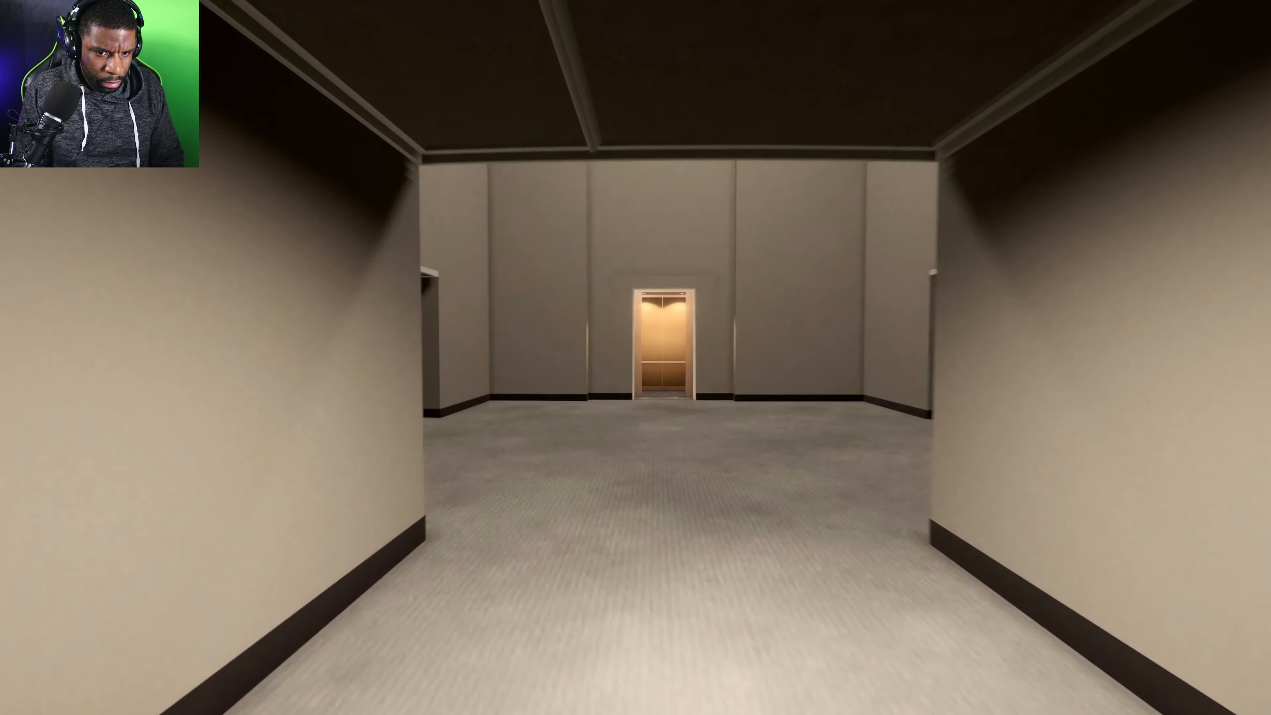
key(w)
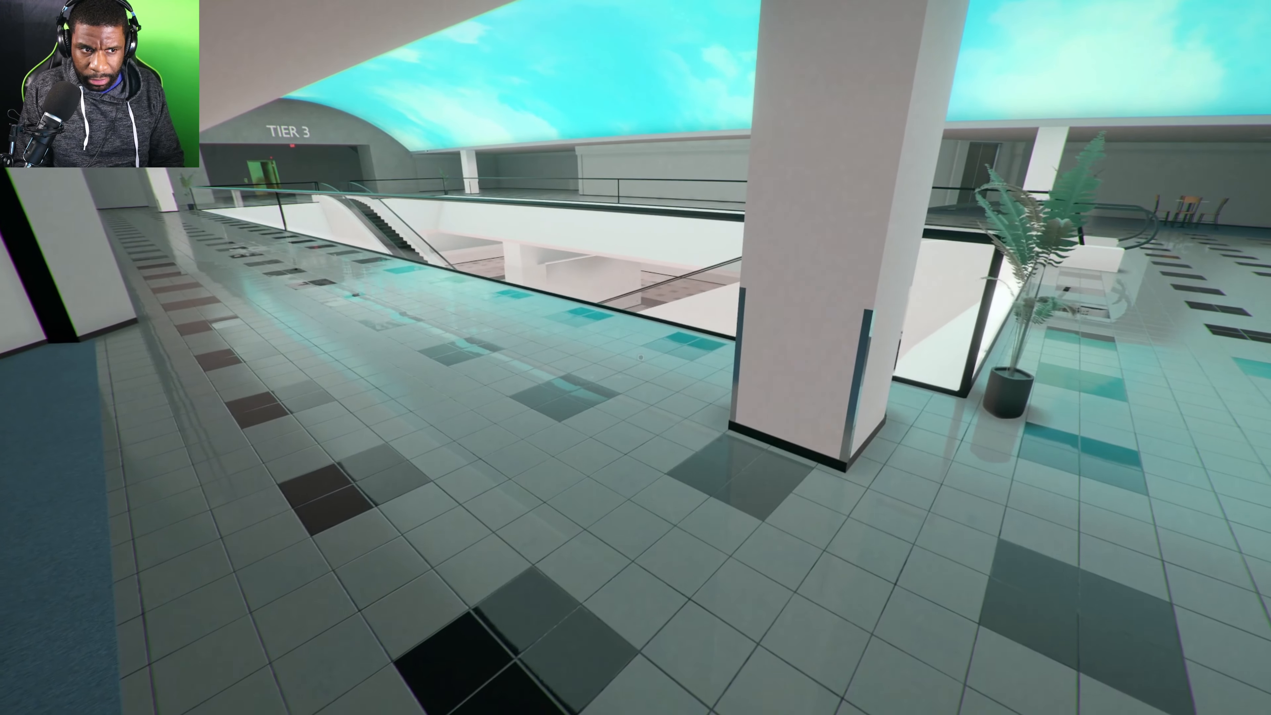
mouse_move(635, 357)
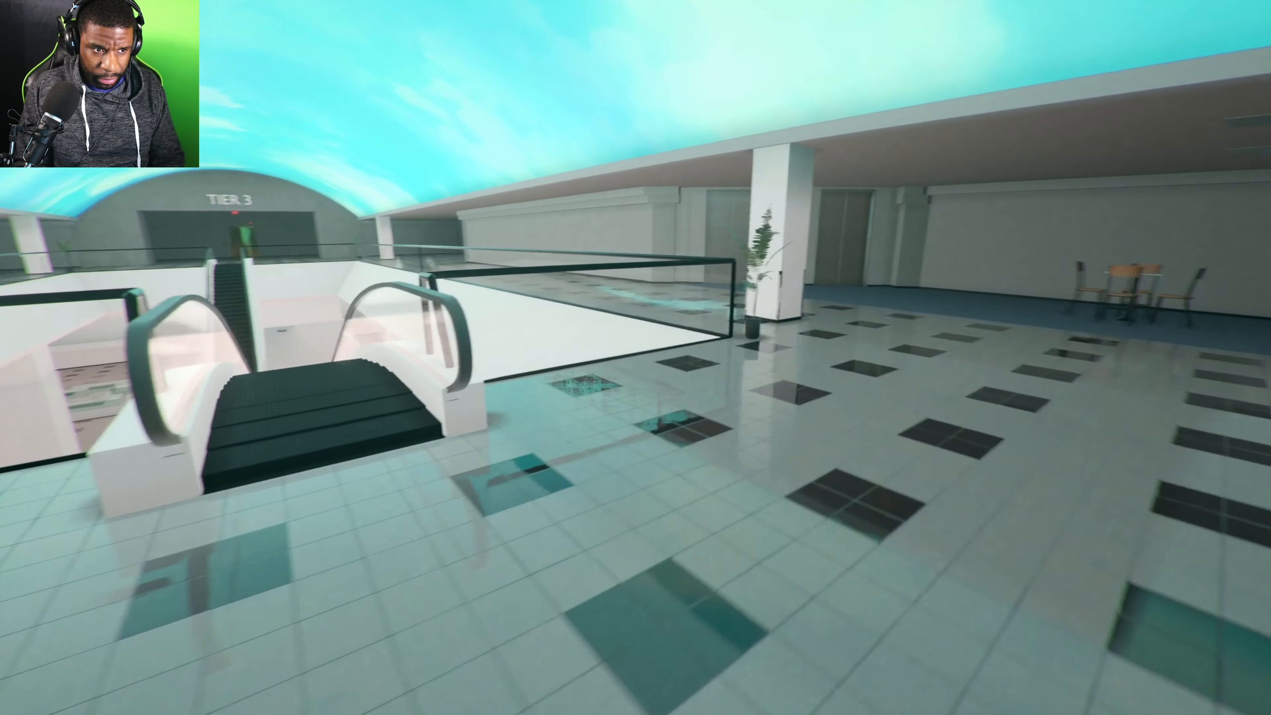
- Cross the Tier 3 mall atrium and ride the escalator down to the lower level
key(w)
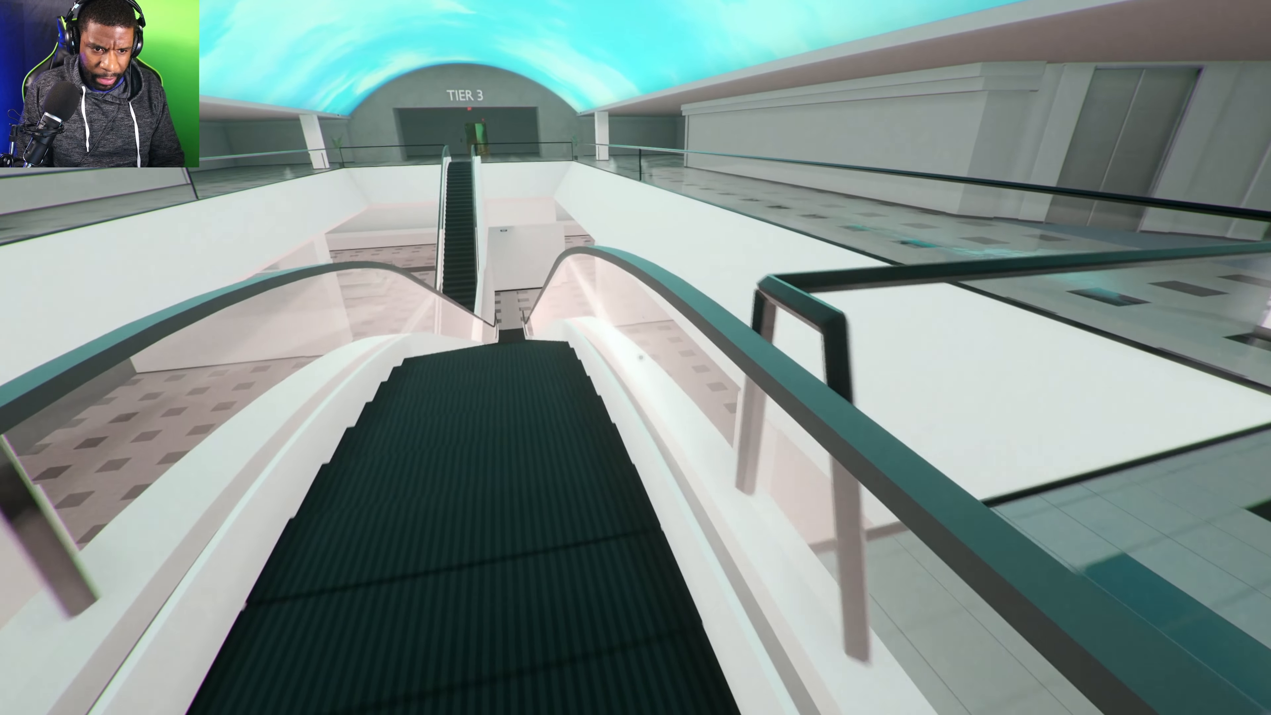
key(w)
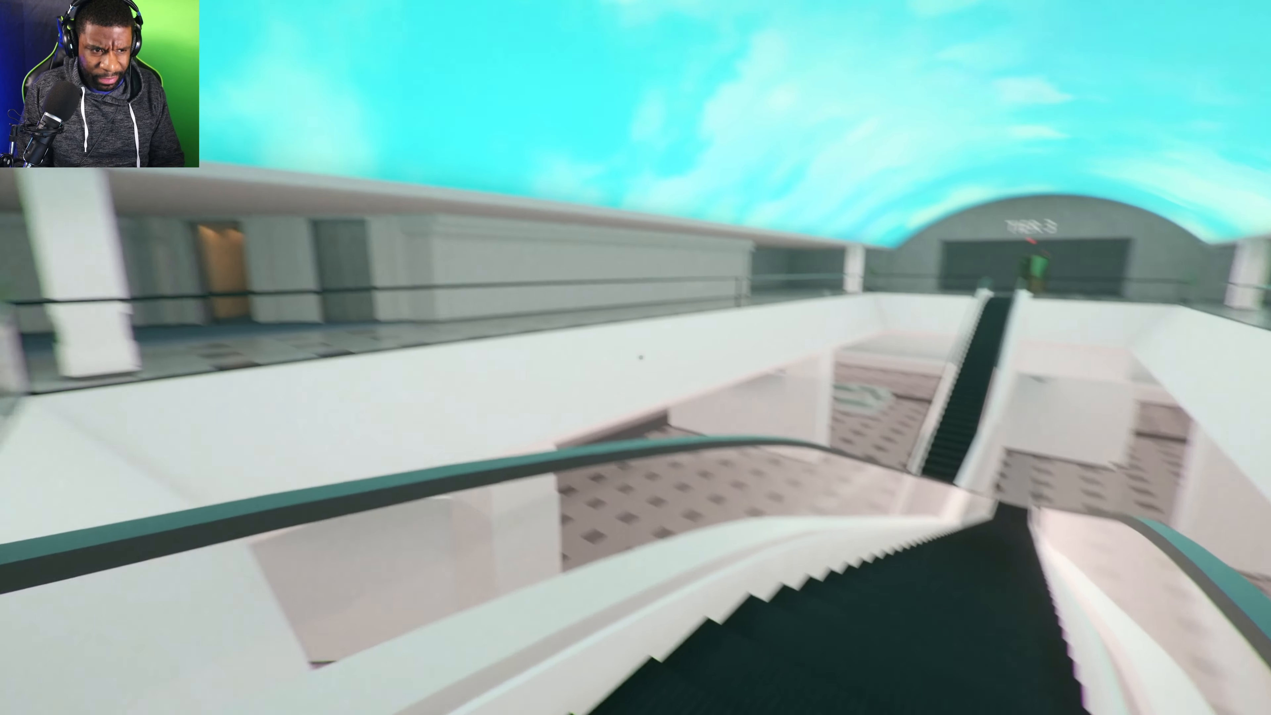
mouse_move(636, 358)
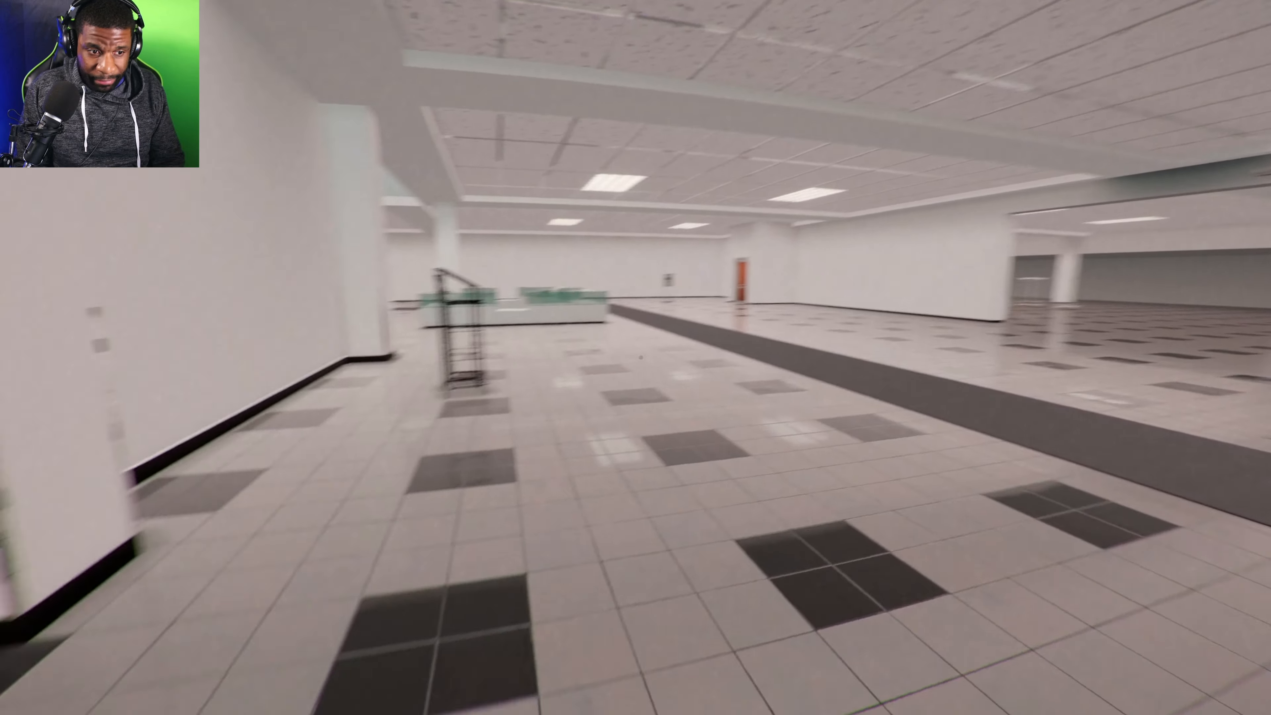
mouse_move(635, 357)
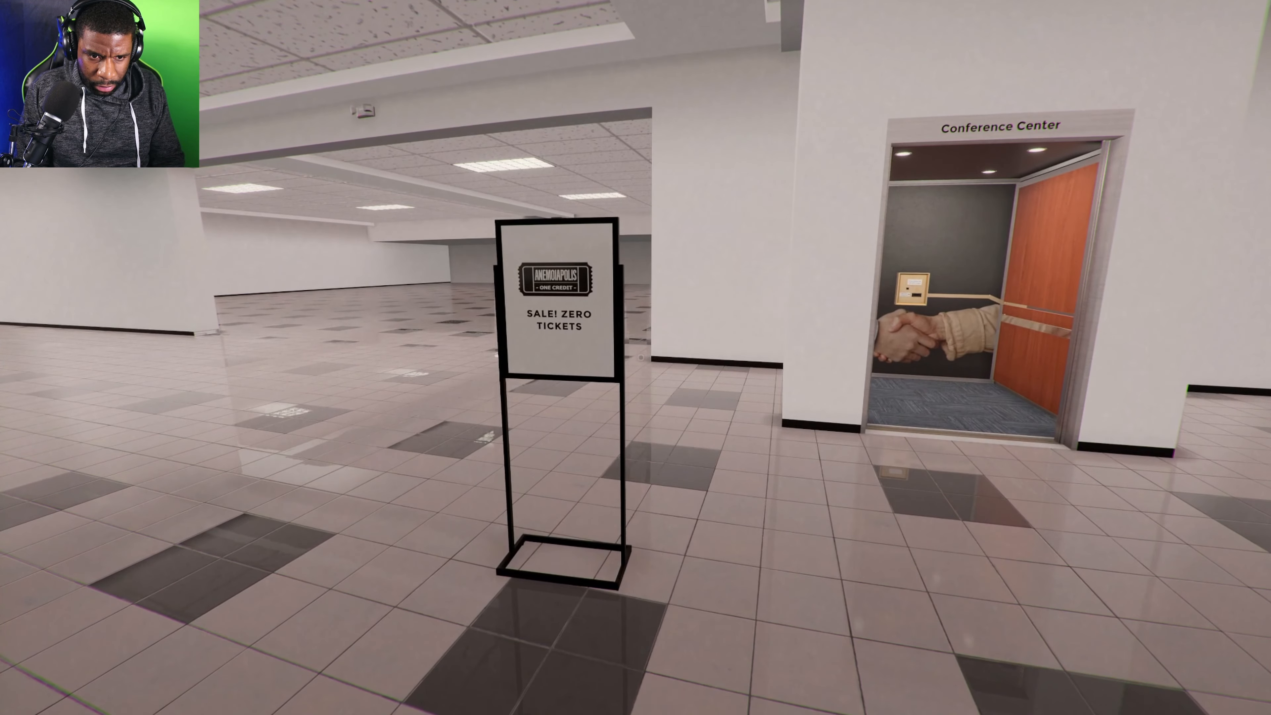
mouse_move(635, 357)
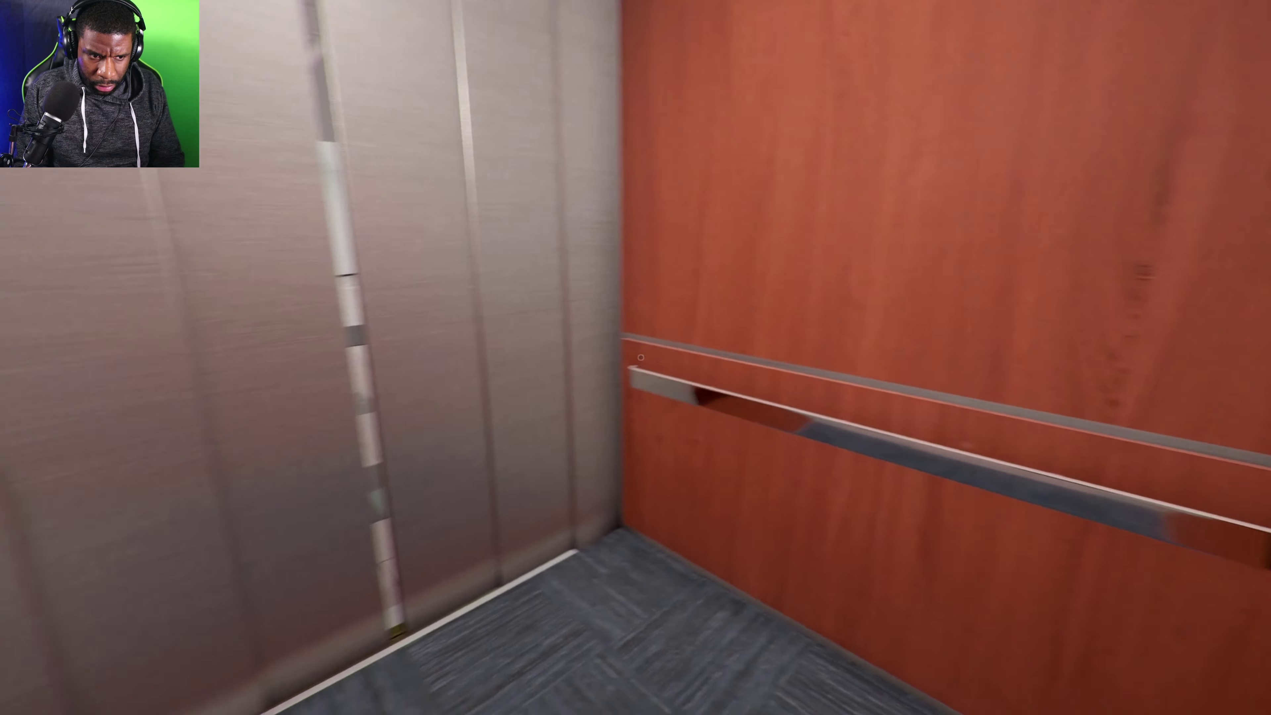
mouse_move(635, 358)
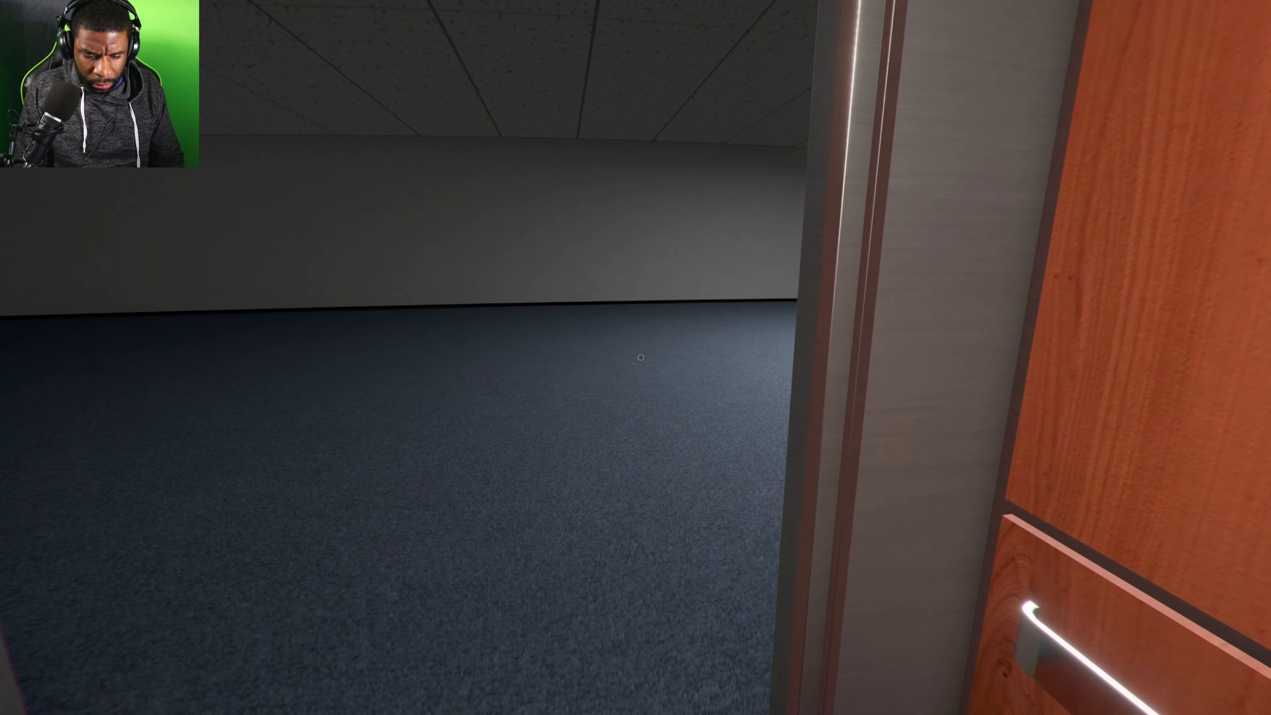
mouse_move(636, 358)
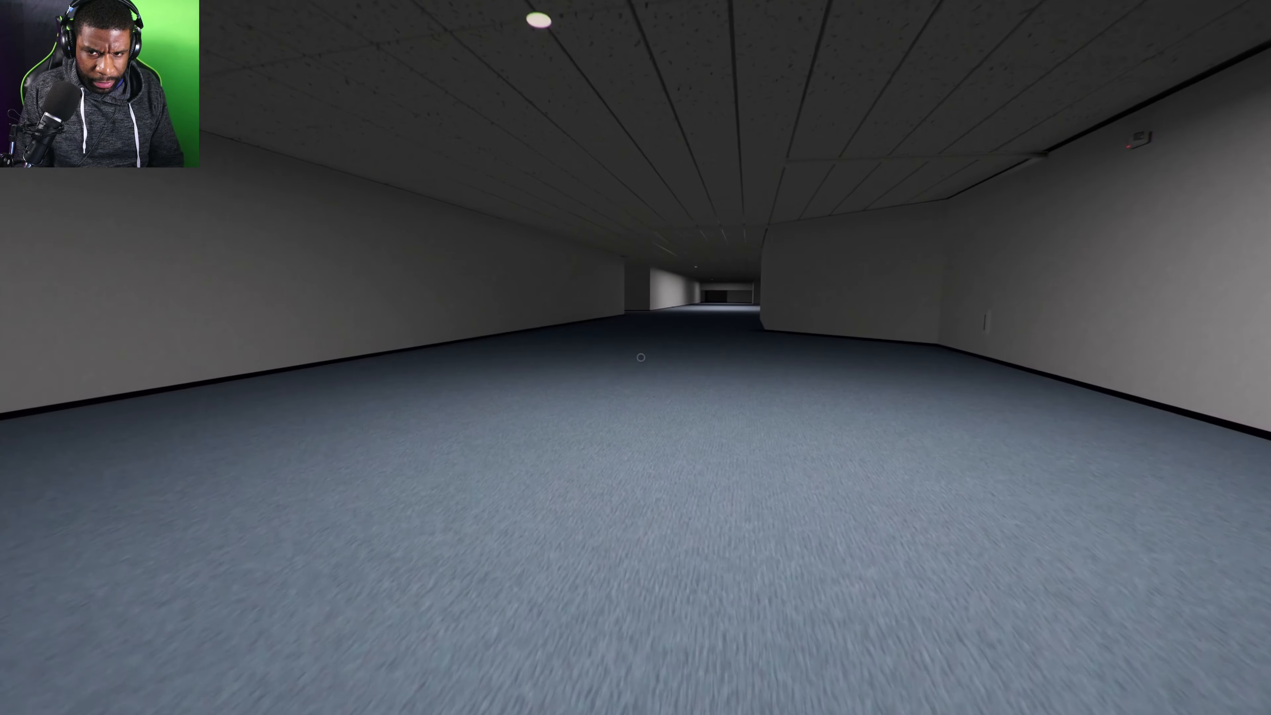
- Walk across the dark carpeted conference halls past the stacked chairs toward the lit room
key(w)
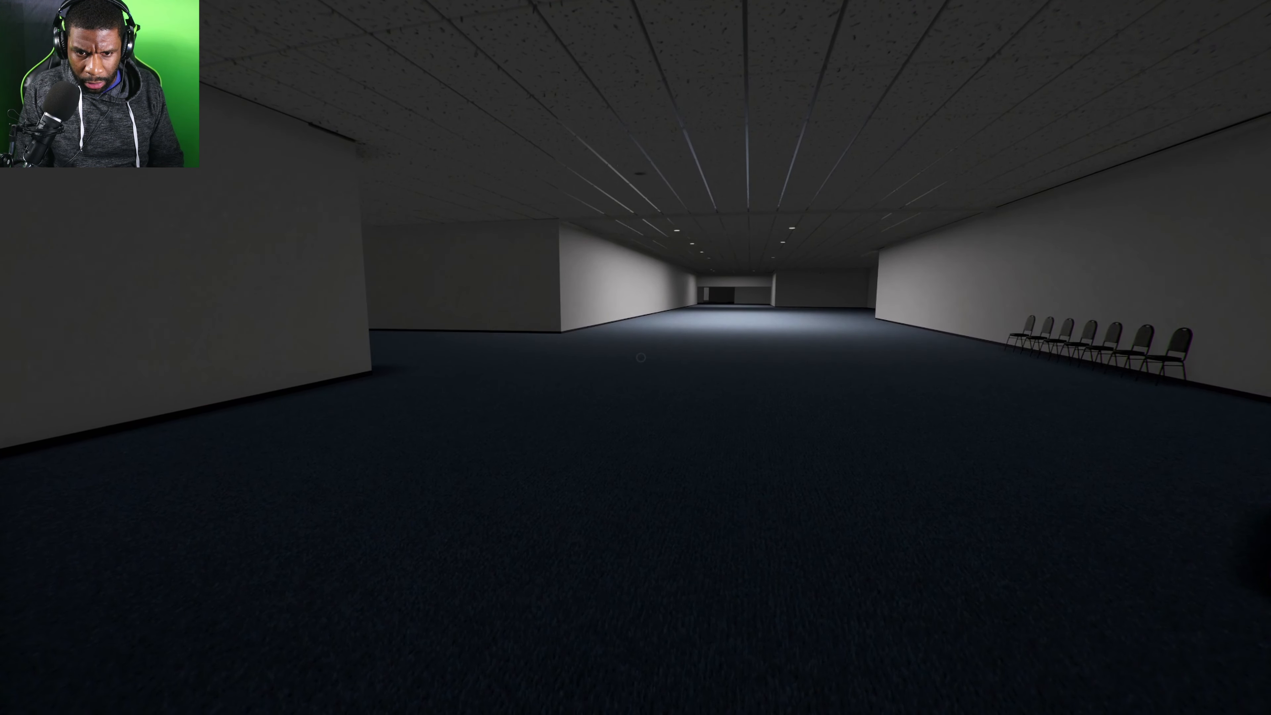
key(w)
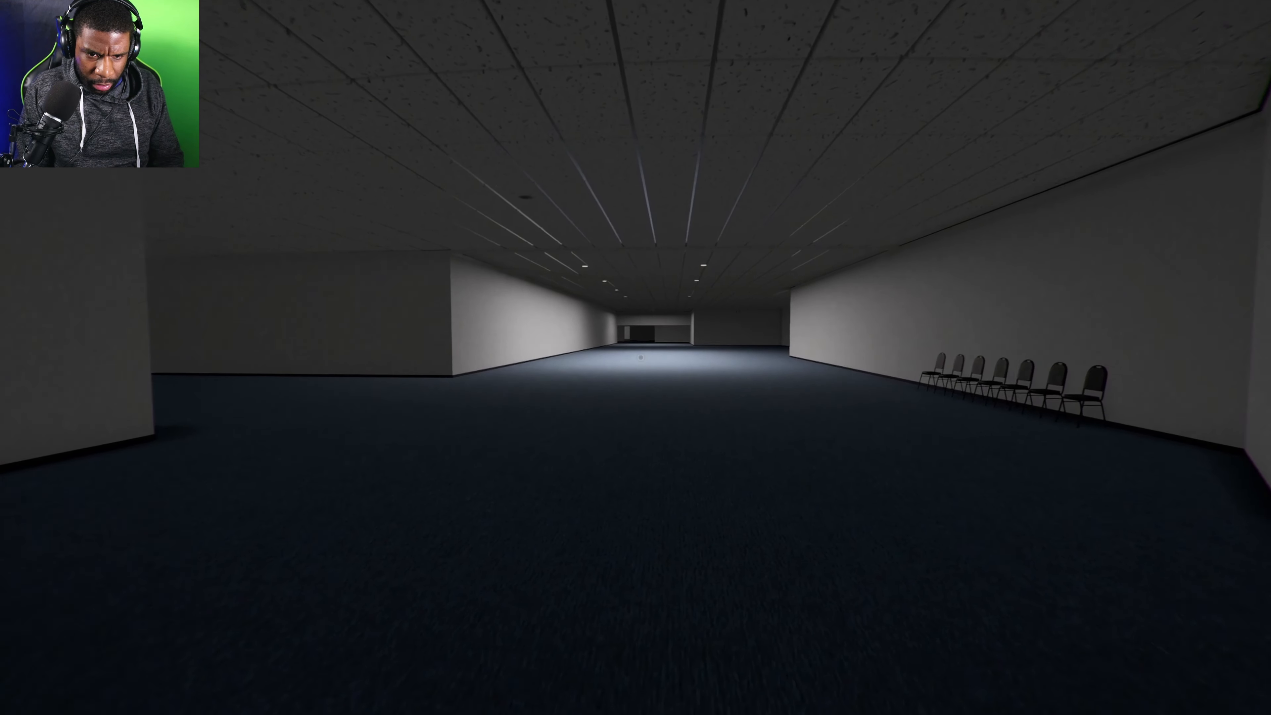
key(w)
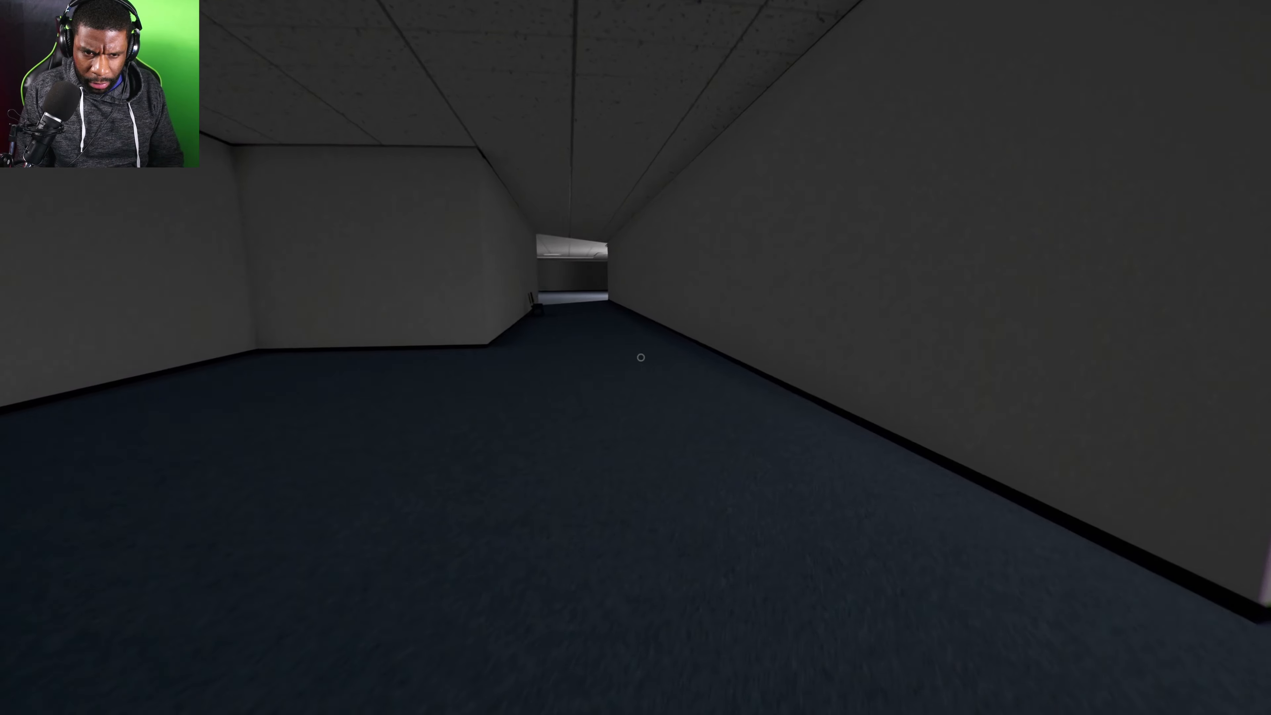
key(w)
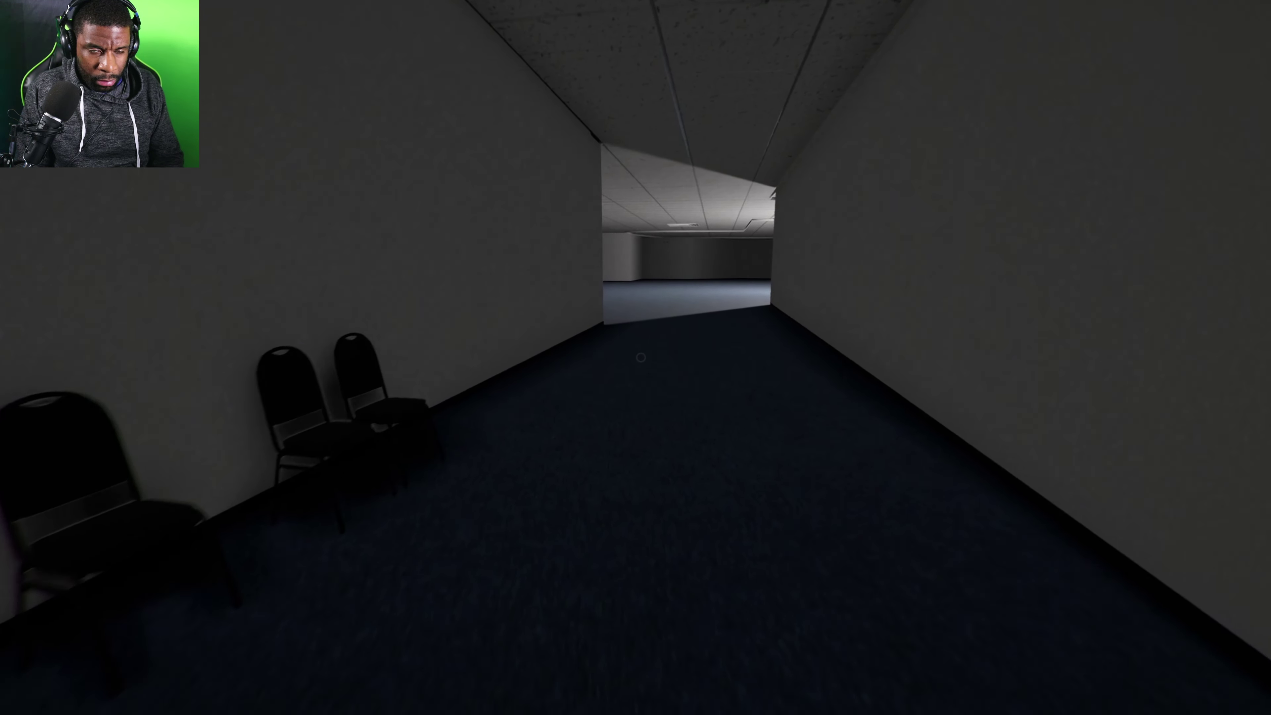
key(w)
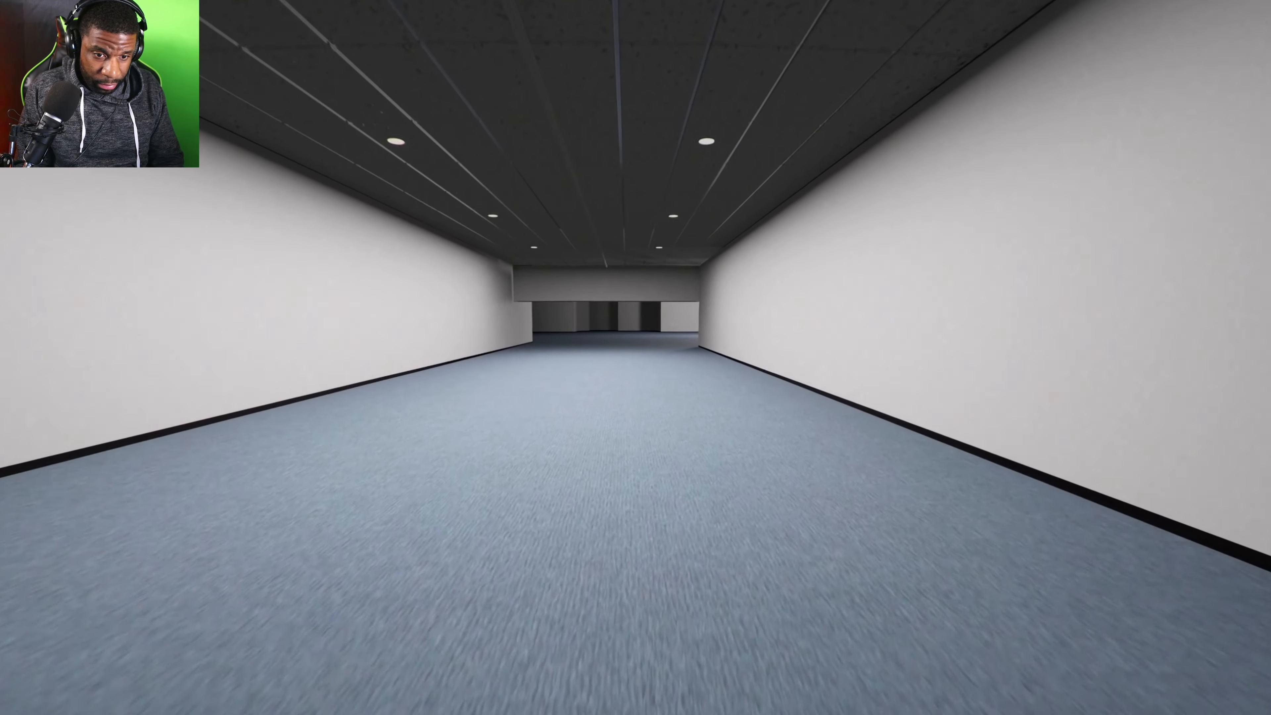
- Walk down the bright corridor and on through the wide grey patterned-carpet hall
key(w)
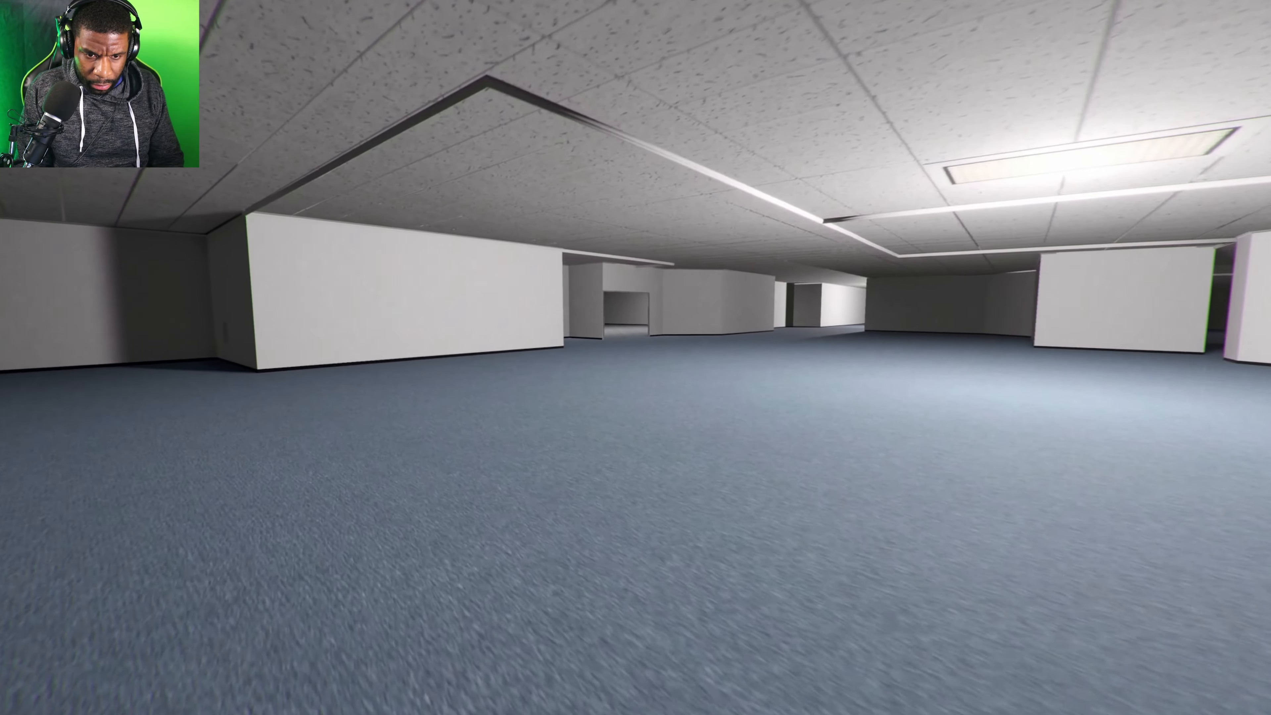
mouse_move(635, 357)
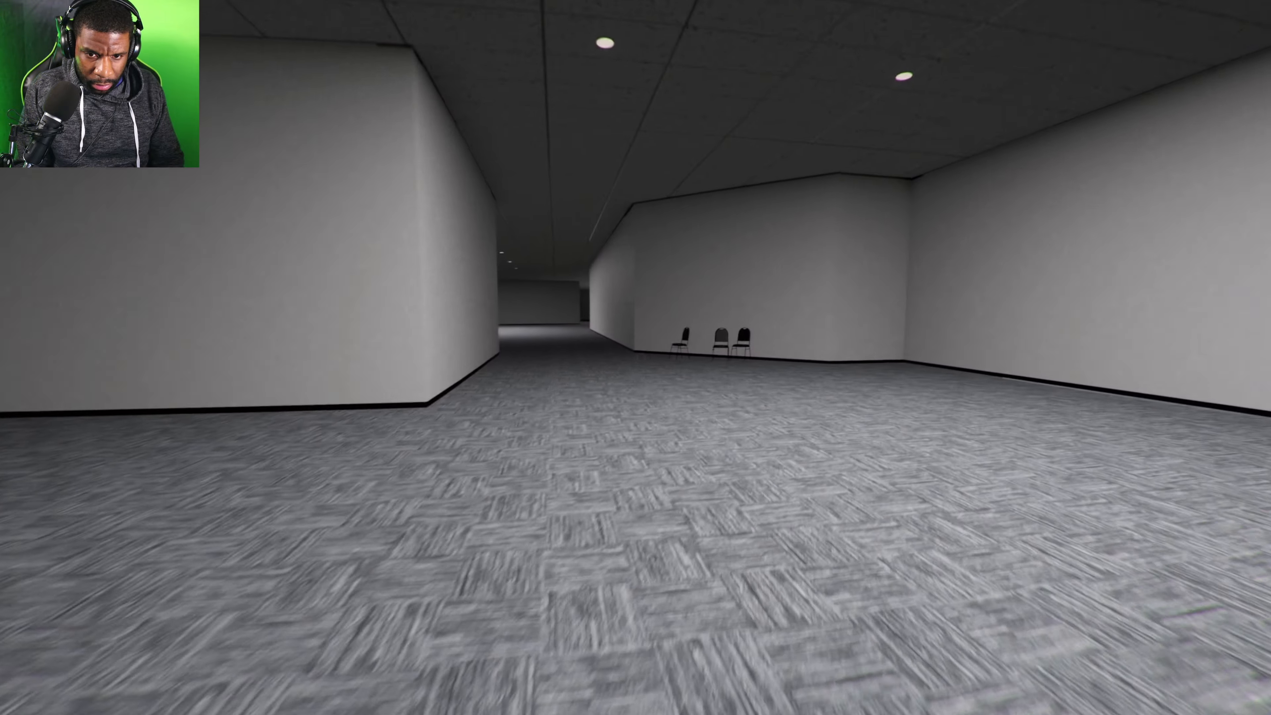
key(w)
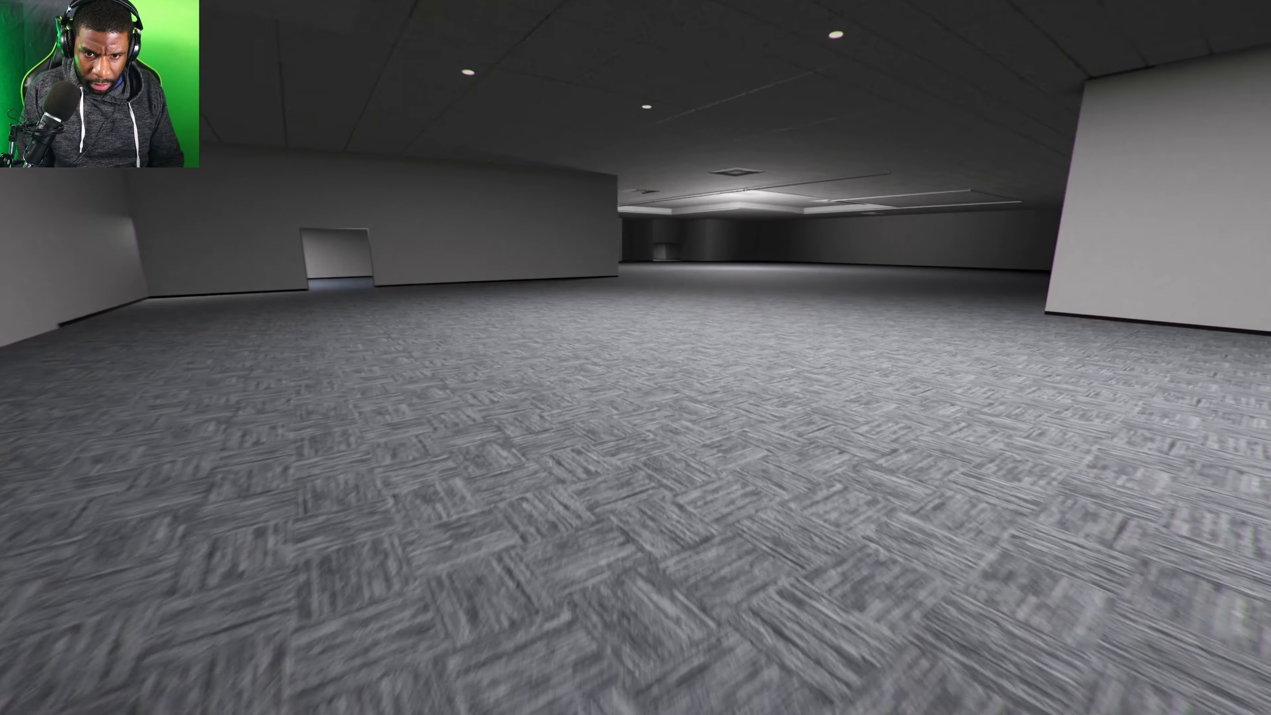
mouse_move(635, 357)
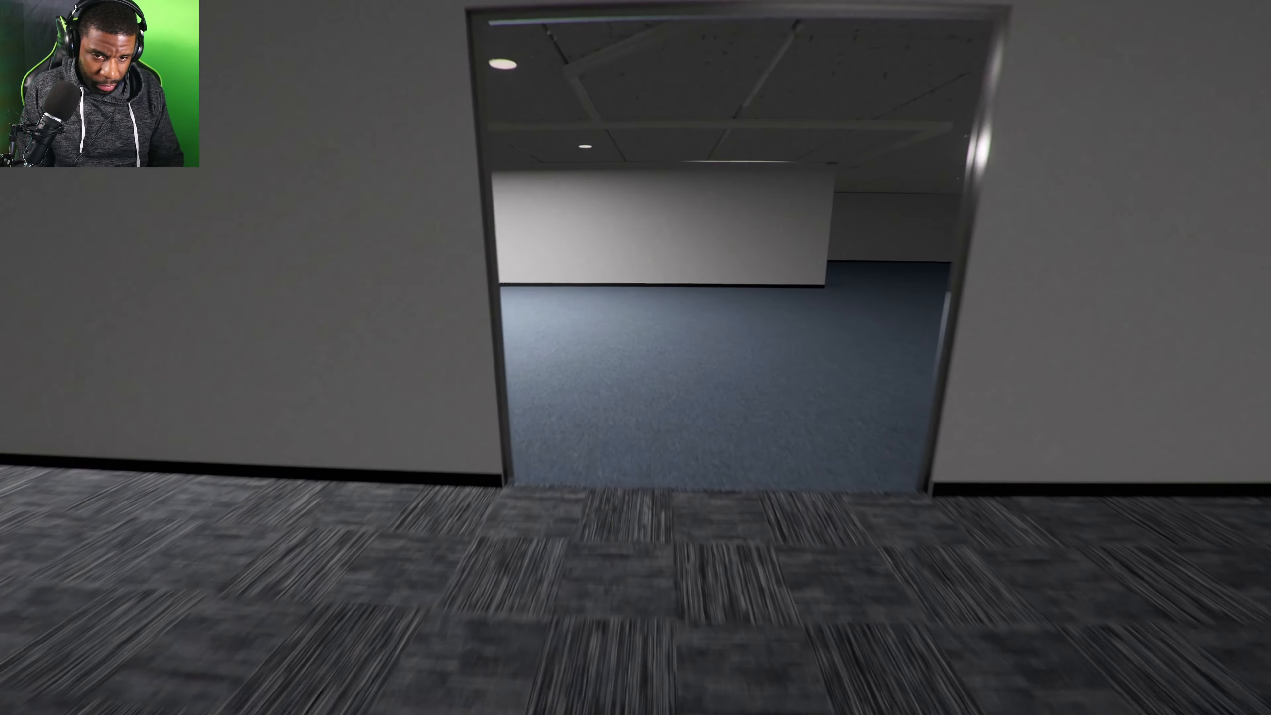
- Step through the doorway, cross the blue carpeted hall and enter the red carpeted room
key(w)
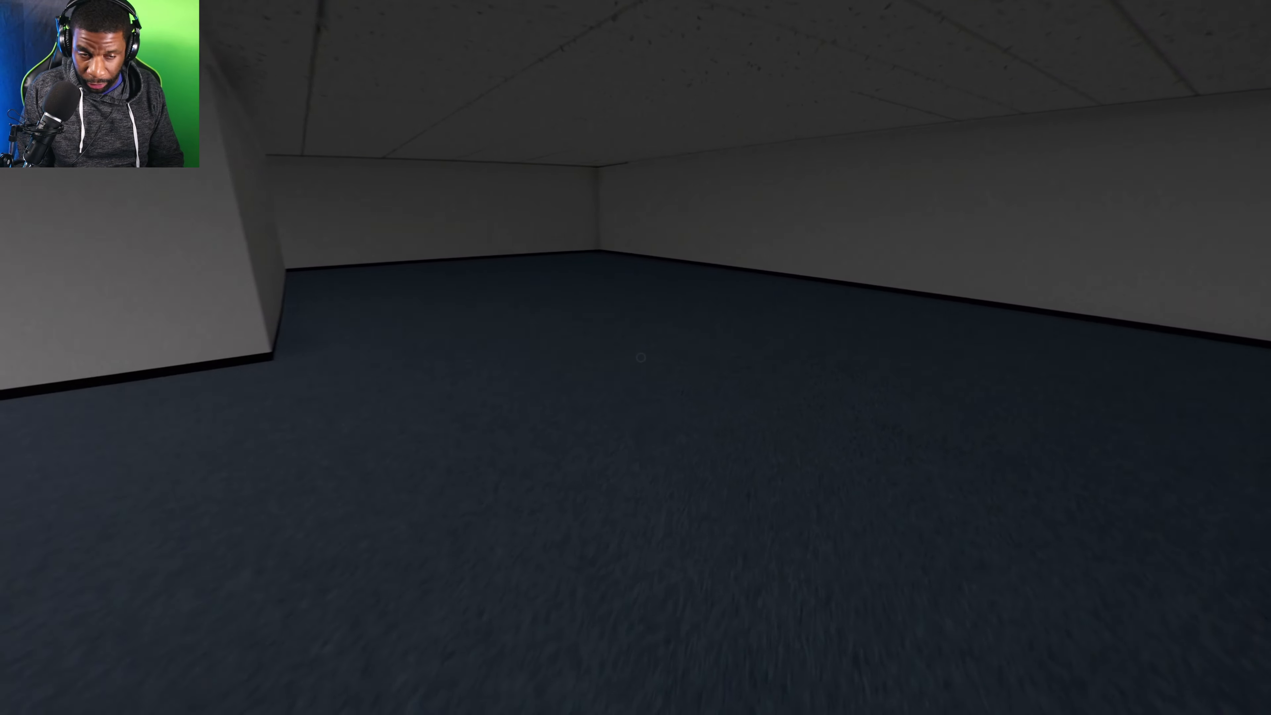
key(w)
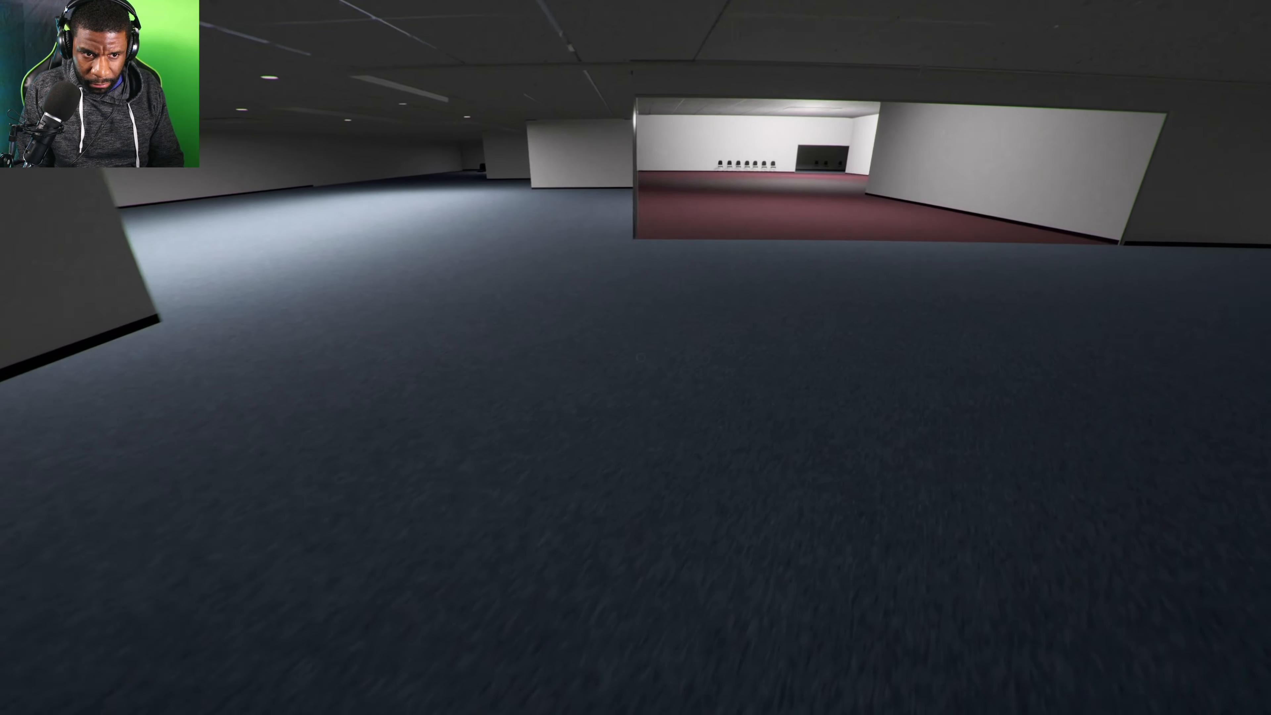
mouse_move(635, 357)
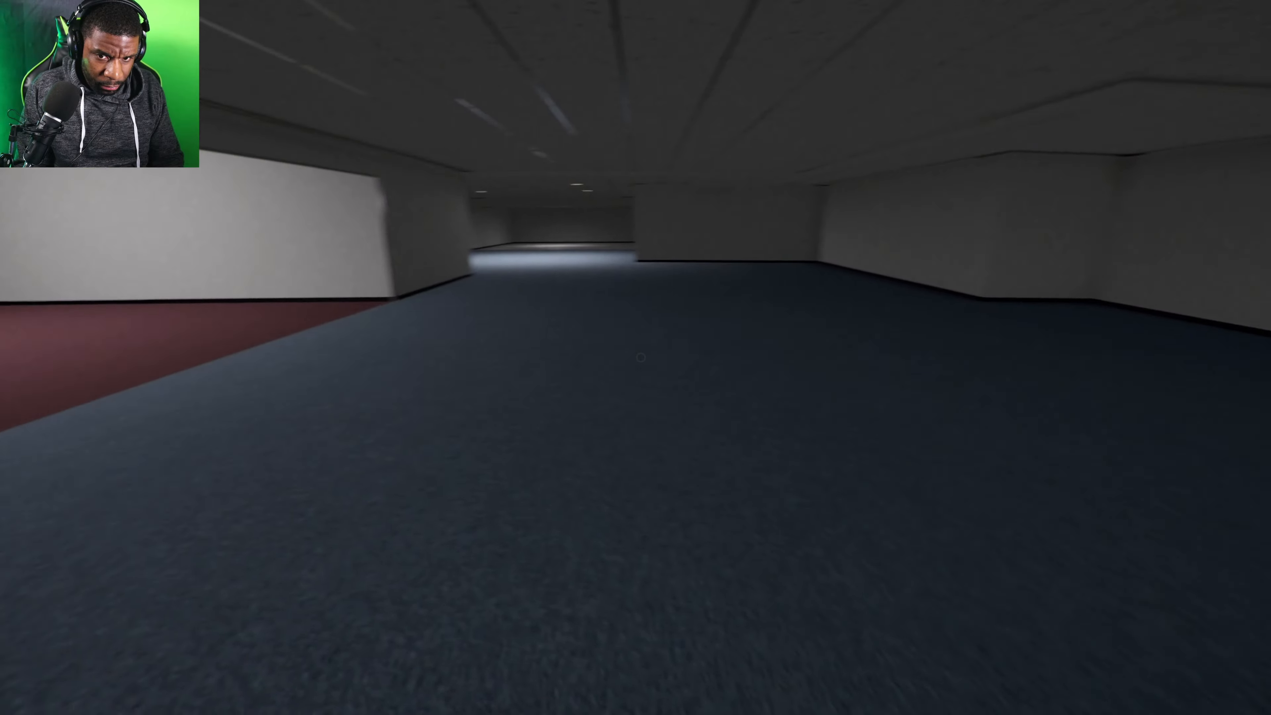
key(w)
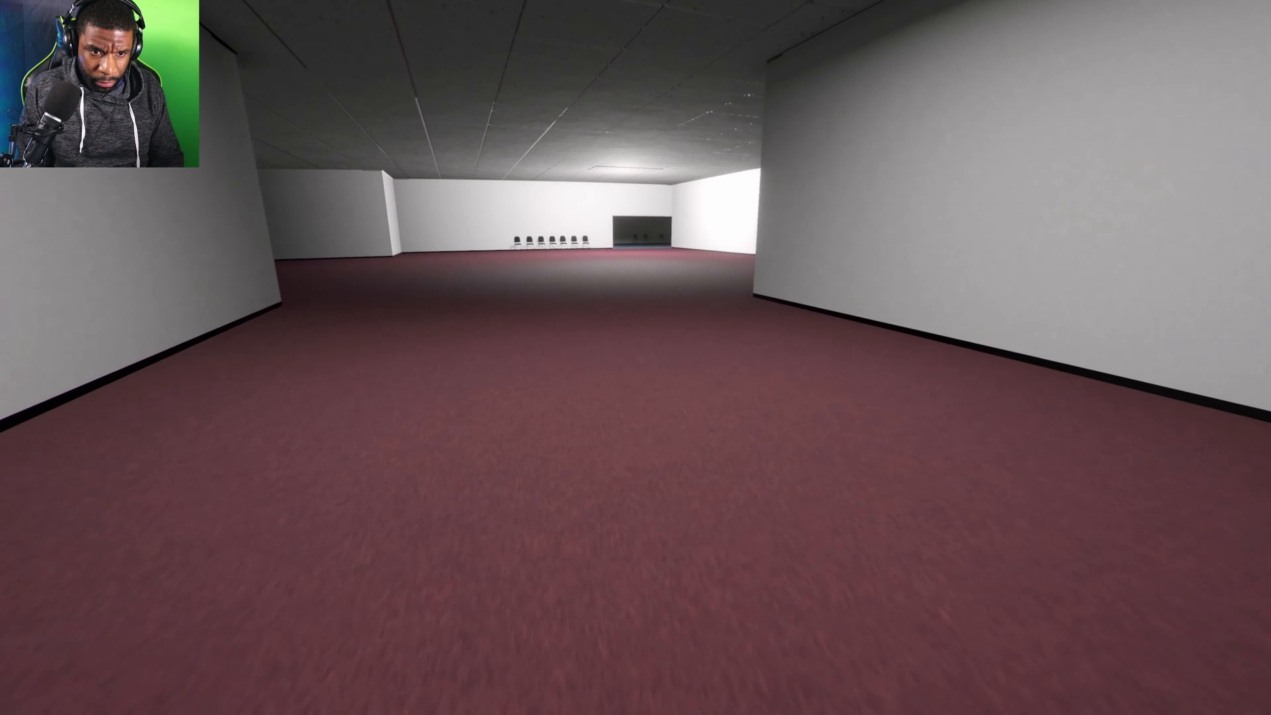
mouse_move(636, 357)
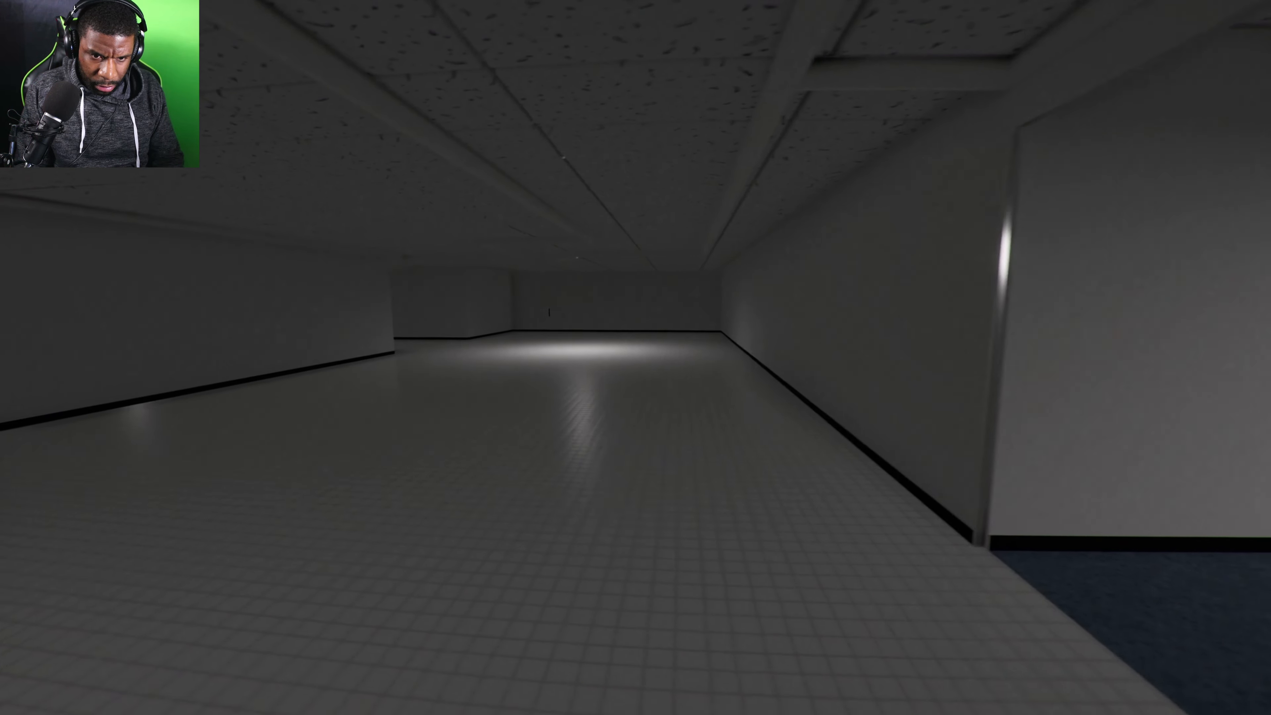
- Walk through the dim tiled room and down the long tiled corridor until it widens
key(w)
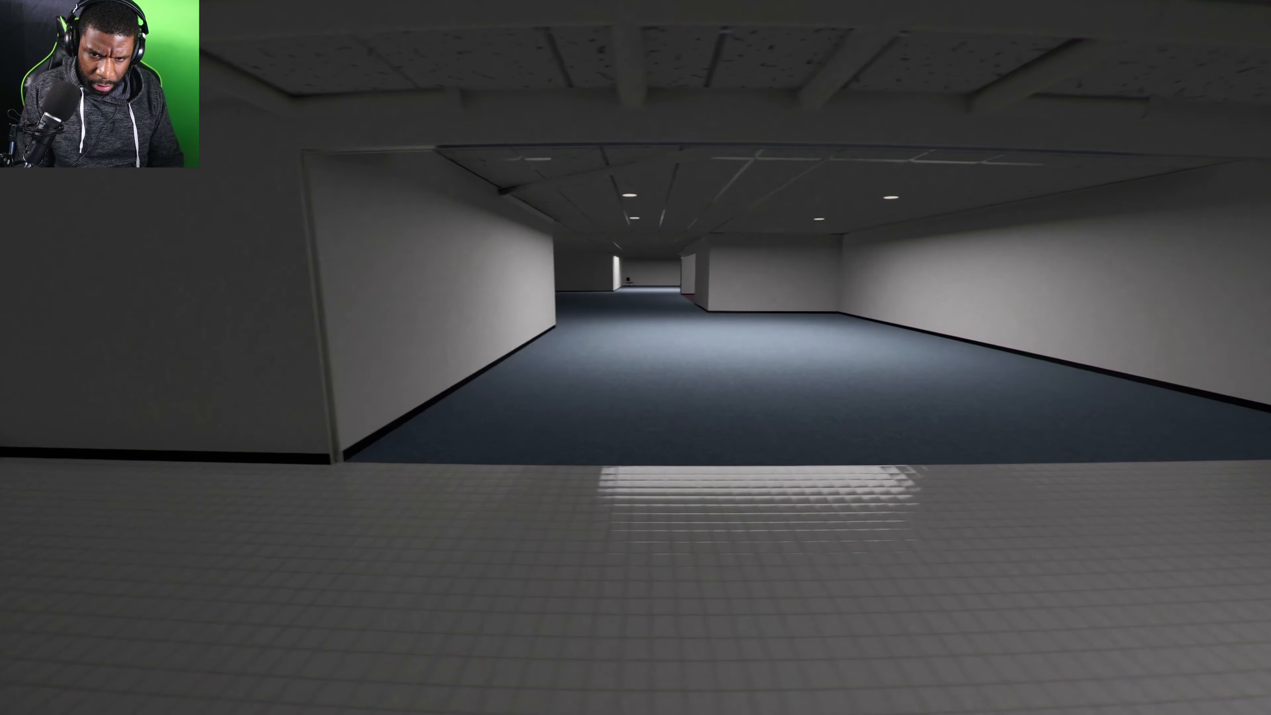
key(w)
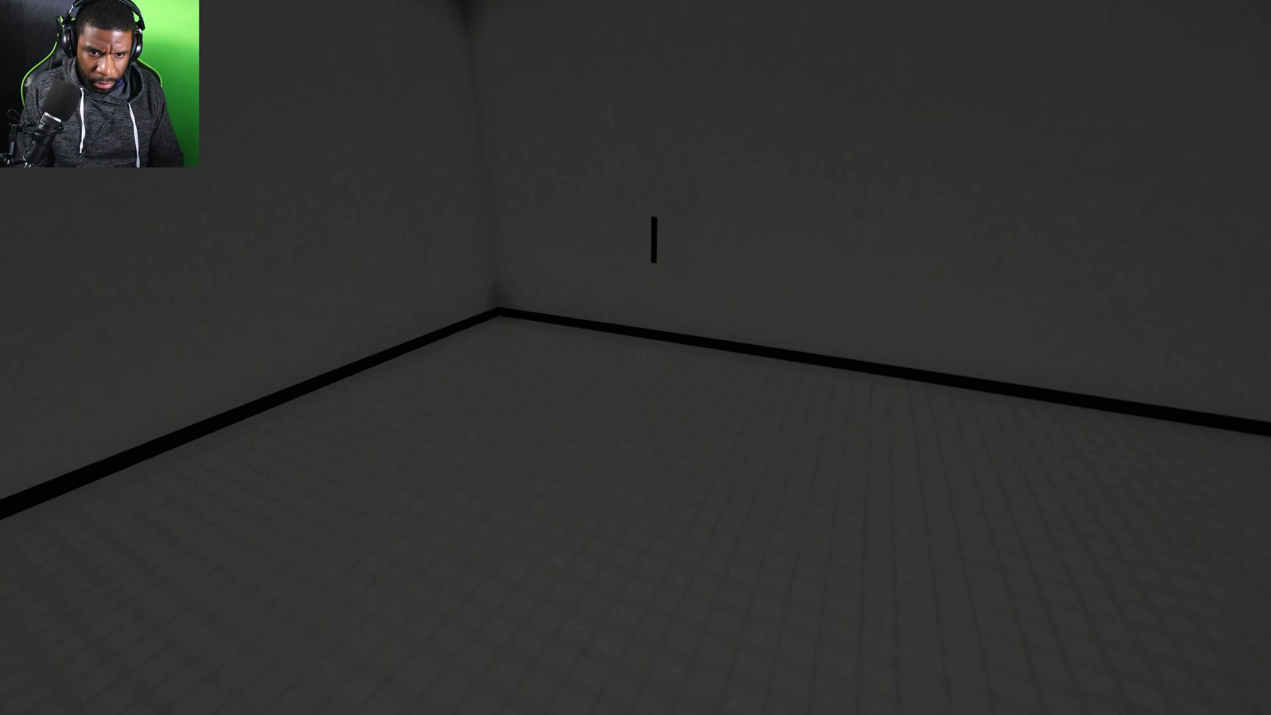
mouse_move(635, 357)
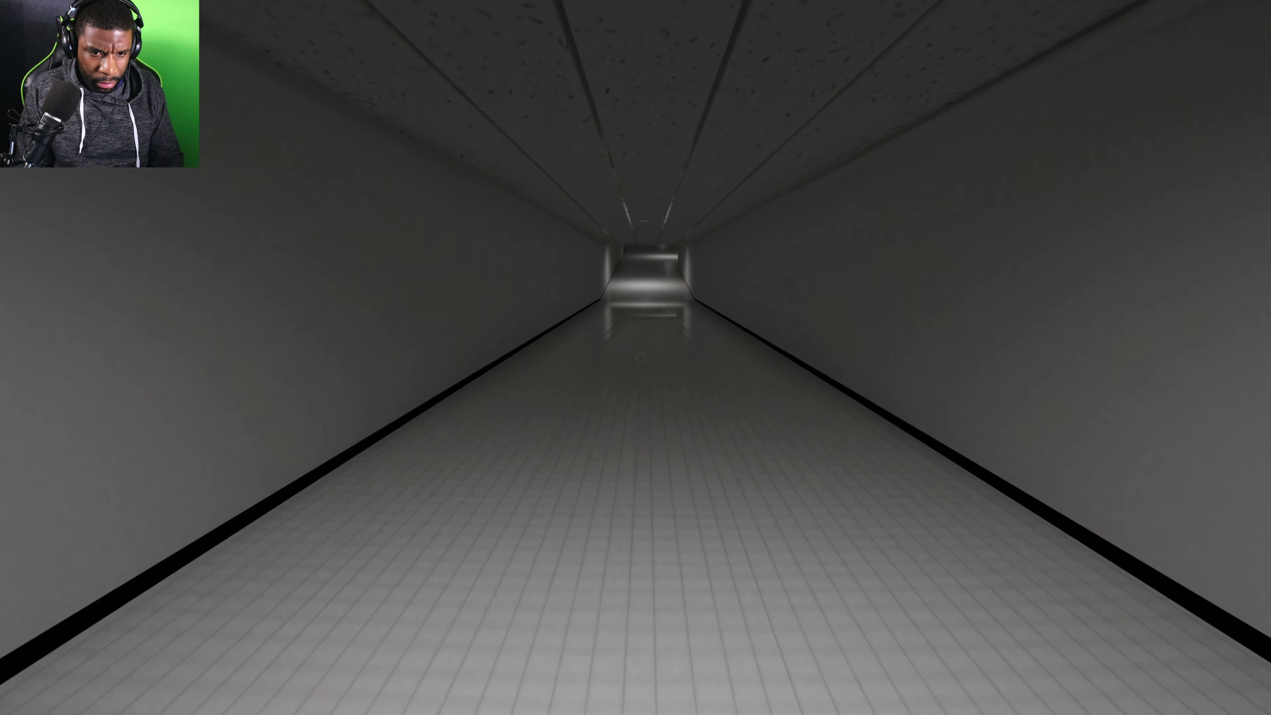
key(w)
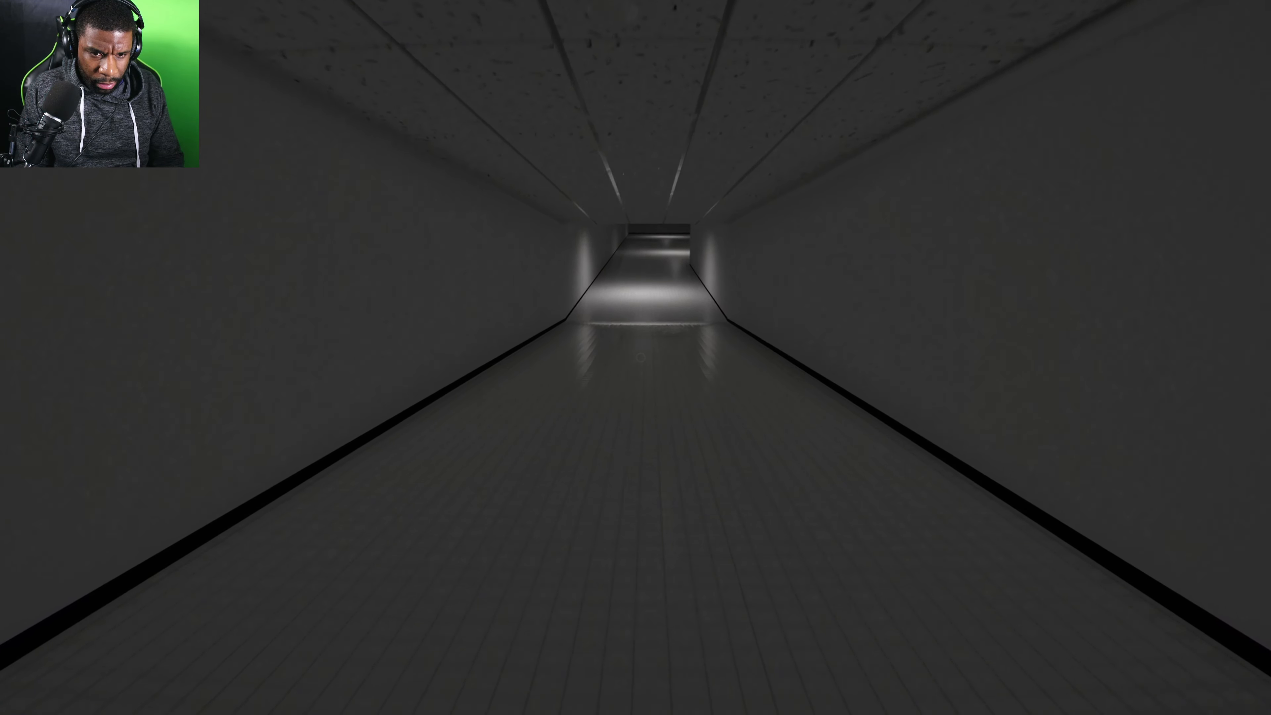
key(w)
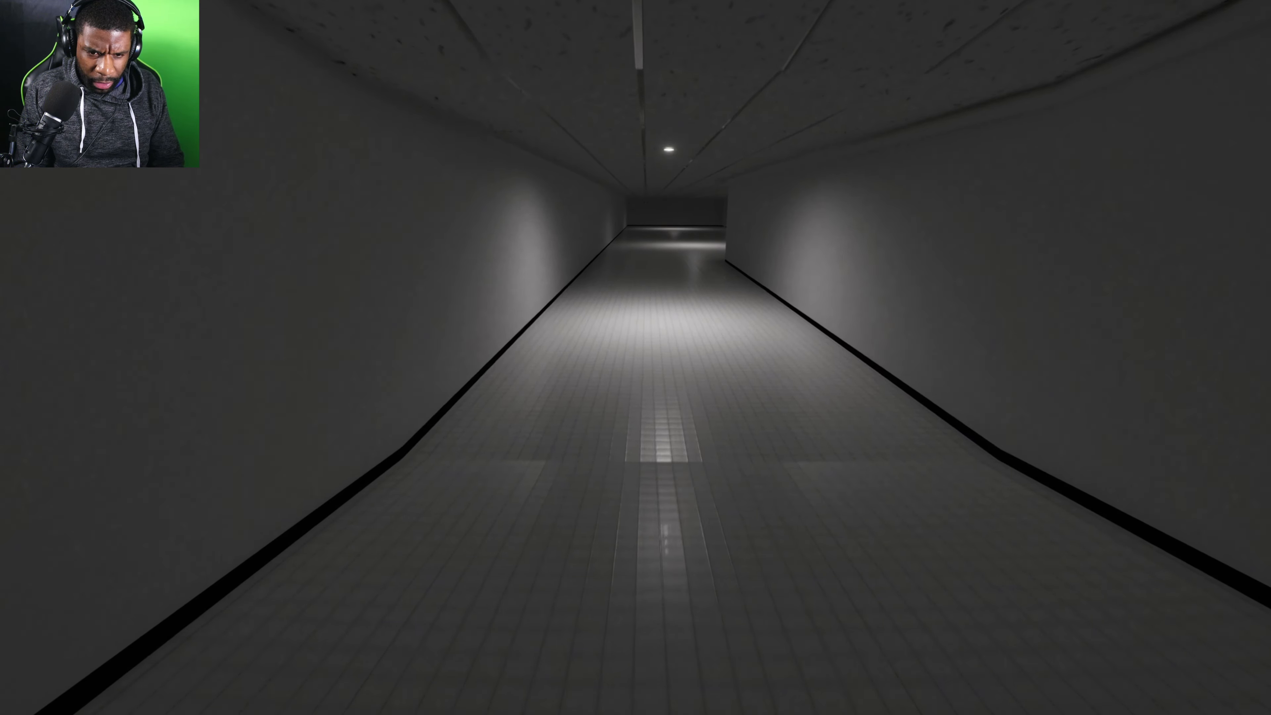
key(w)
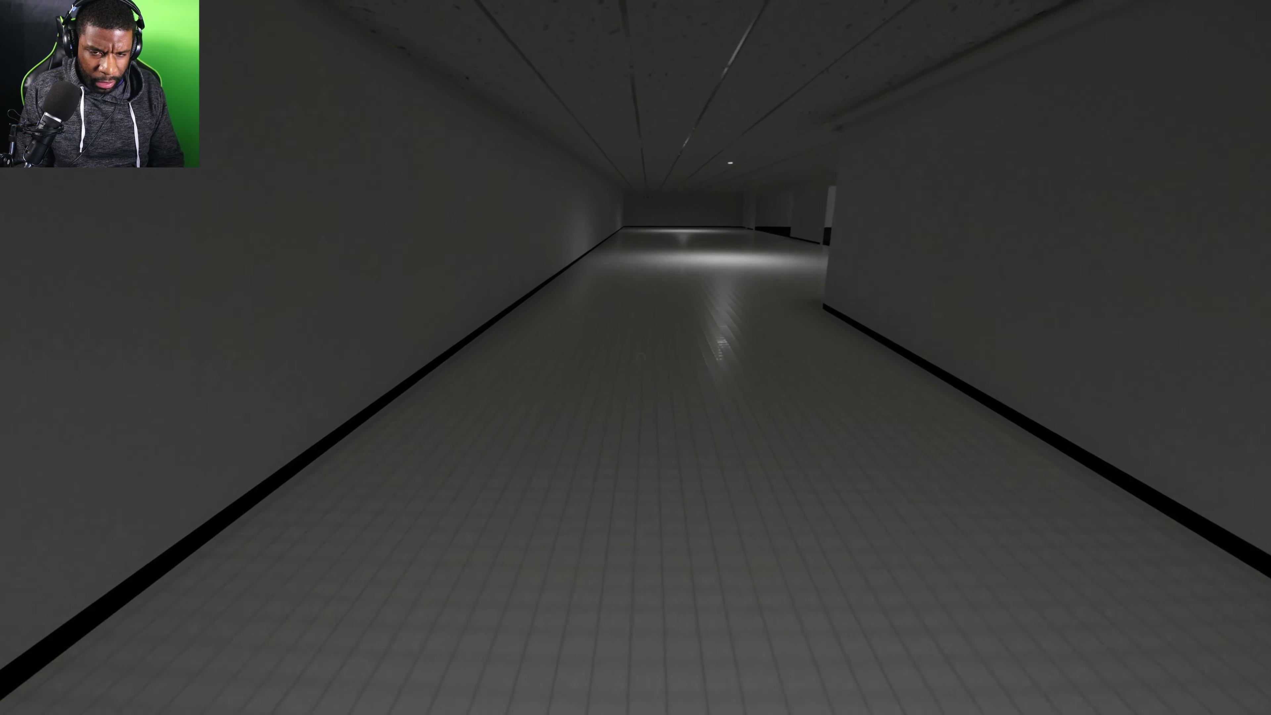
key(w)
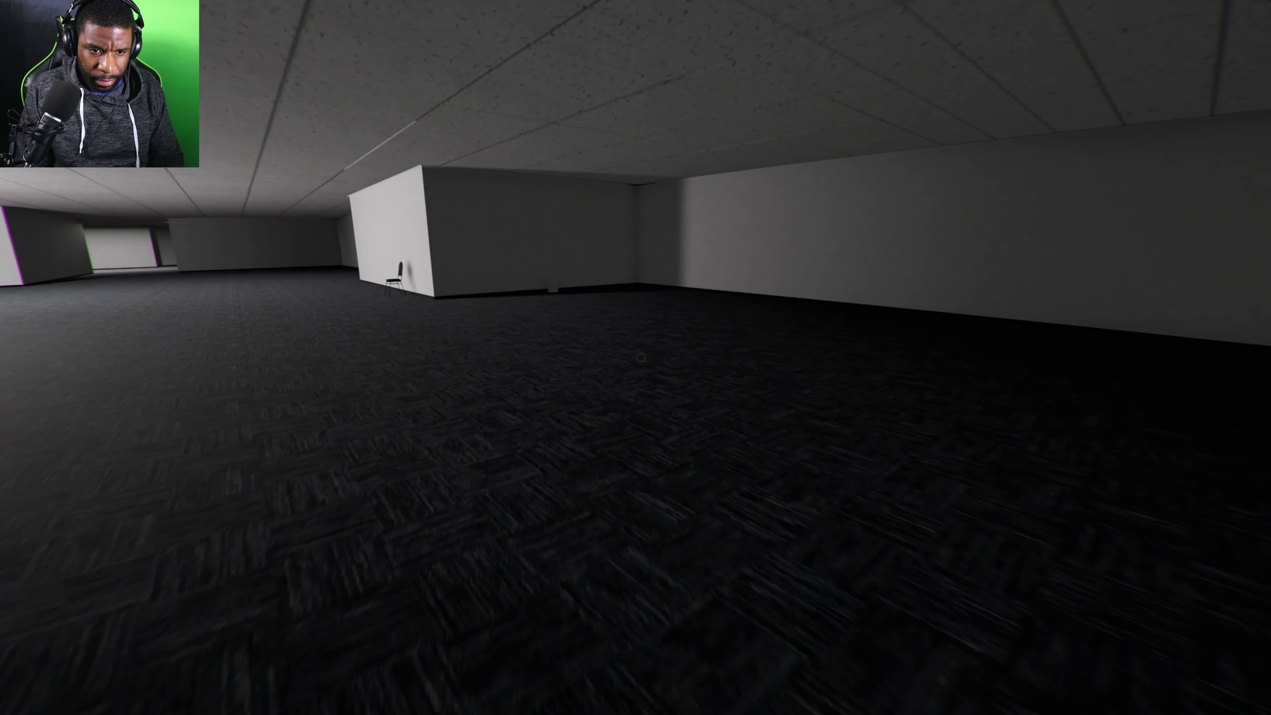
mouse_move(636, 358)
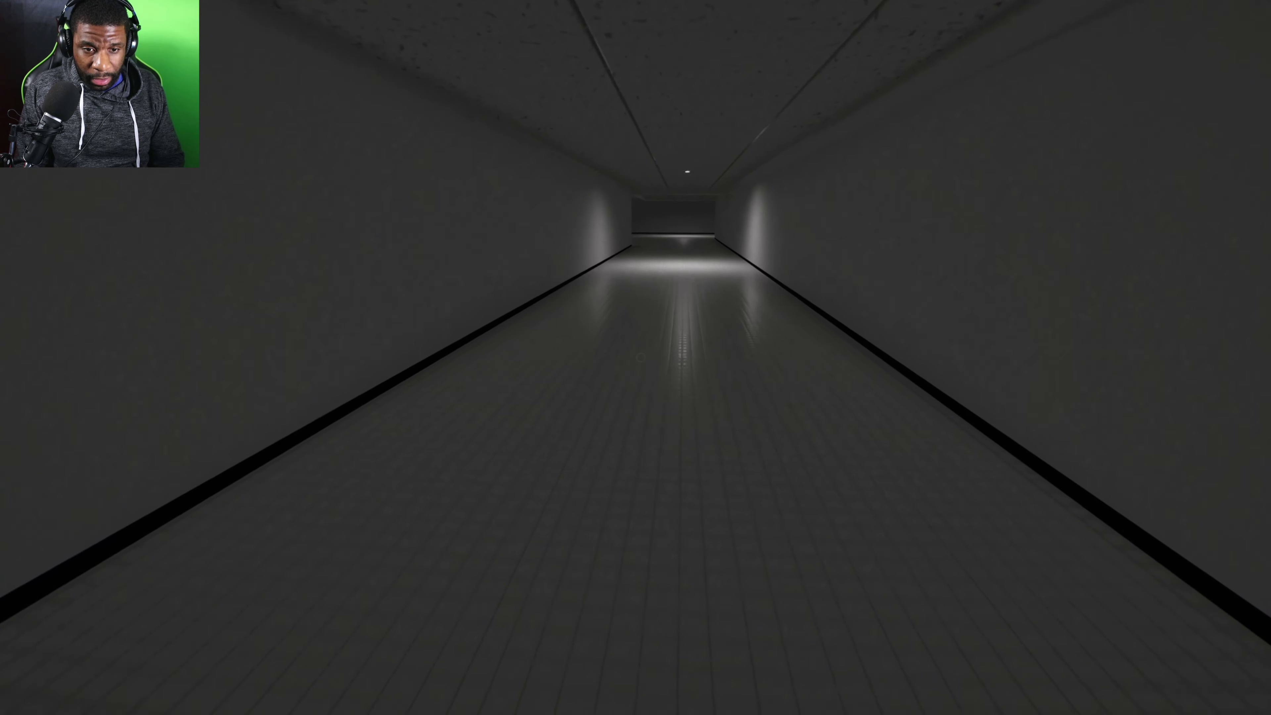
- Advance into the wider tiled hall and approach the yellow wet-floor sign
key(w)
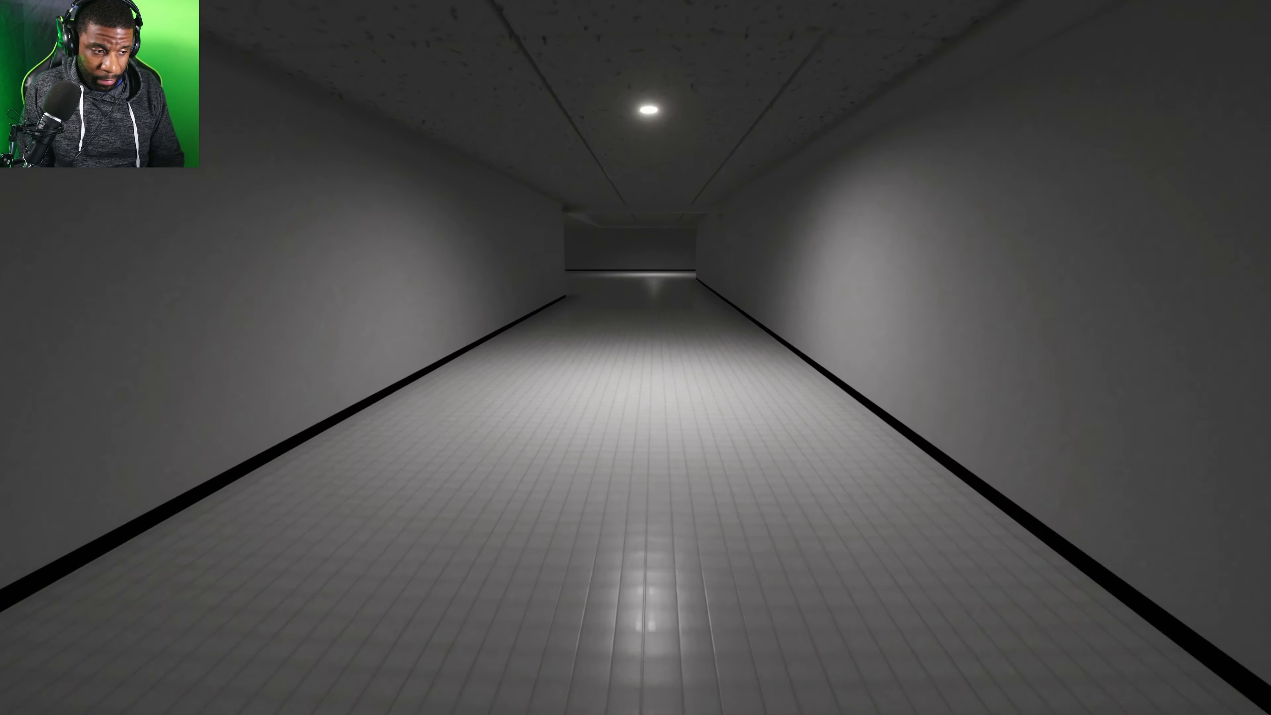
key(w)
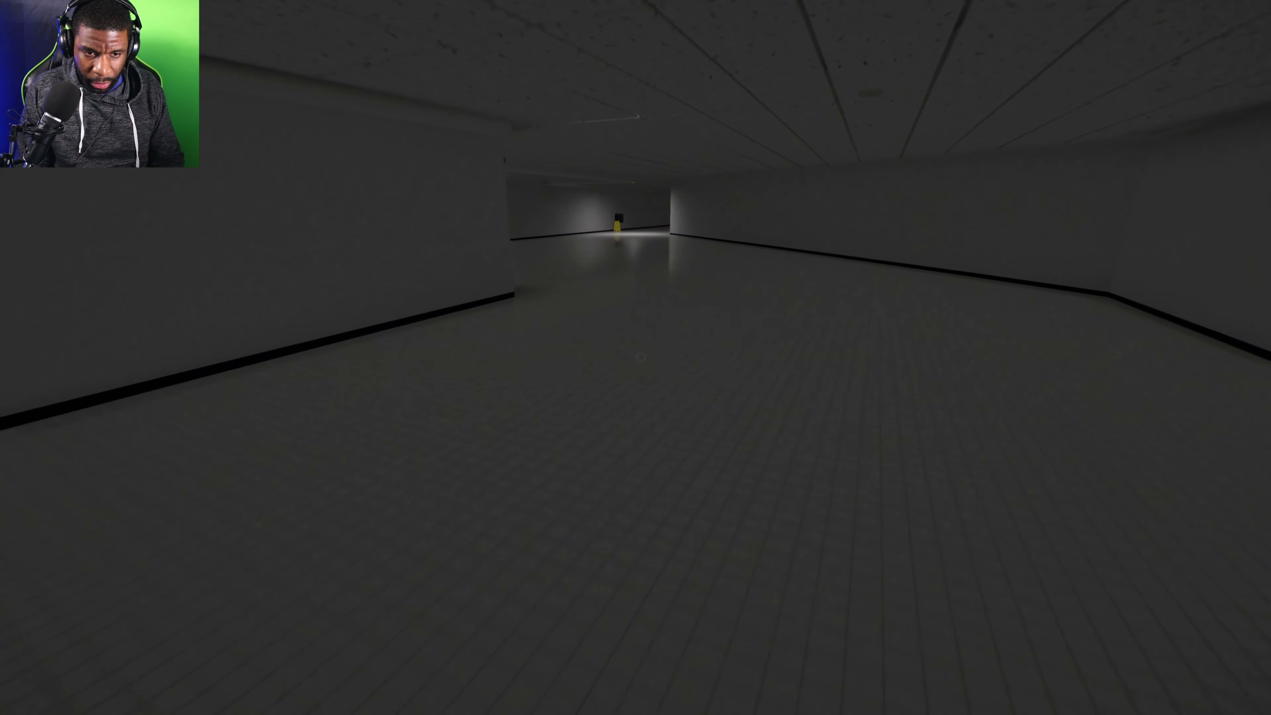
key(w)
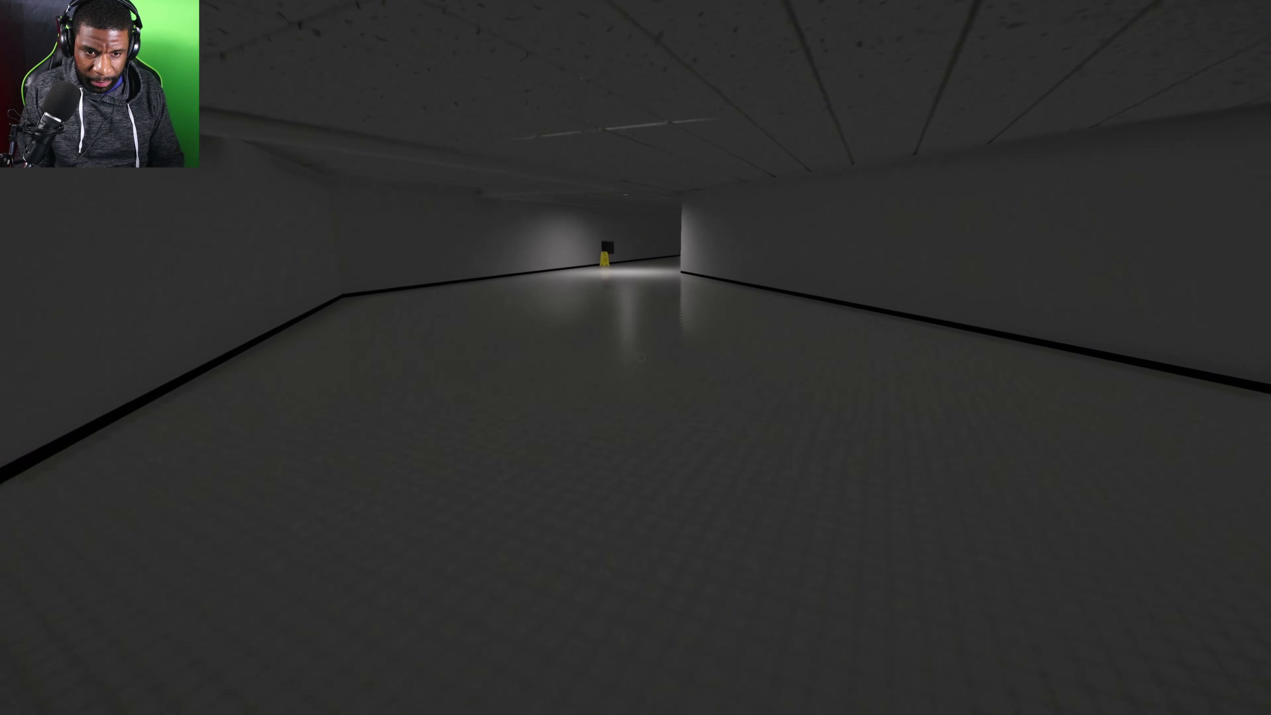
key(w)
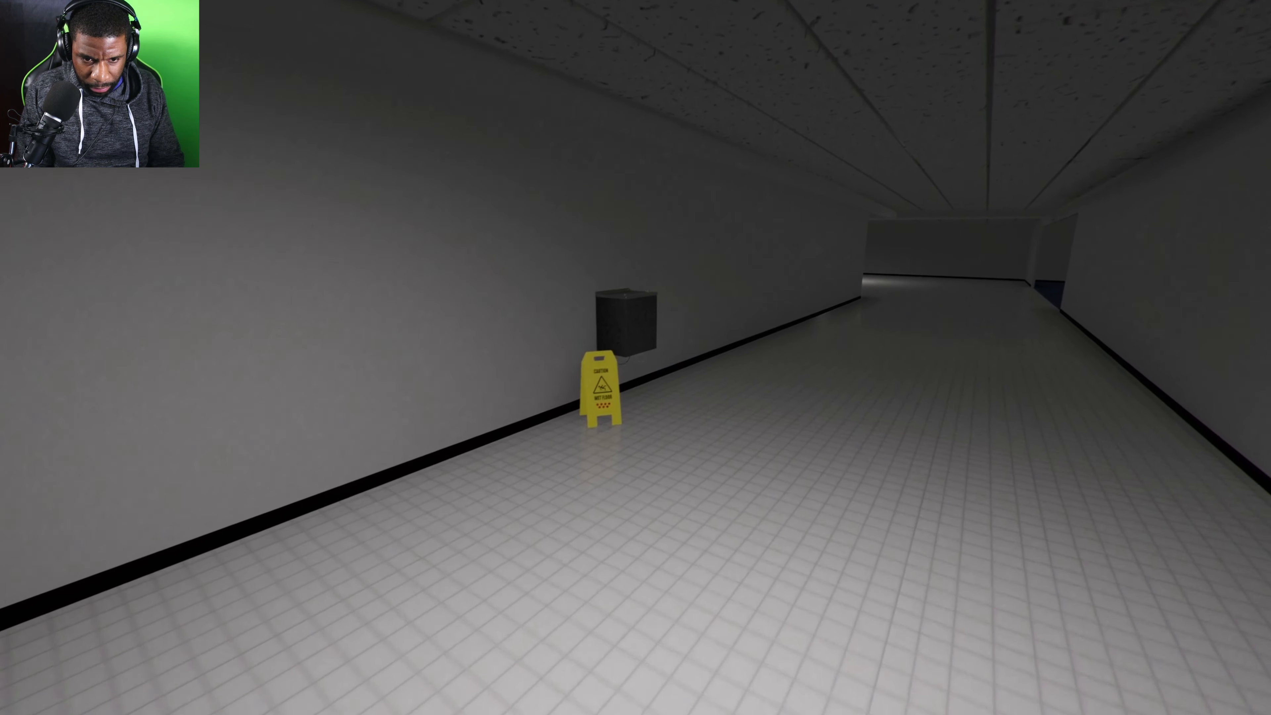
mouse_move(636, 357)
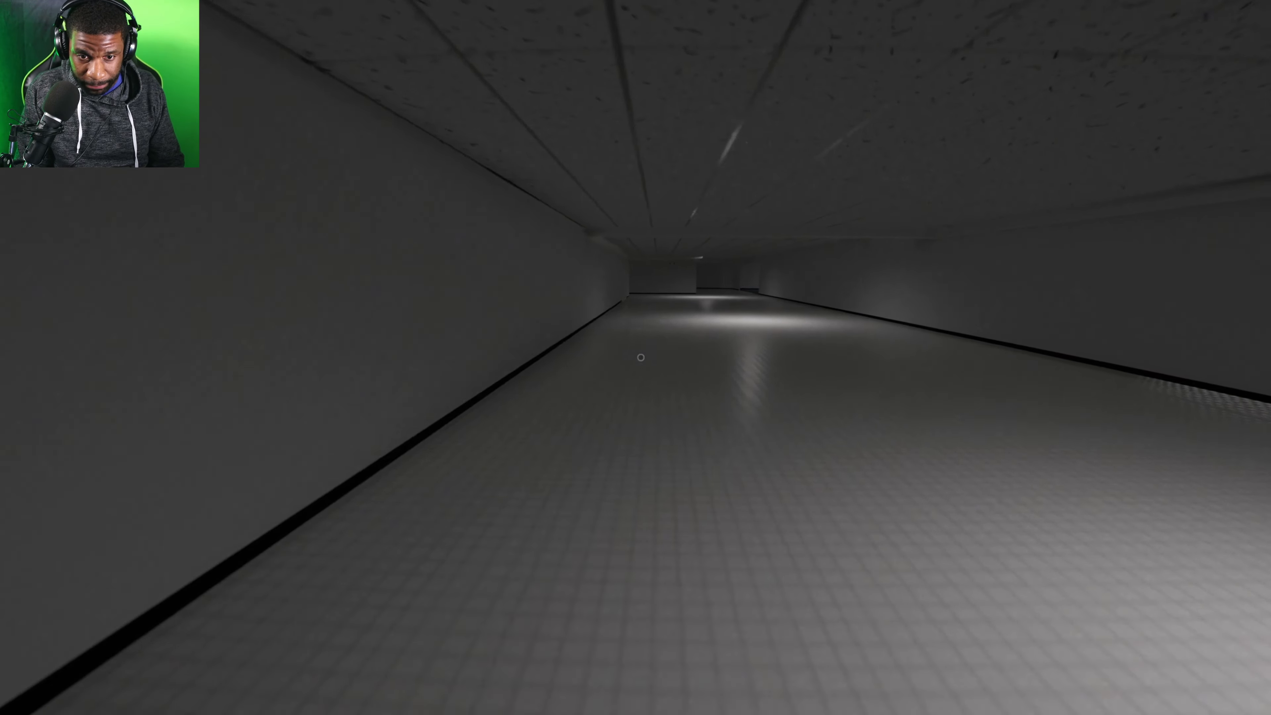
- Follow the tiled corridor to its end and enter the dim maroon-carpeted hall
key(w)
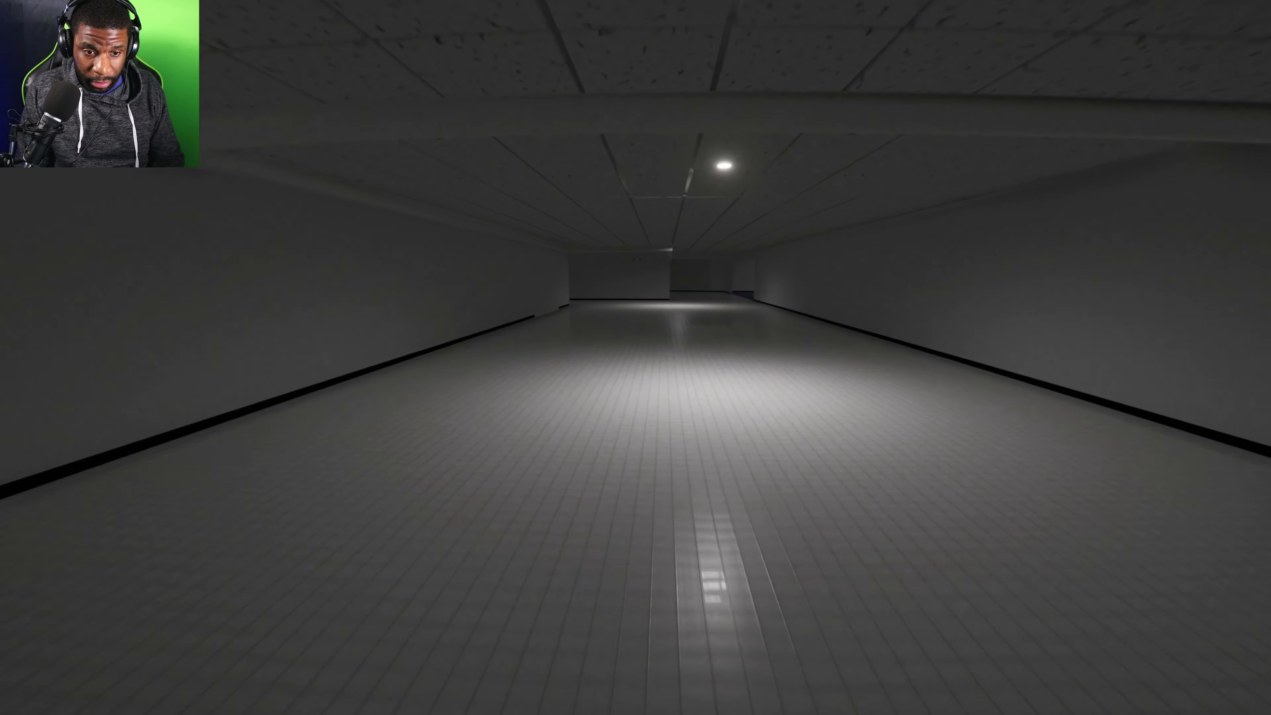
key(w)
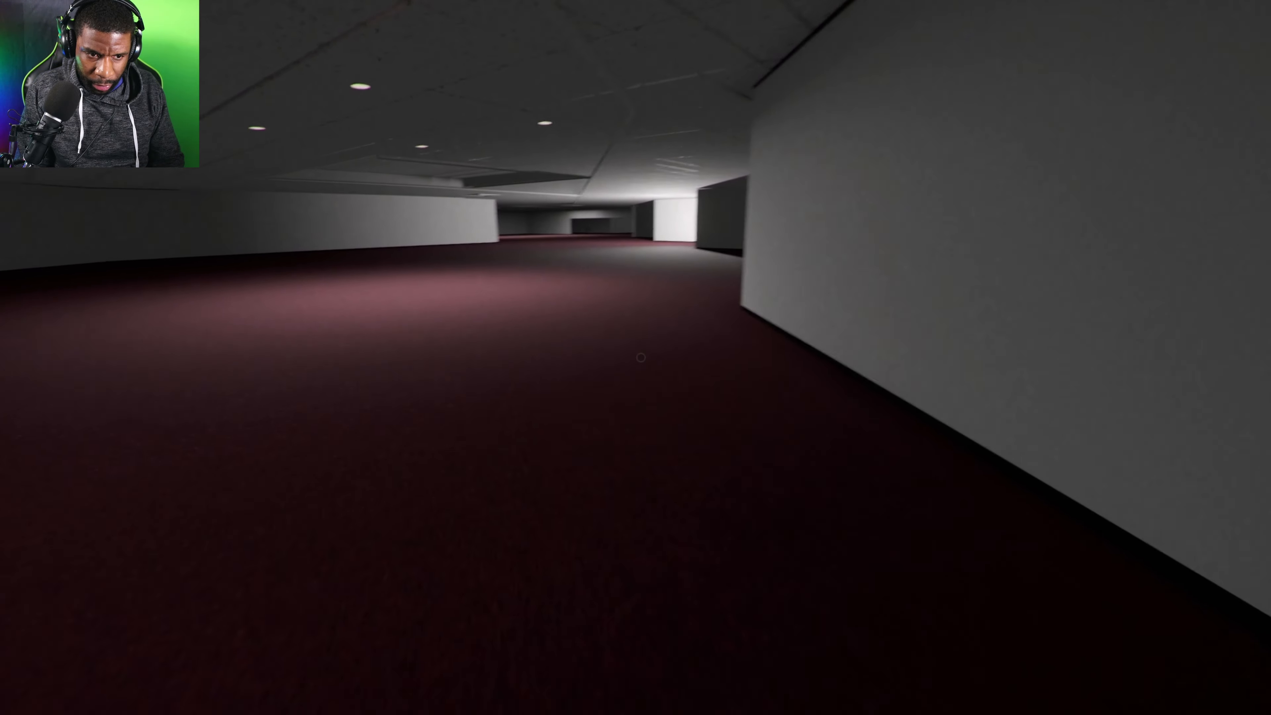
mouse_move(635, 358)
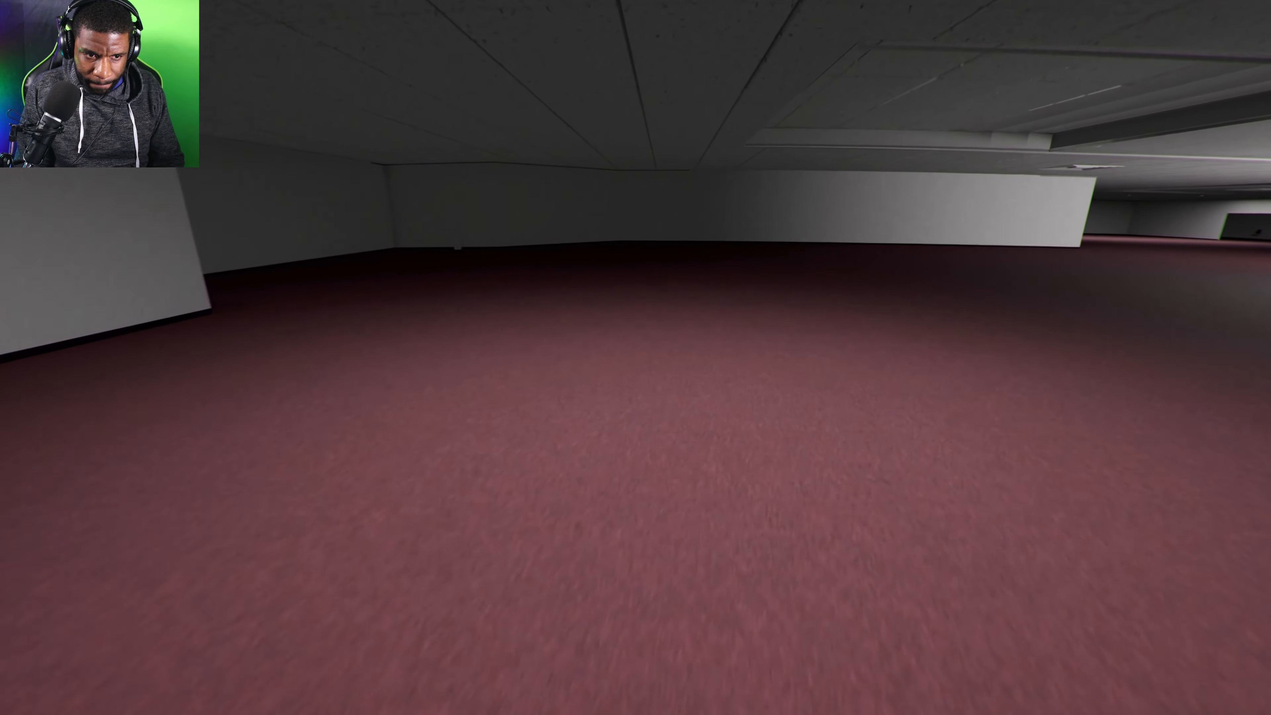